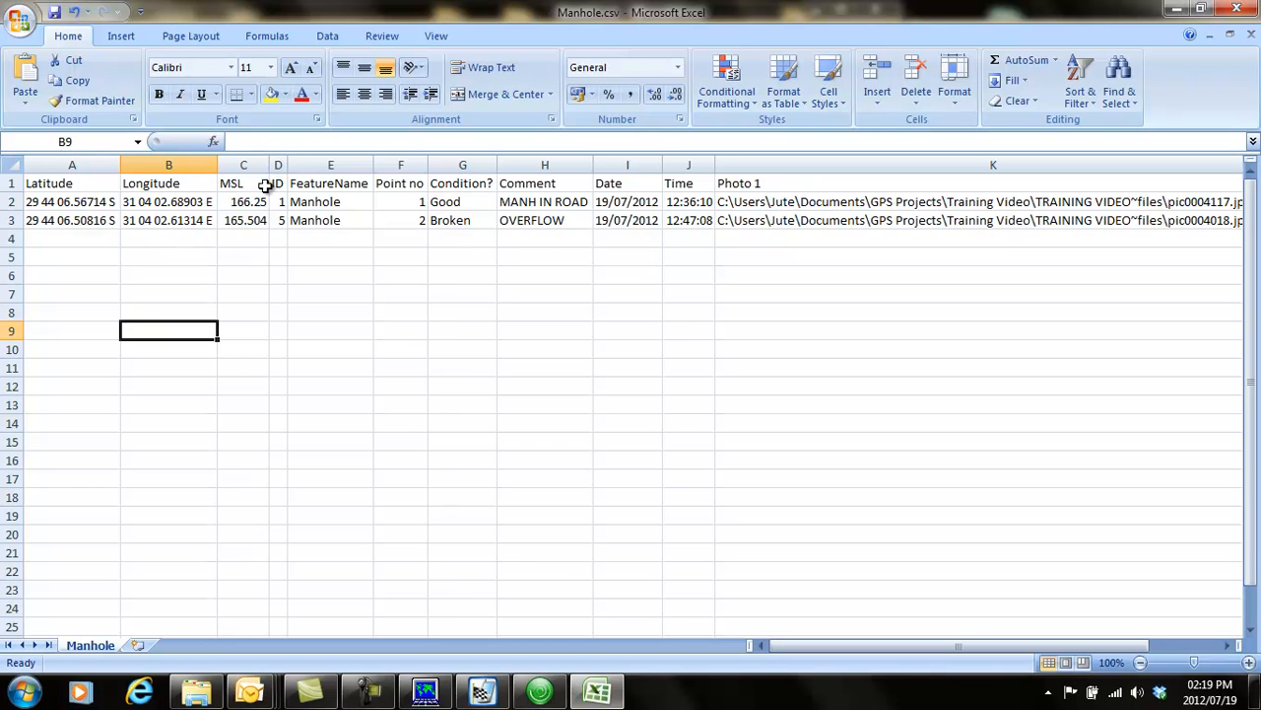
mouse_move(300, 185)
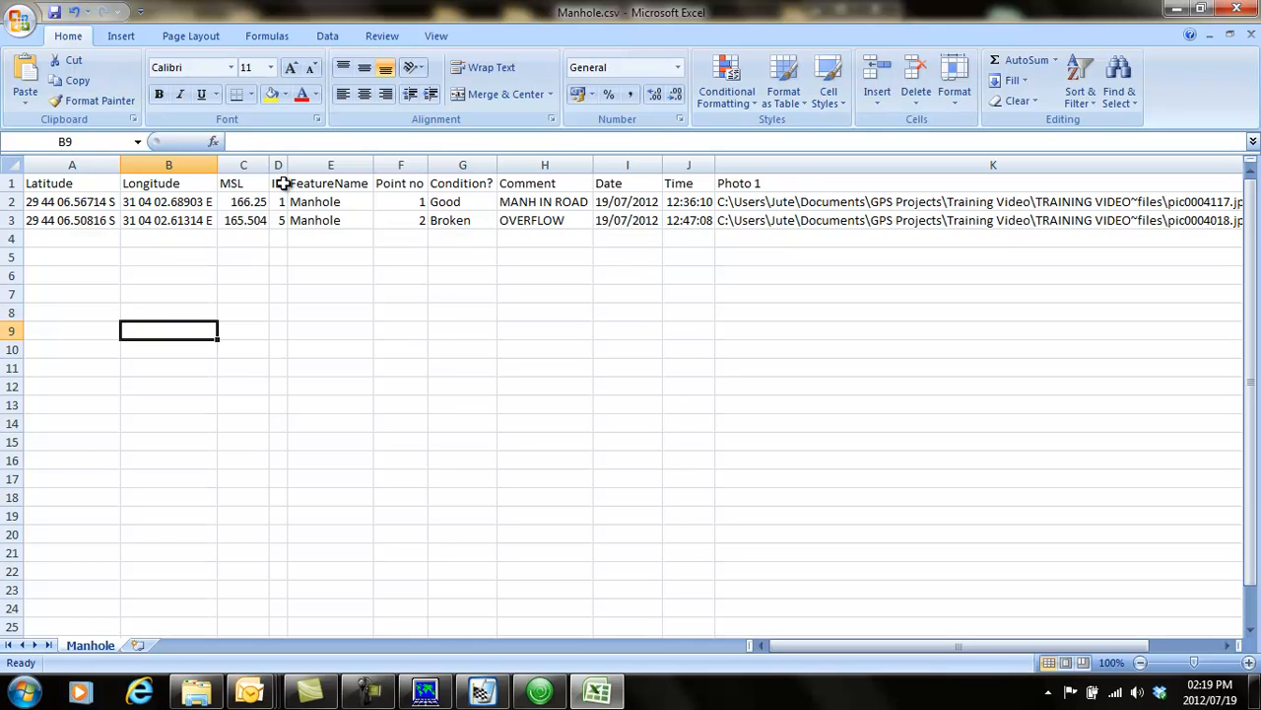
mouse_move(328, 185)
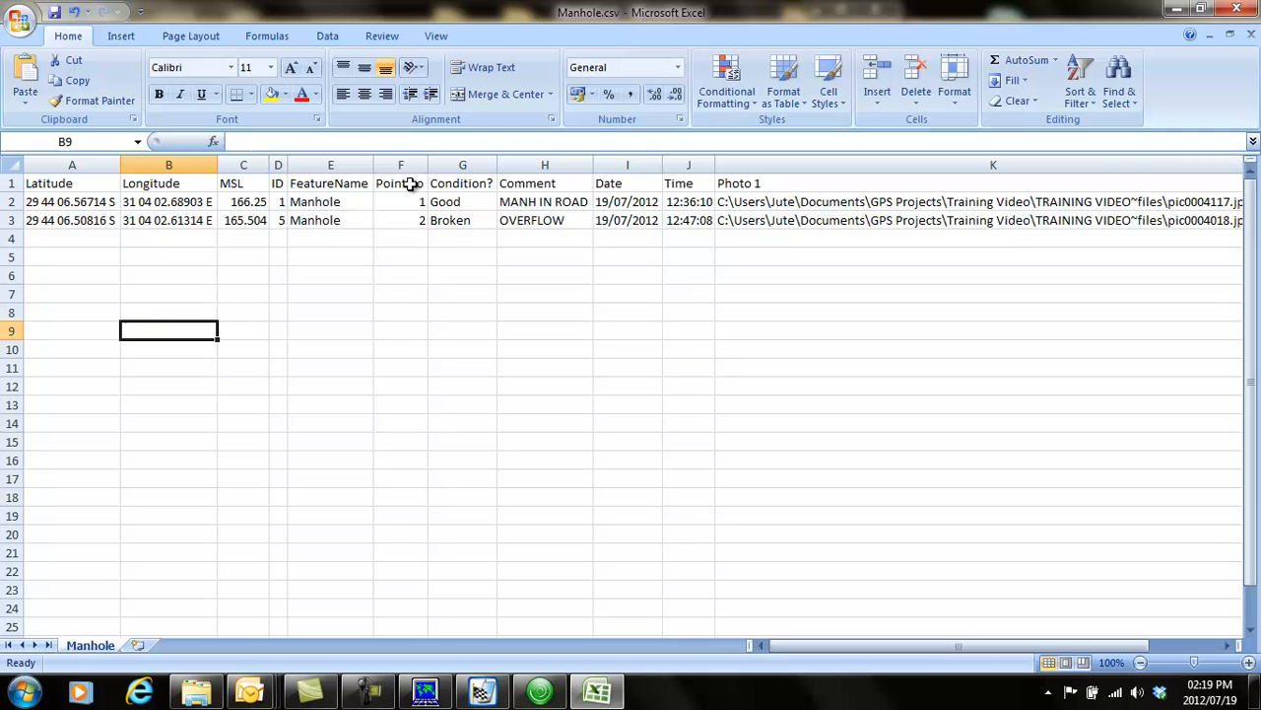
mouse_move(627, 205)
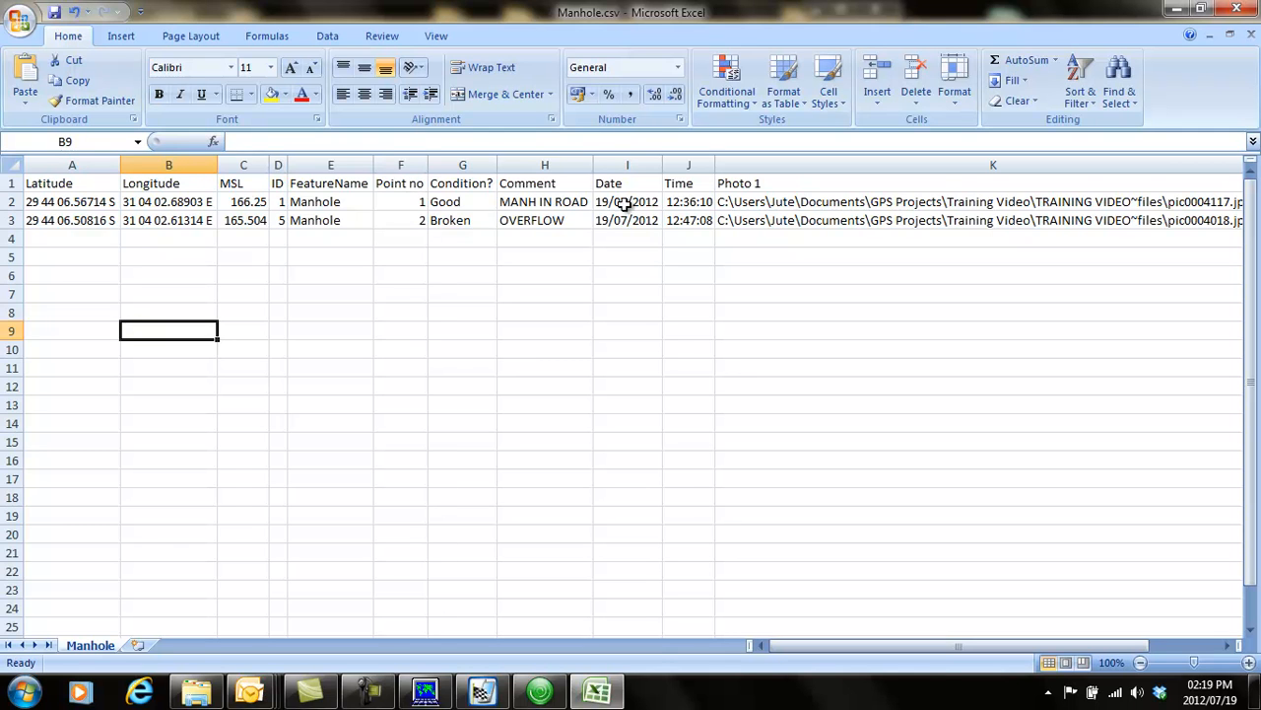
mouse_move(491, 207)
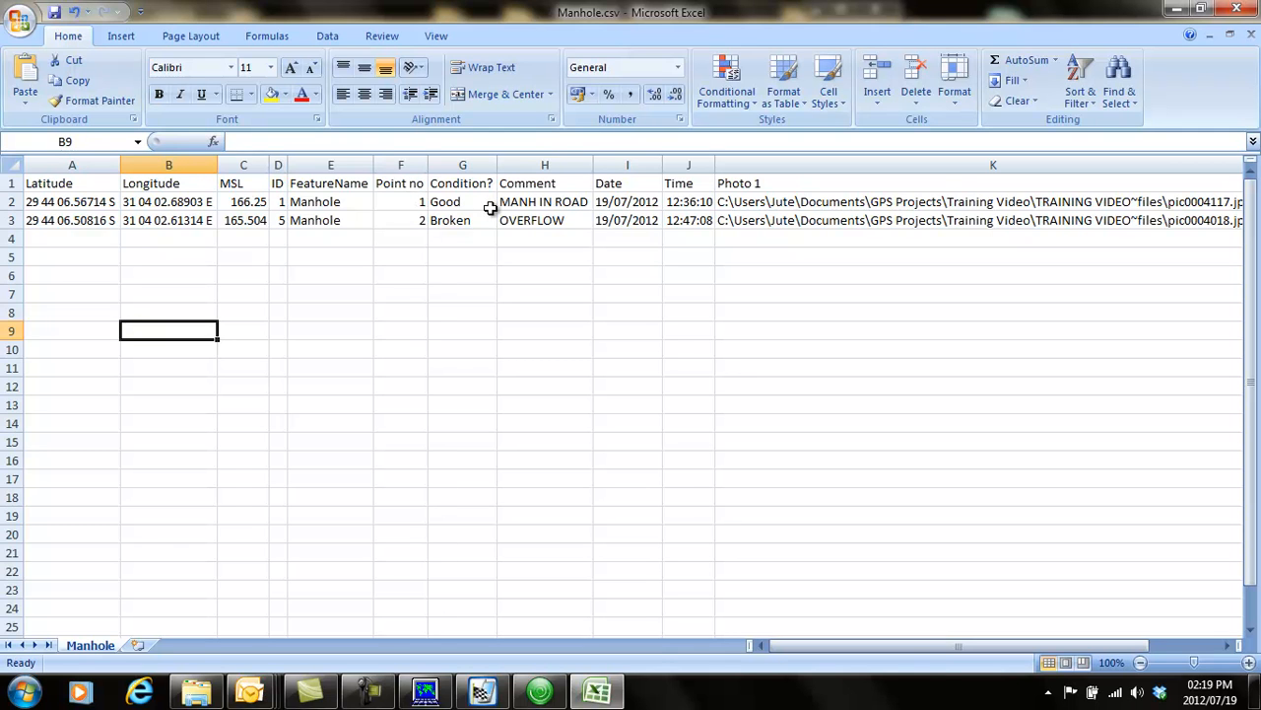
mouse_move(432, 197)
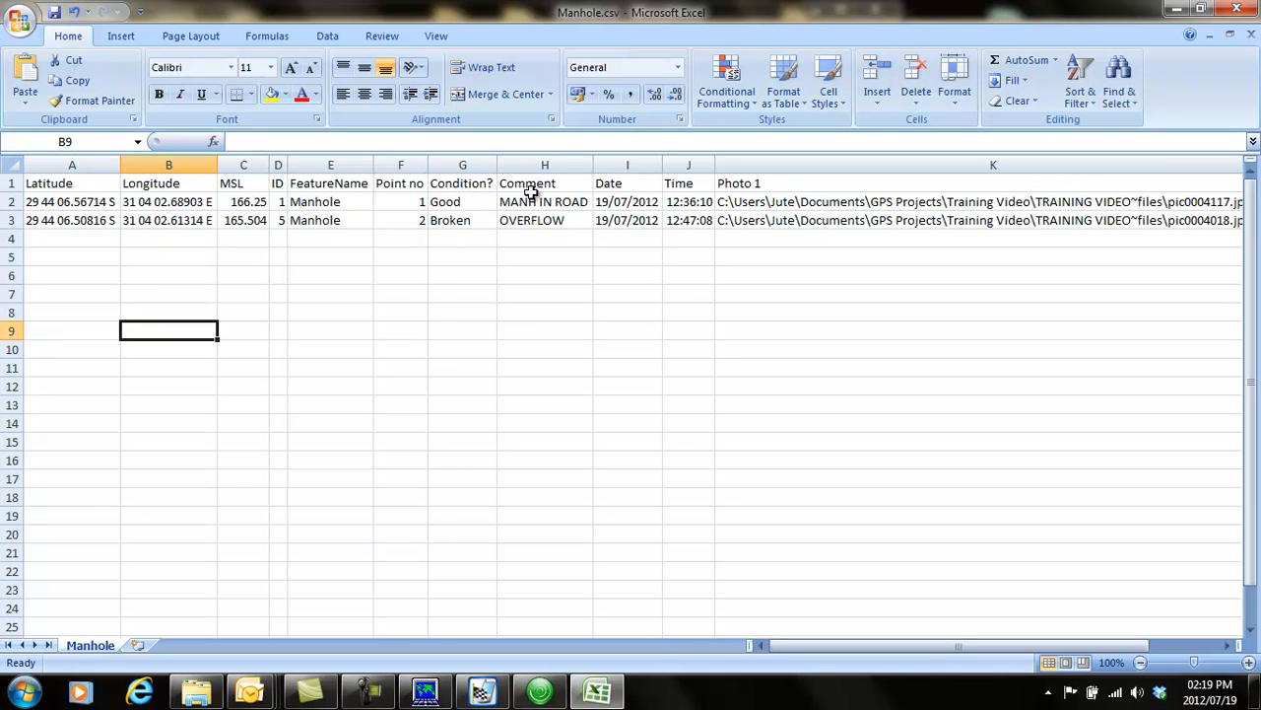
mouse_move(630, 189)
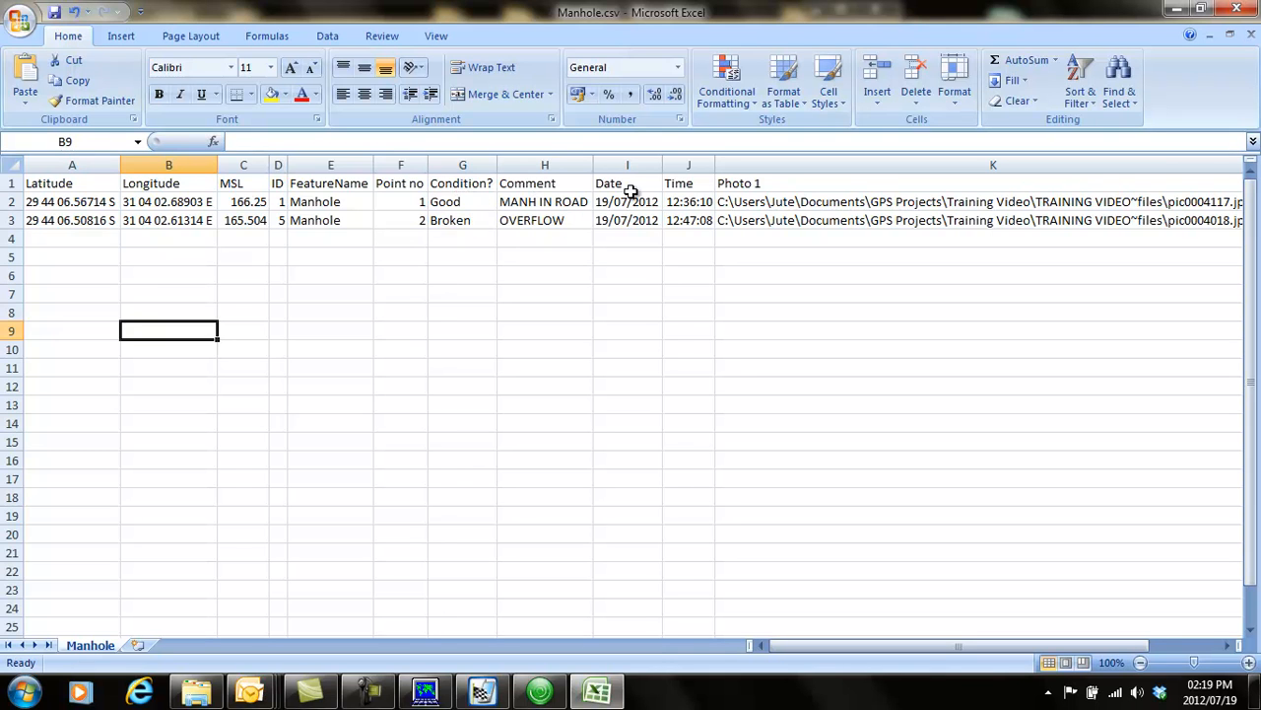
mouse_move(798, 240)
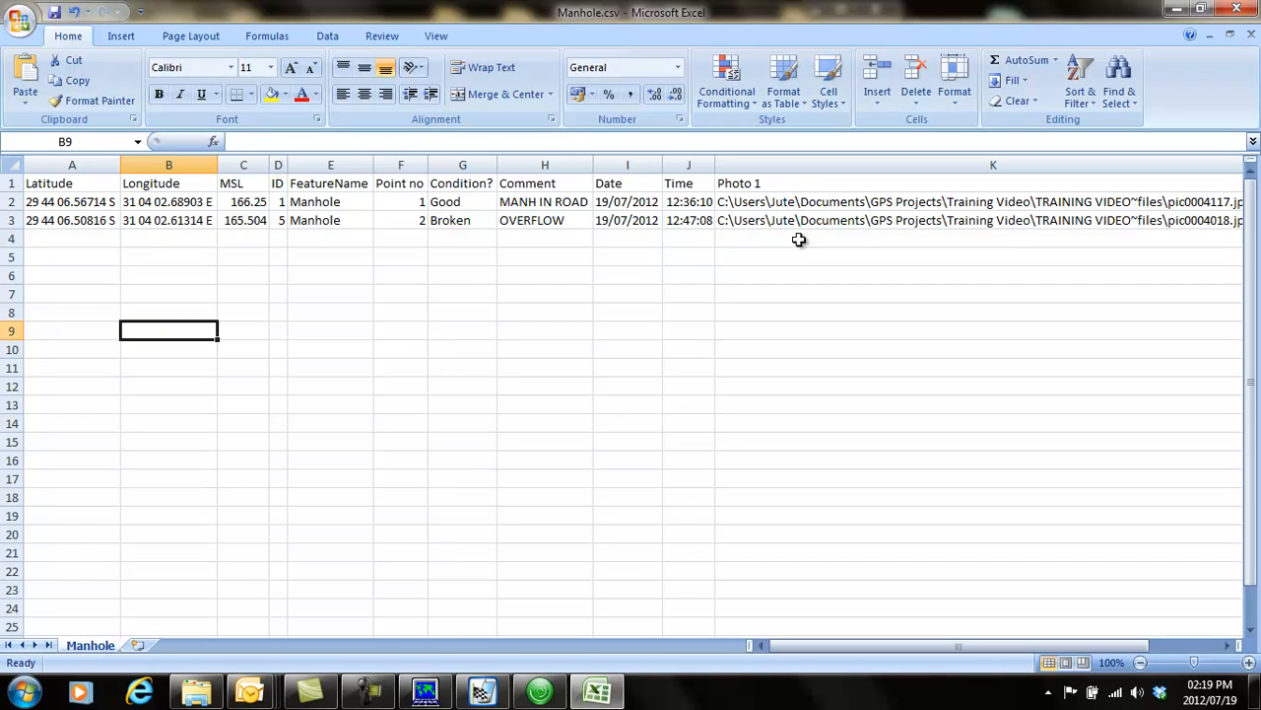
mouse_move(887, 627)
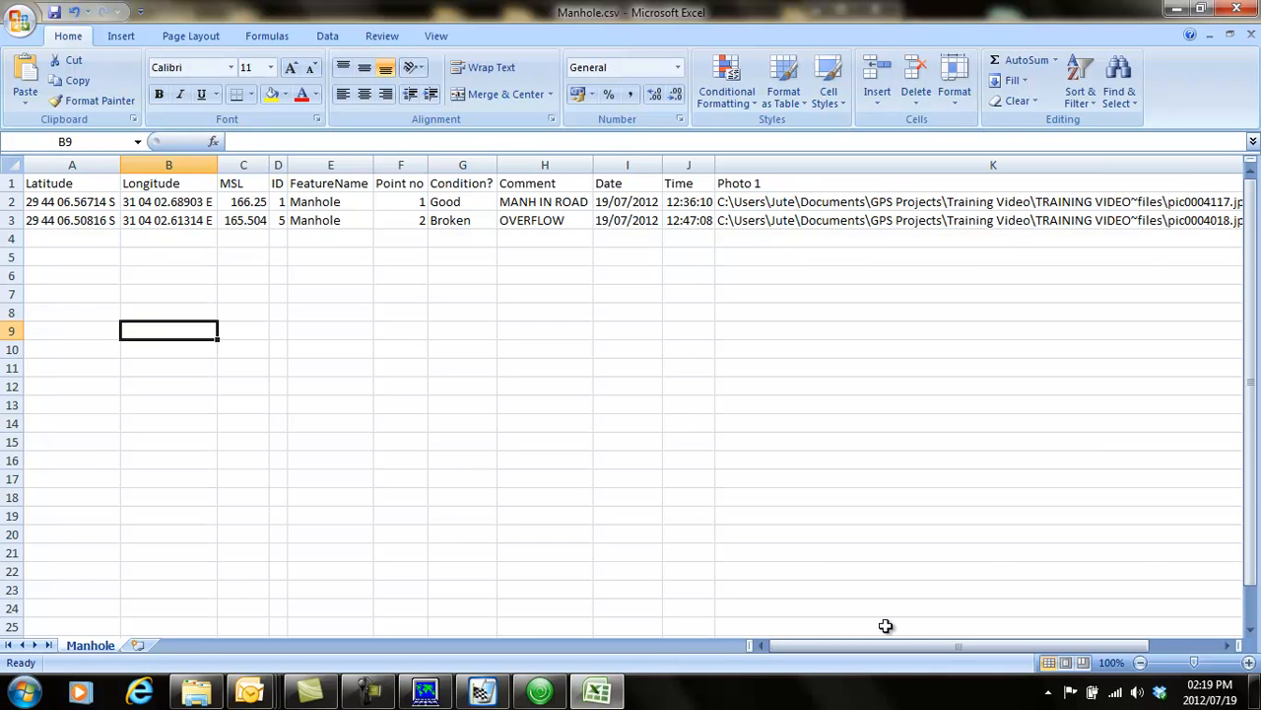
- Scroll right to column K and select the first Photo 1 file path in K2
scroll(right, 3)
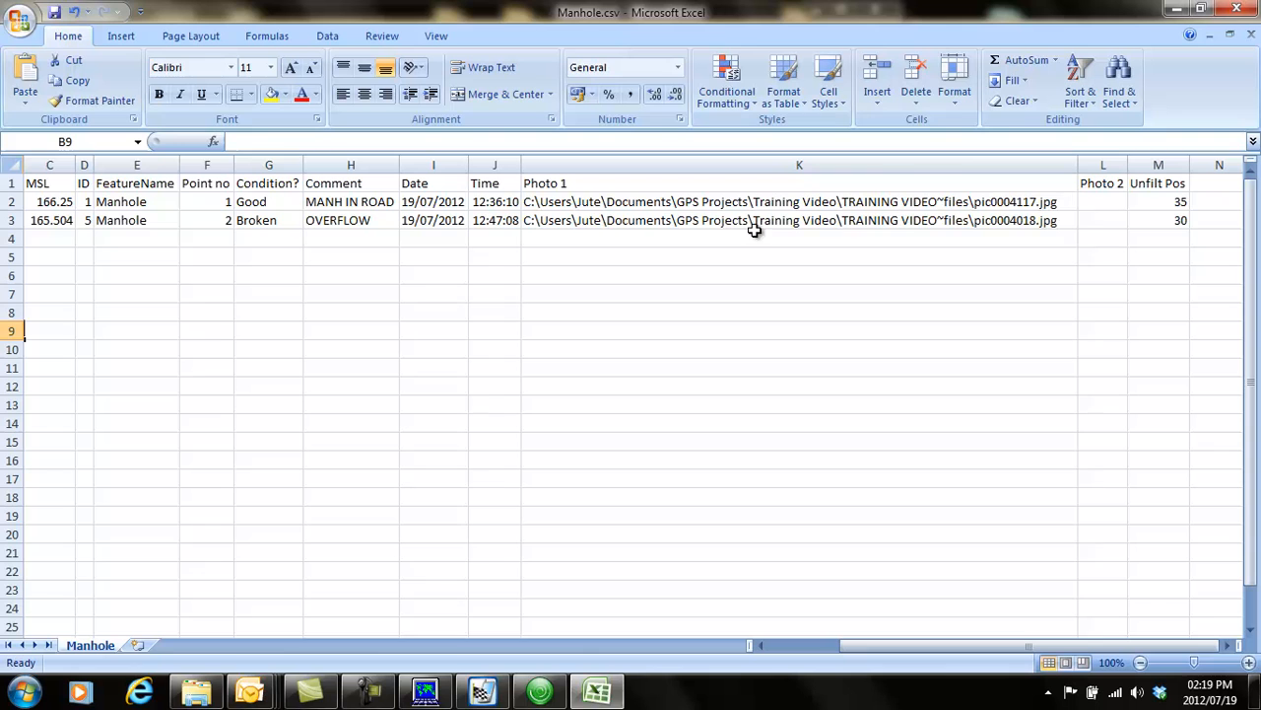
mouse_move(978, 203)
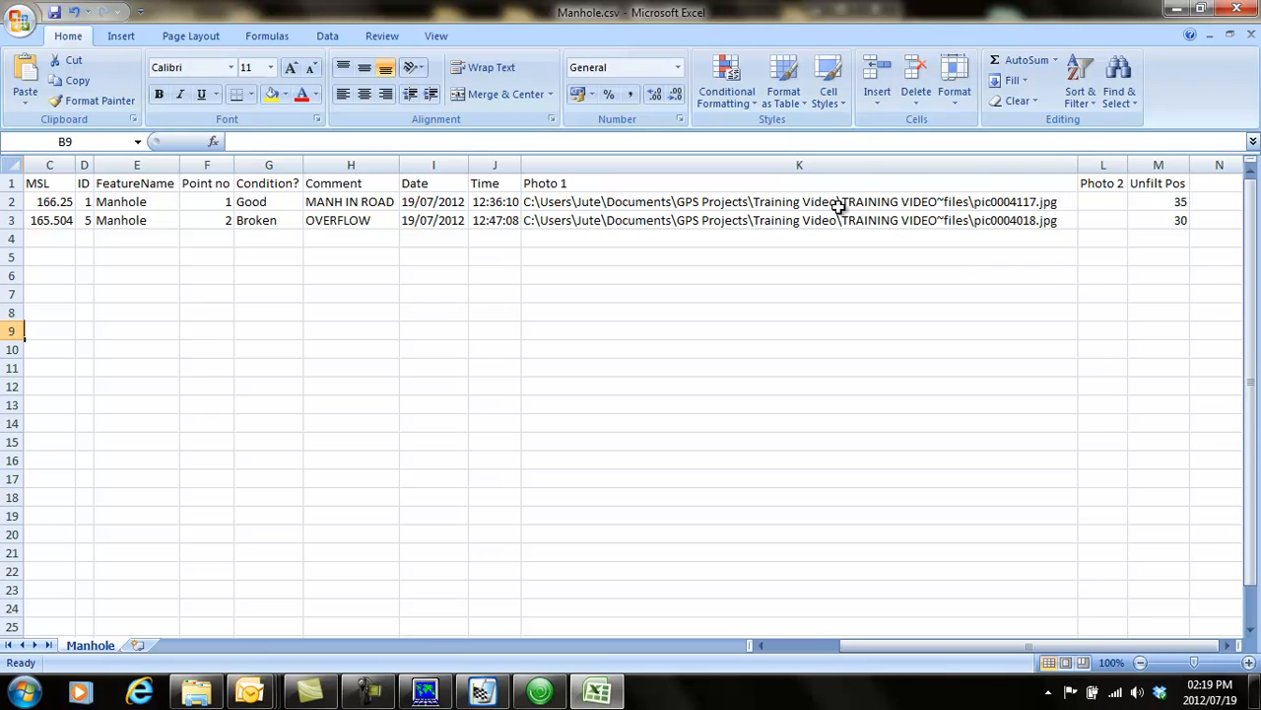
mouse_move(732, 201)
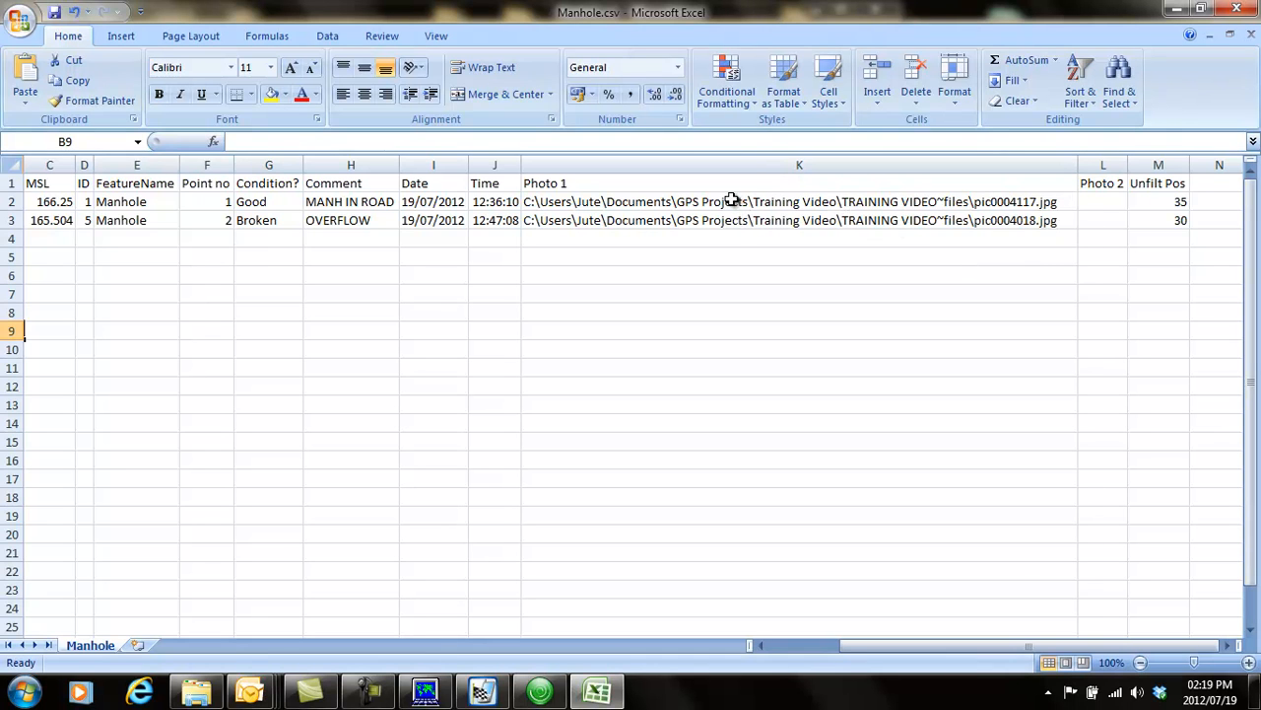
click(798, 201)
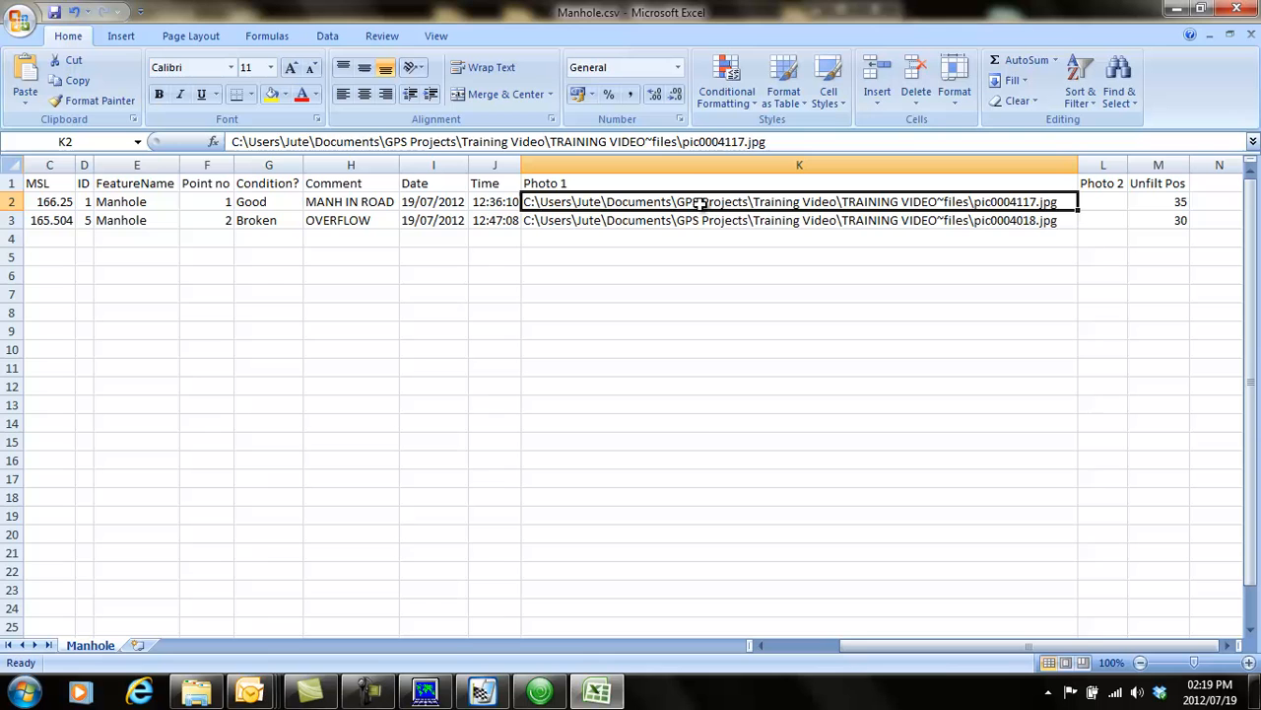
- Make K2 a hyperlink to its picture file with display text 'Photo'
right_click(699, 207)
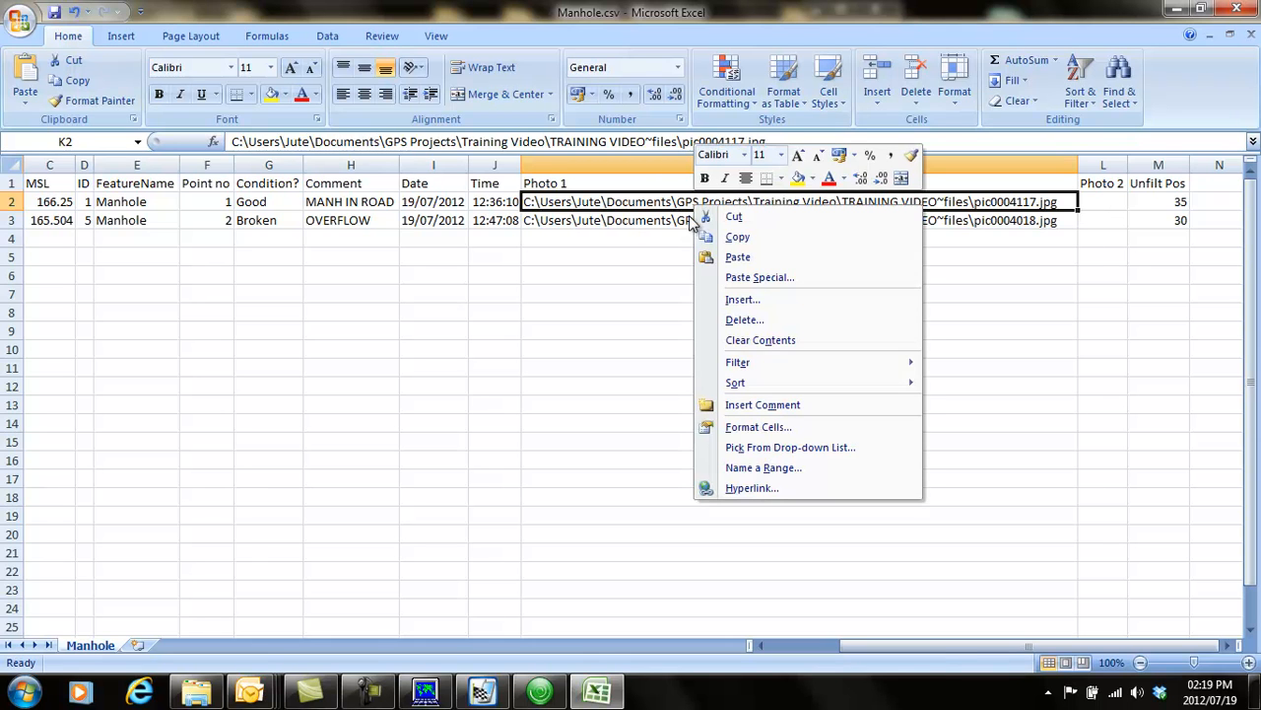
mouse_move(753, 489)
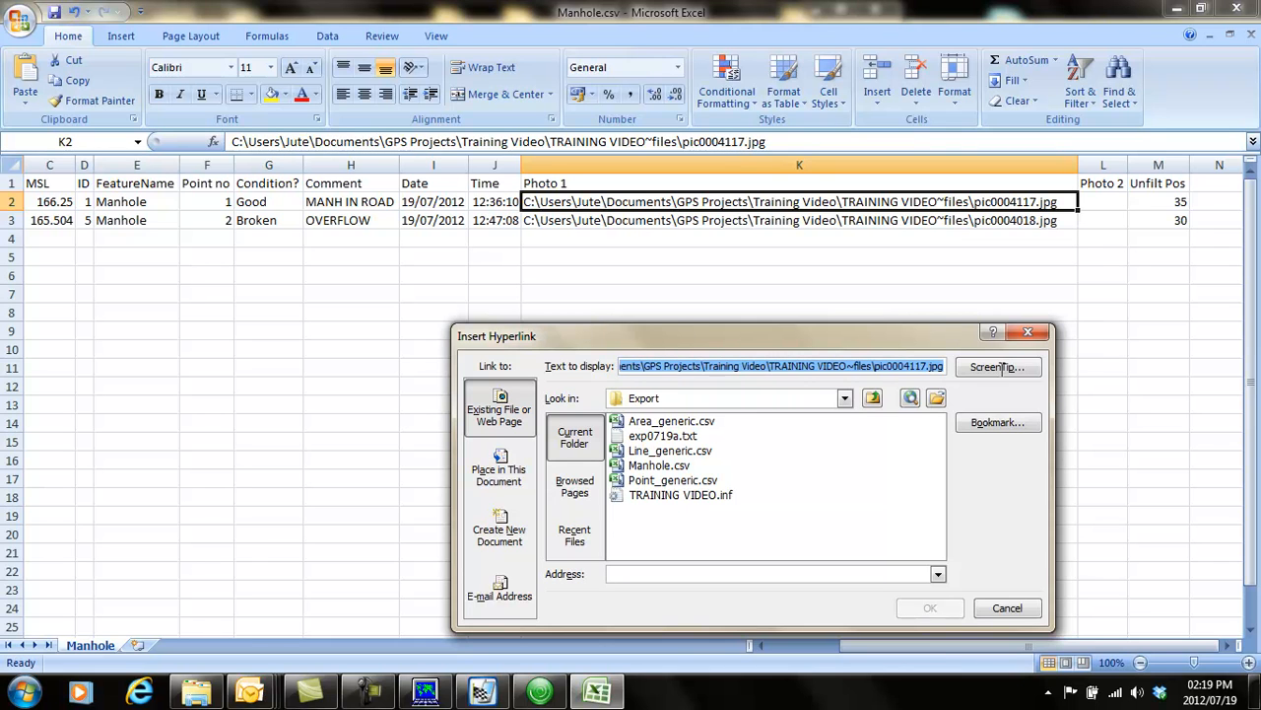
right_click(779, 364)
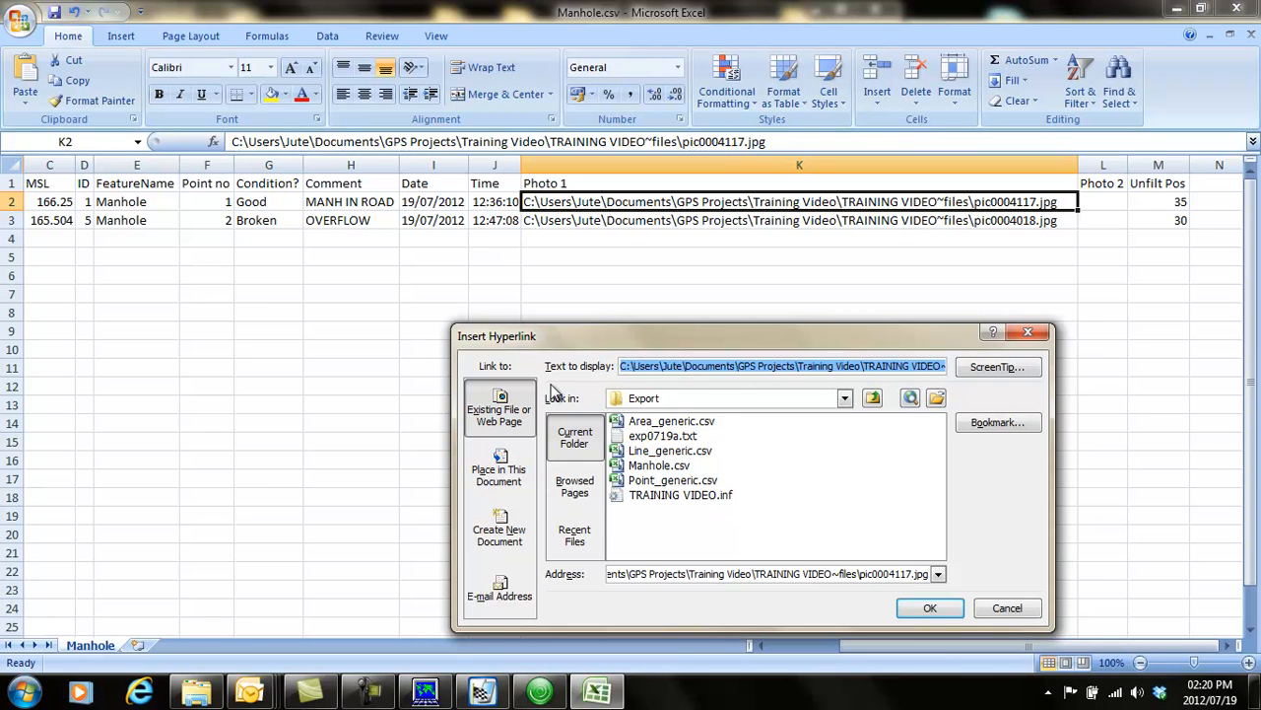
text(Po)
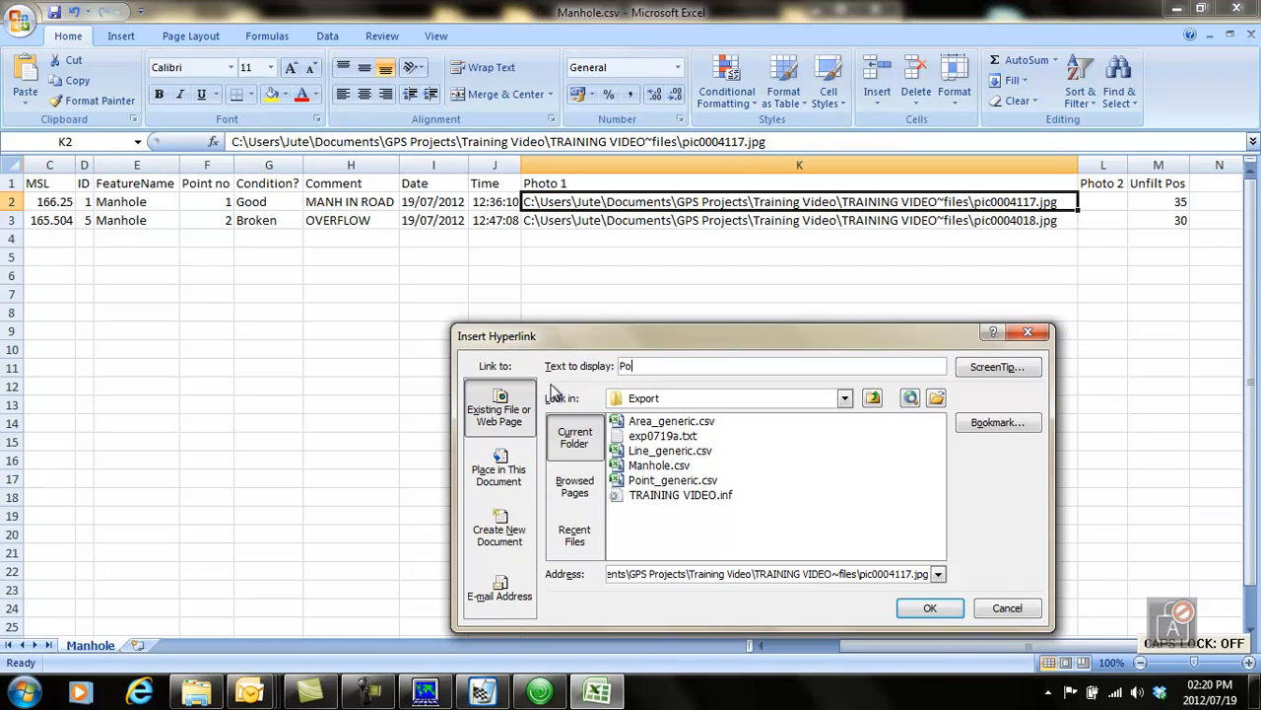
text(h)
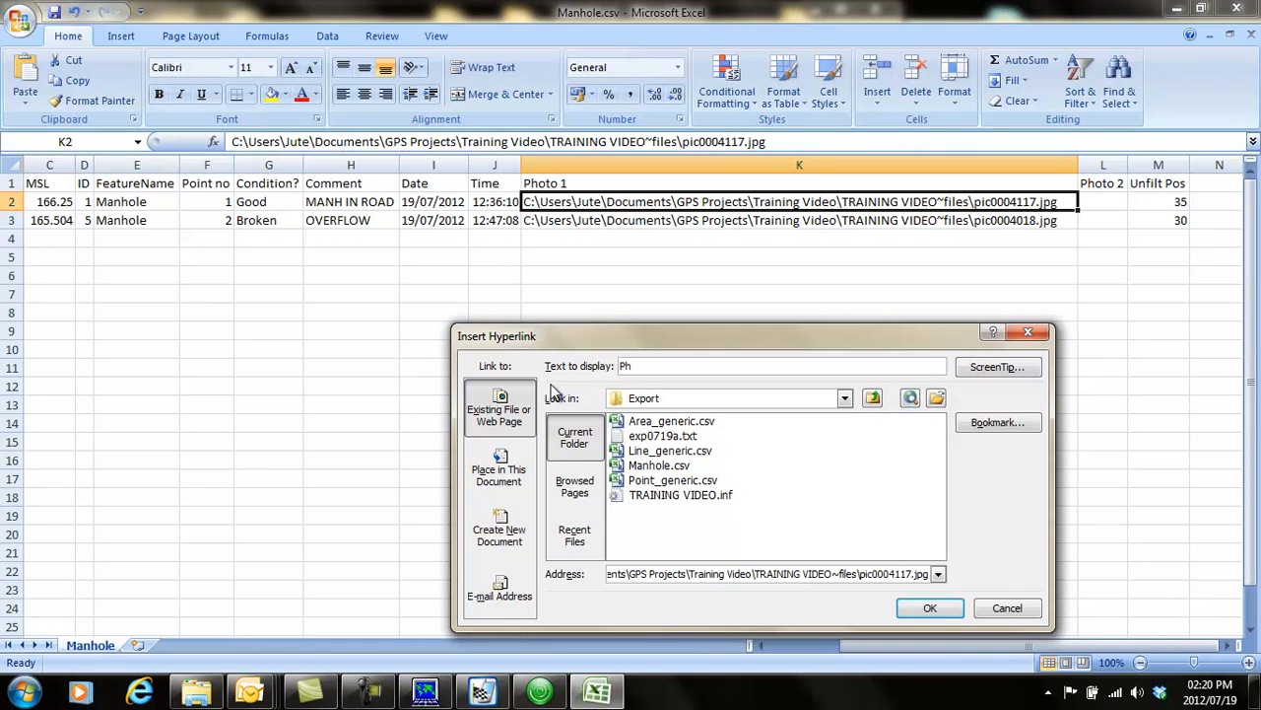
text(oto)
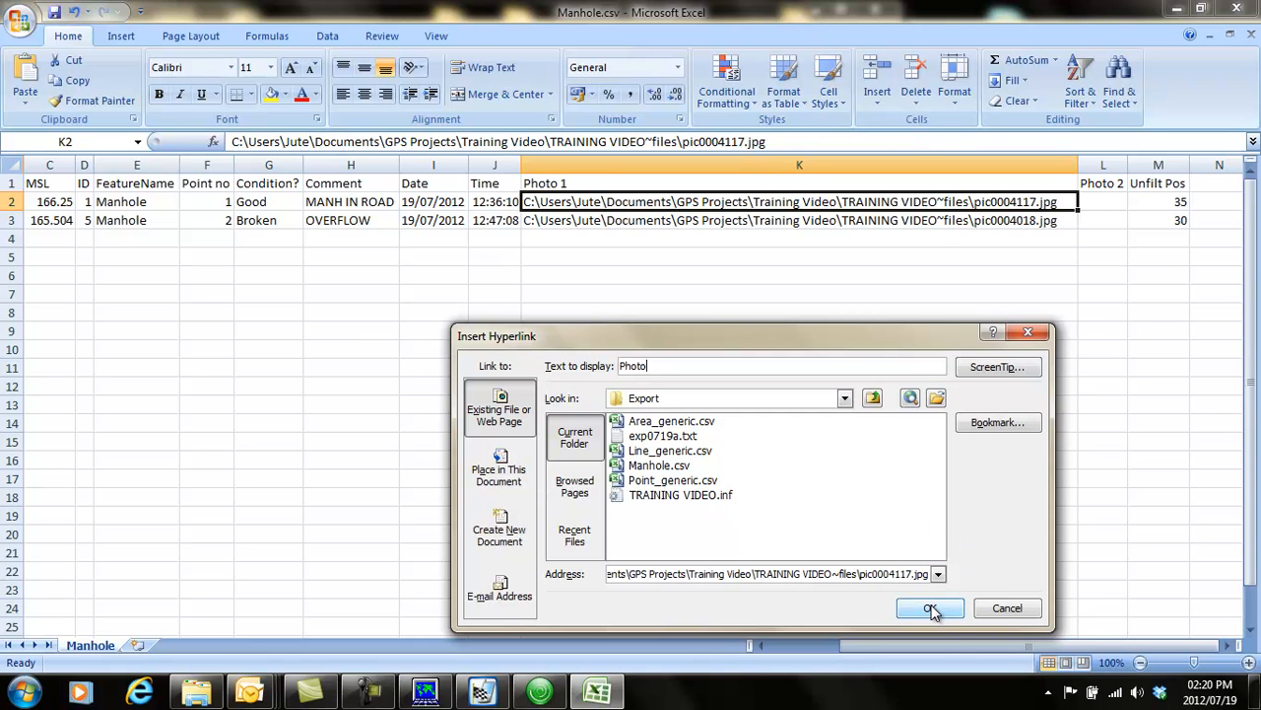
click(931, 607)
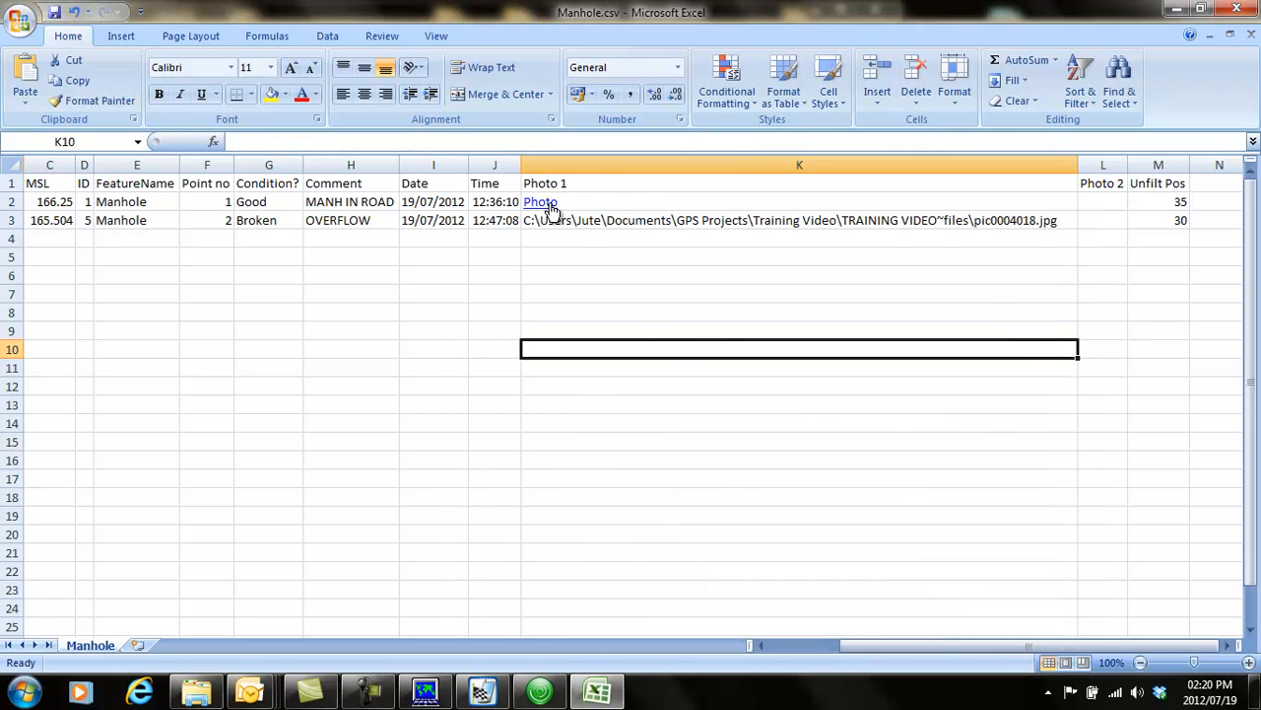
mouse_move(540, 201)
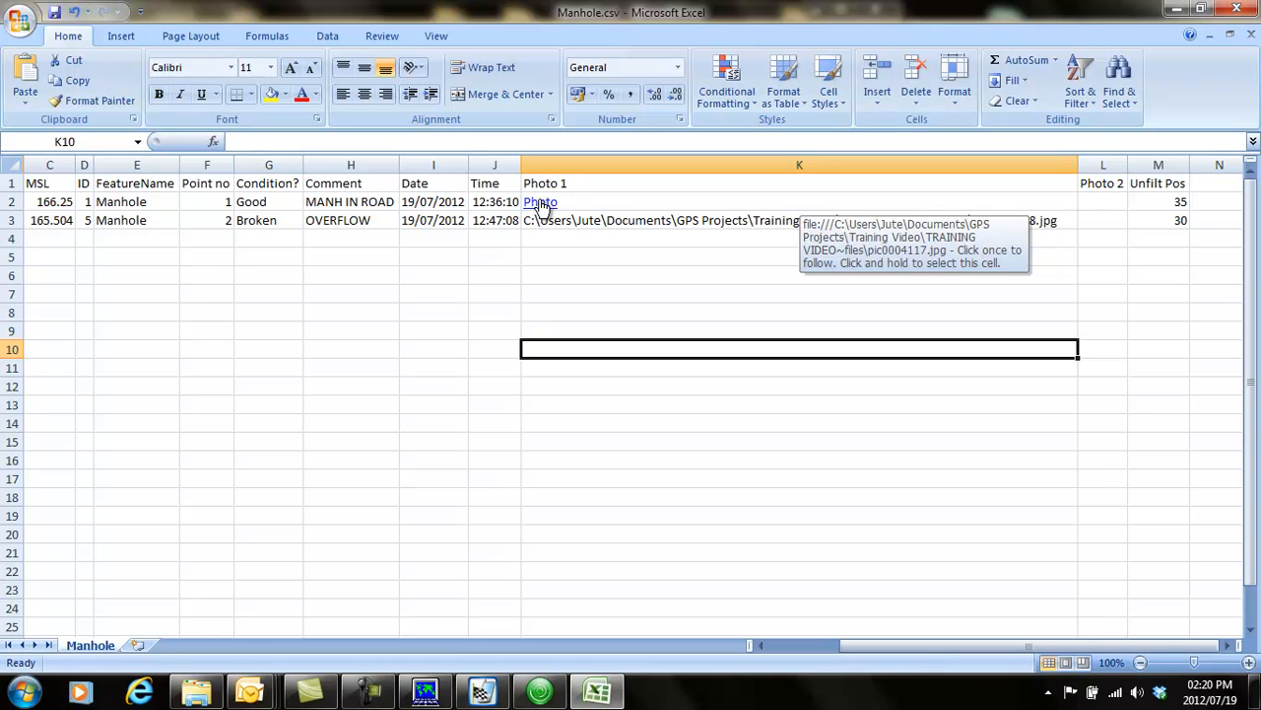
mouse_move(664, 635)
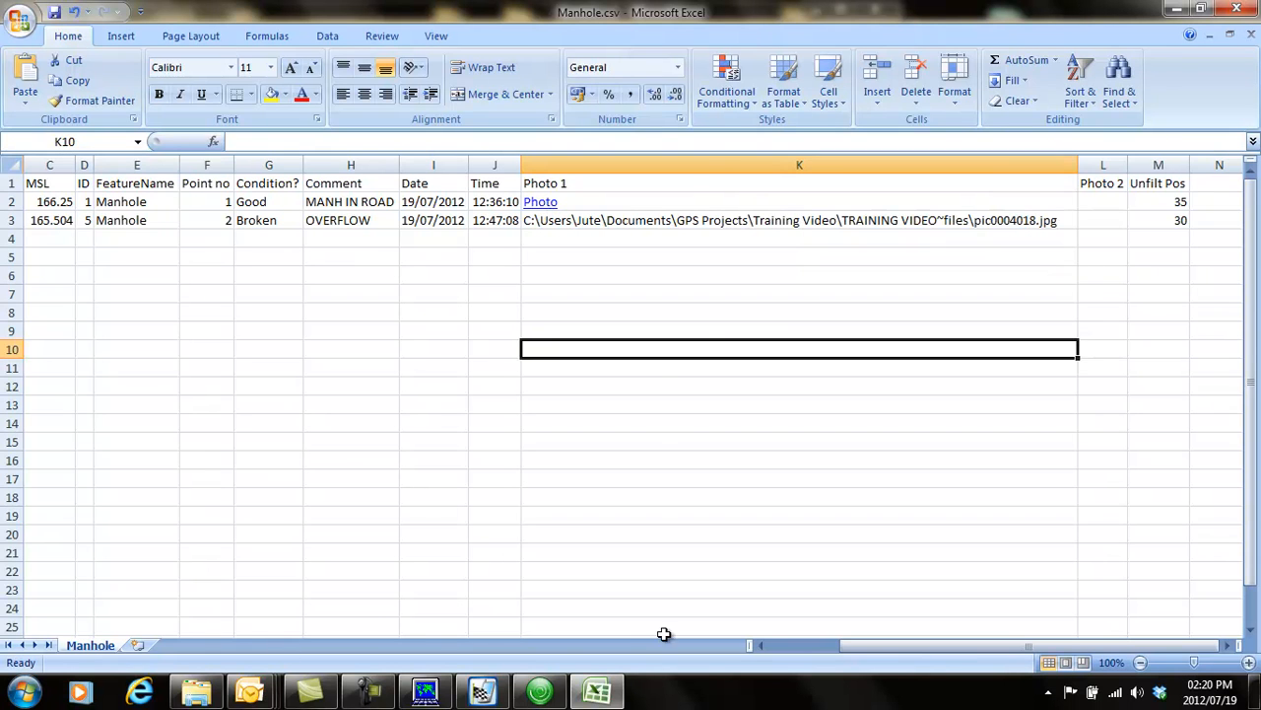
- Scroll back to column A so Latitude and Longitude show beside the Photo link
scroll(left, 3)
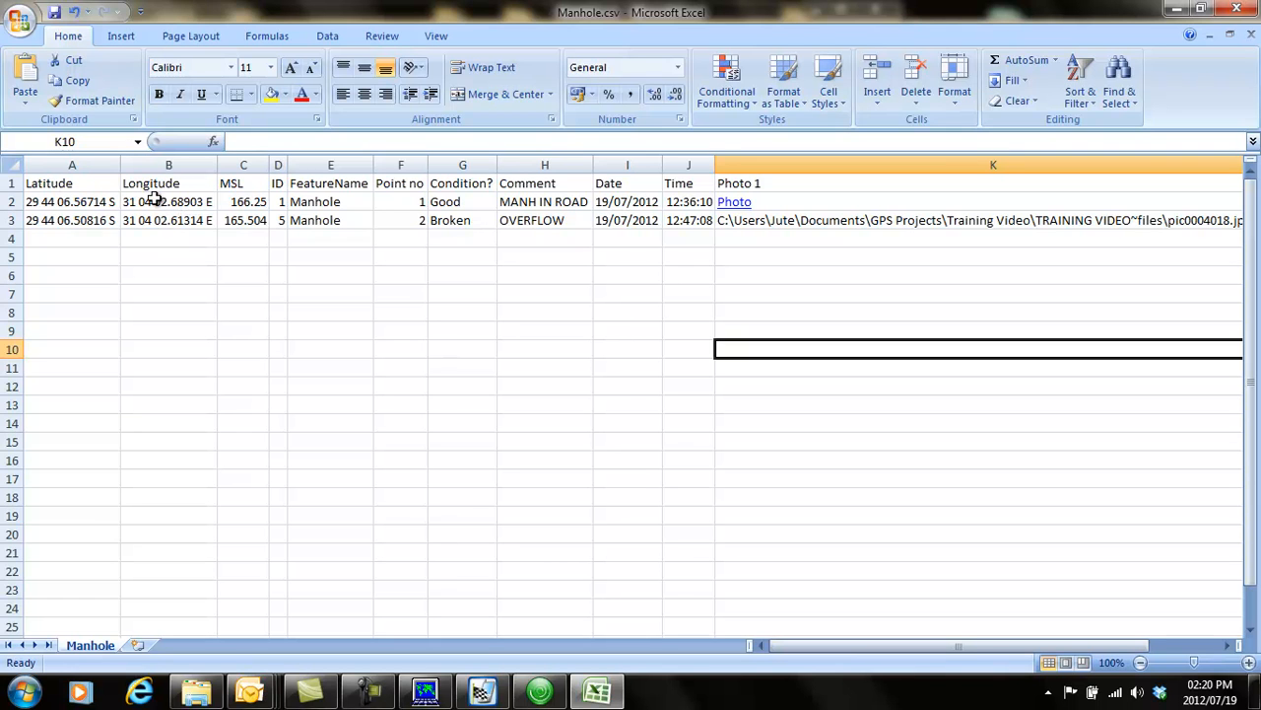
mouse_move(733, 201)
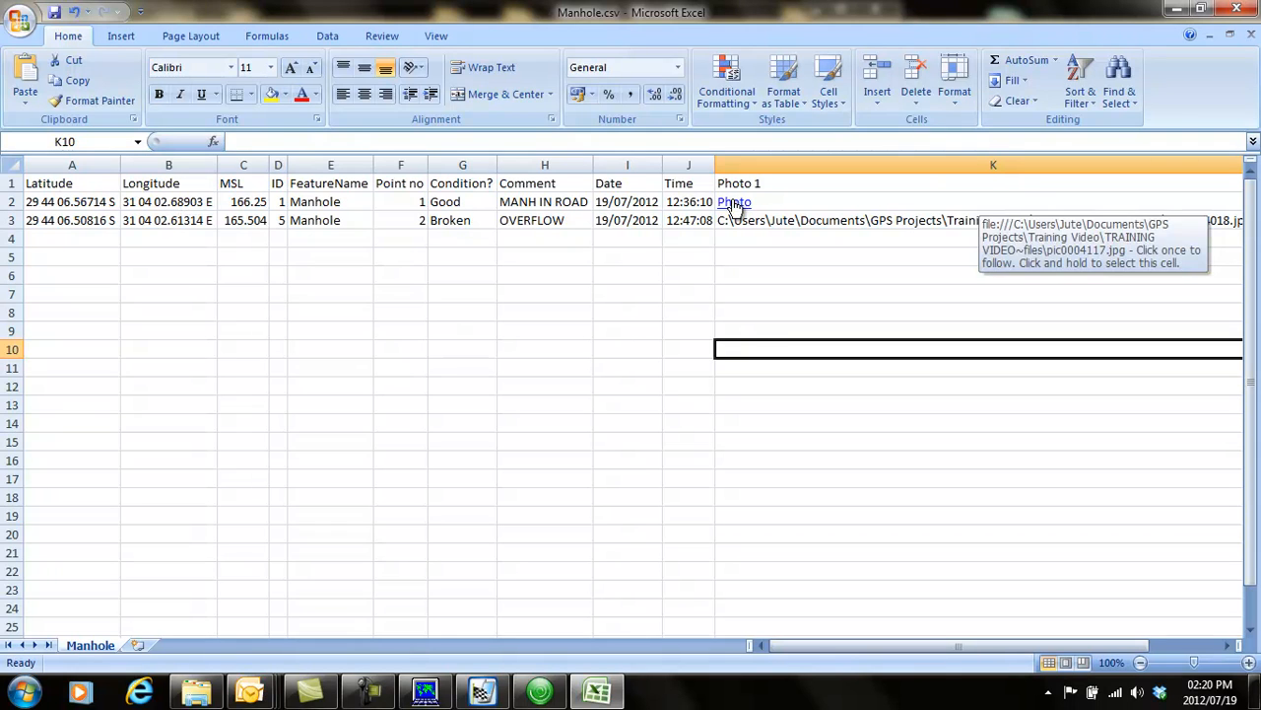
right_click(733, 202)
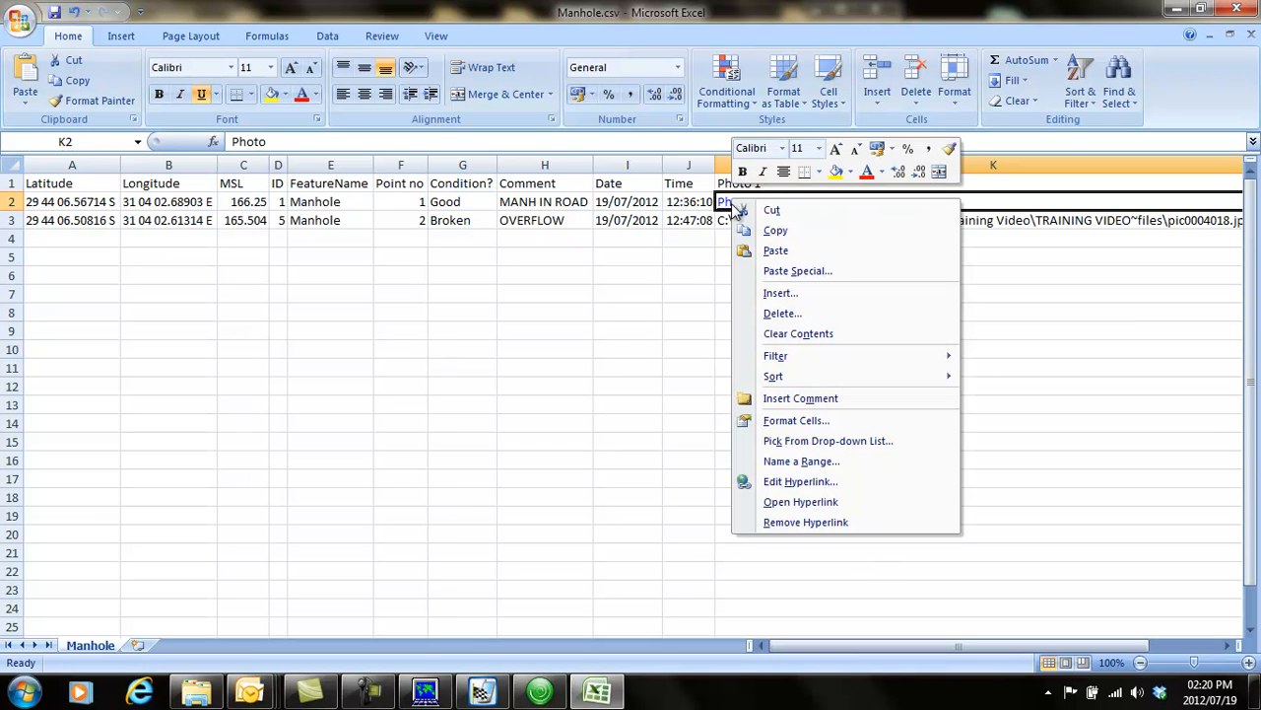
mouse_move(832, 229)
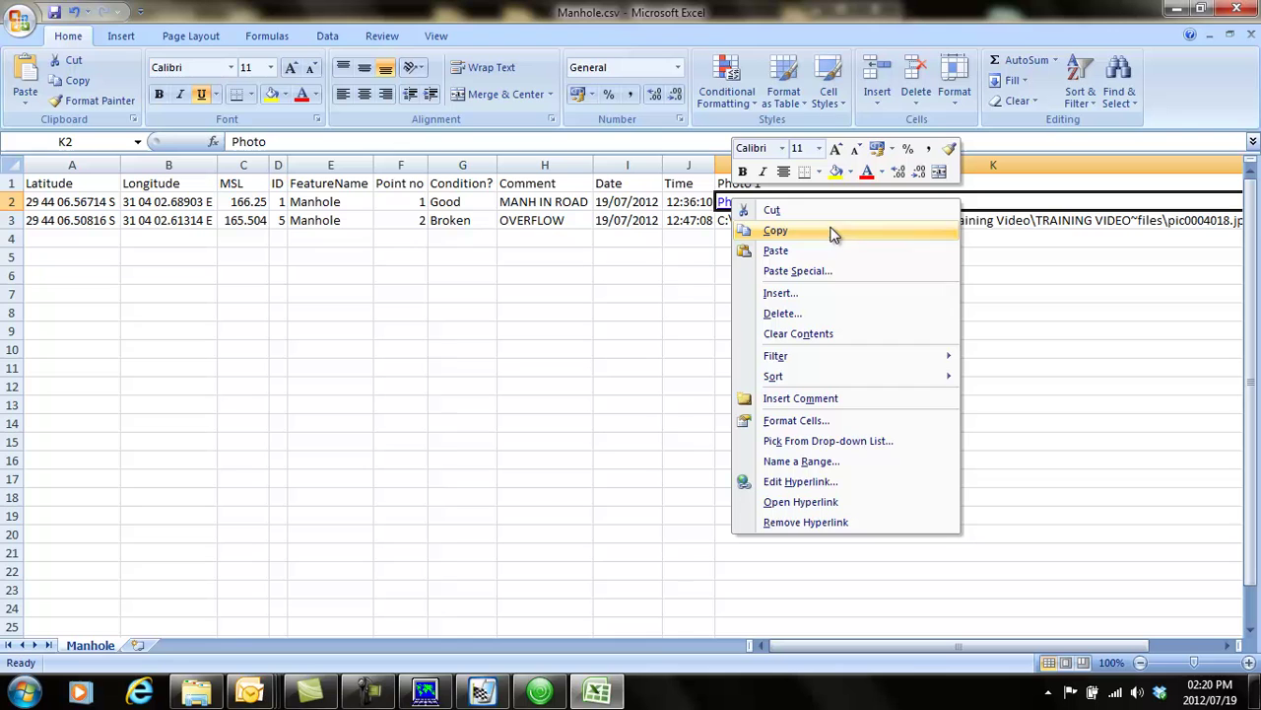
mouse_move(826, 272)
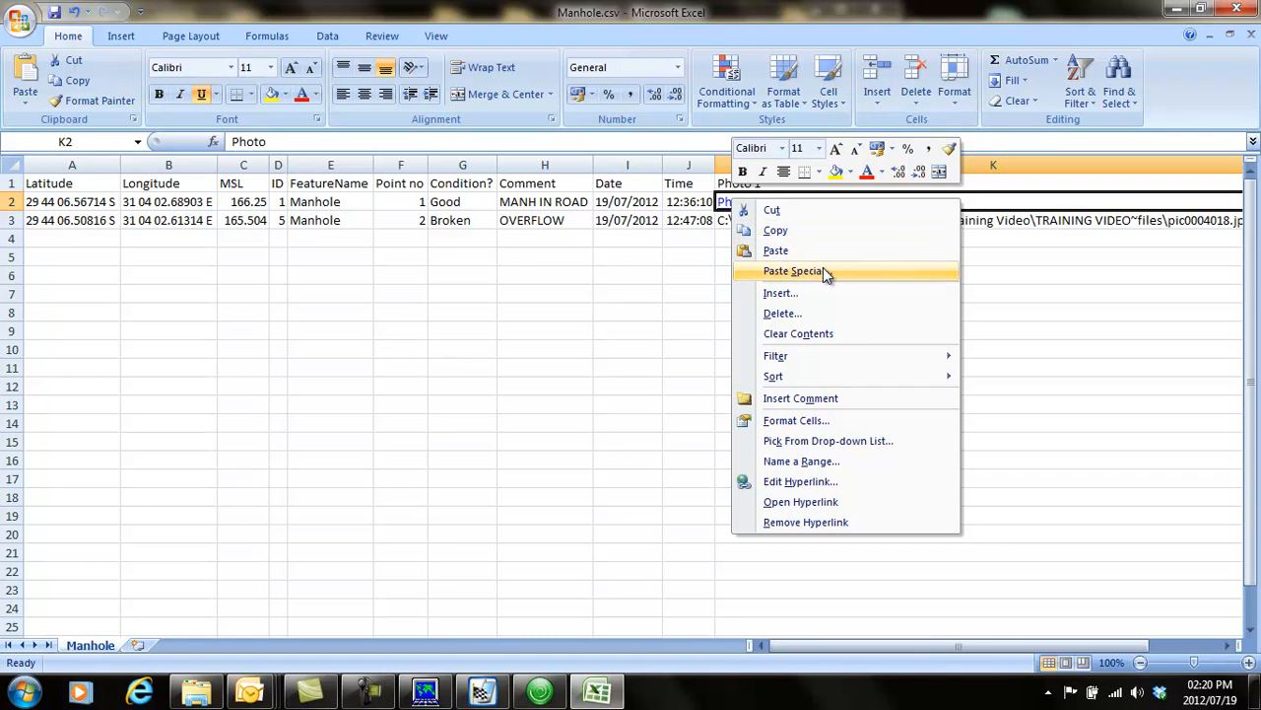
mouse_move(832, 502)
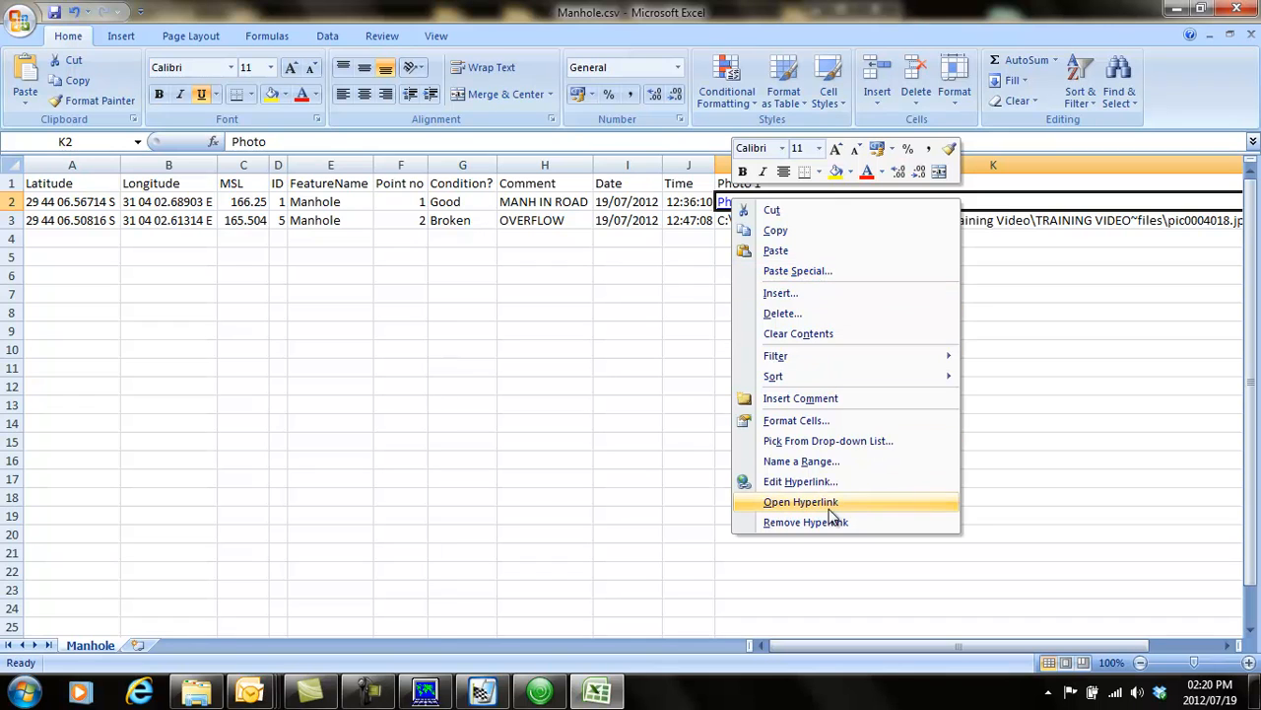
mouse_move(812, 522)
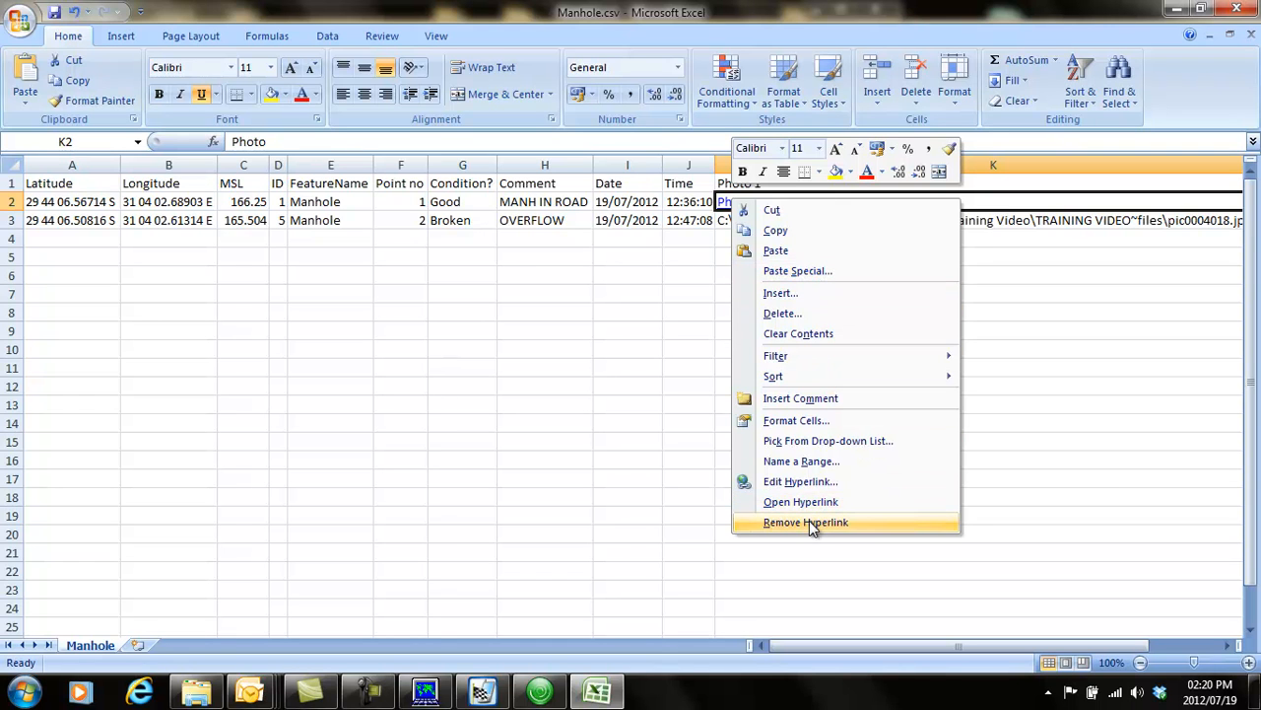
mouse_move(818, 481)
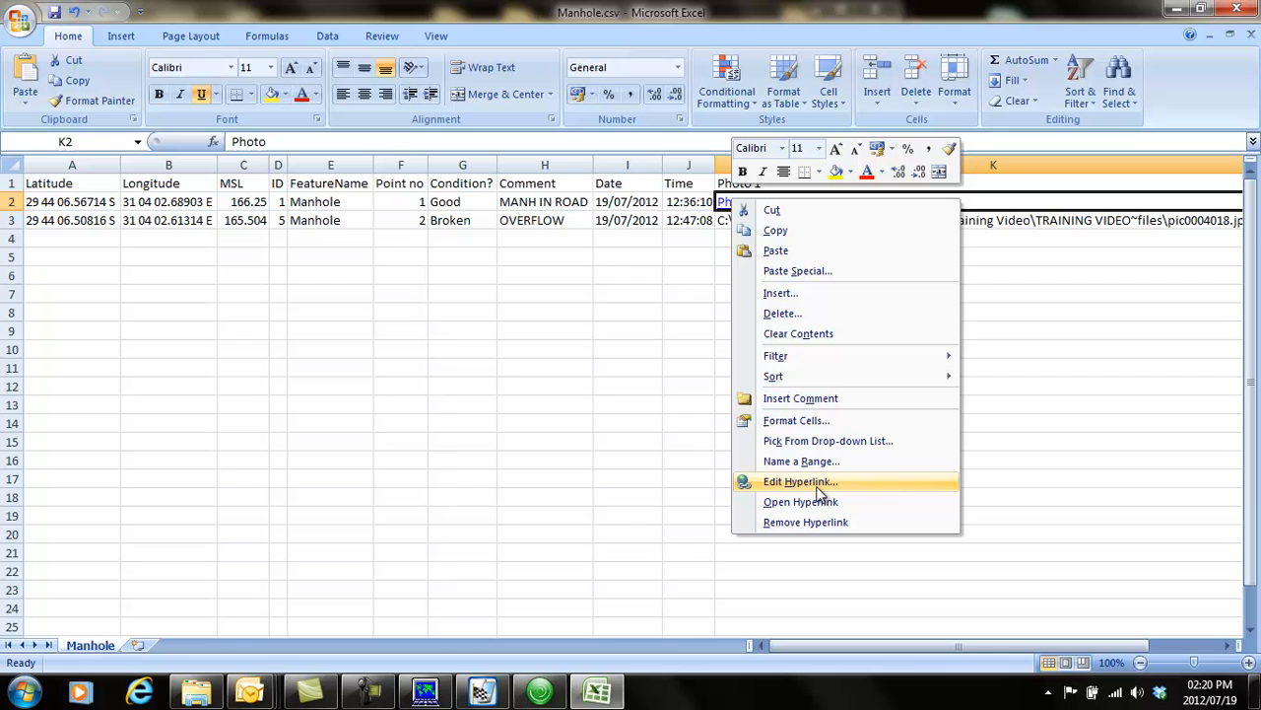
mouse_move(805, 520)
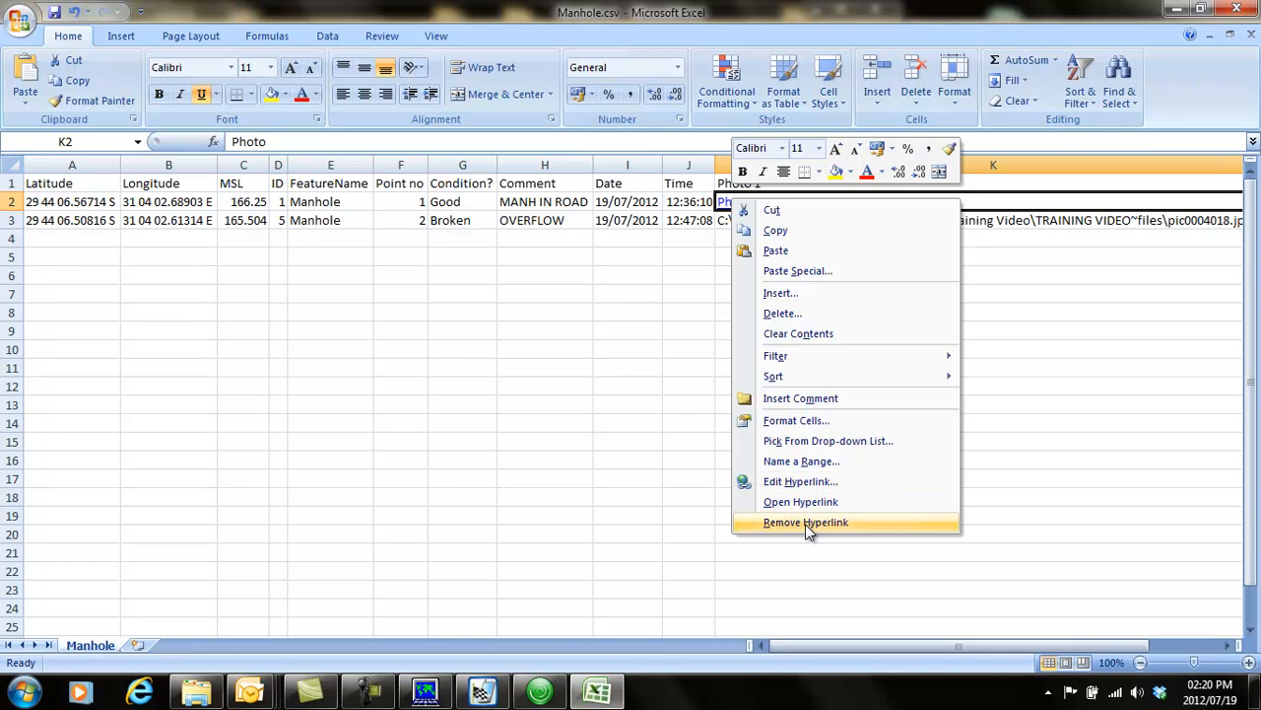
mouse_move(800, 502)
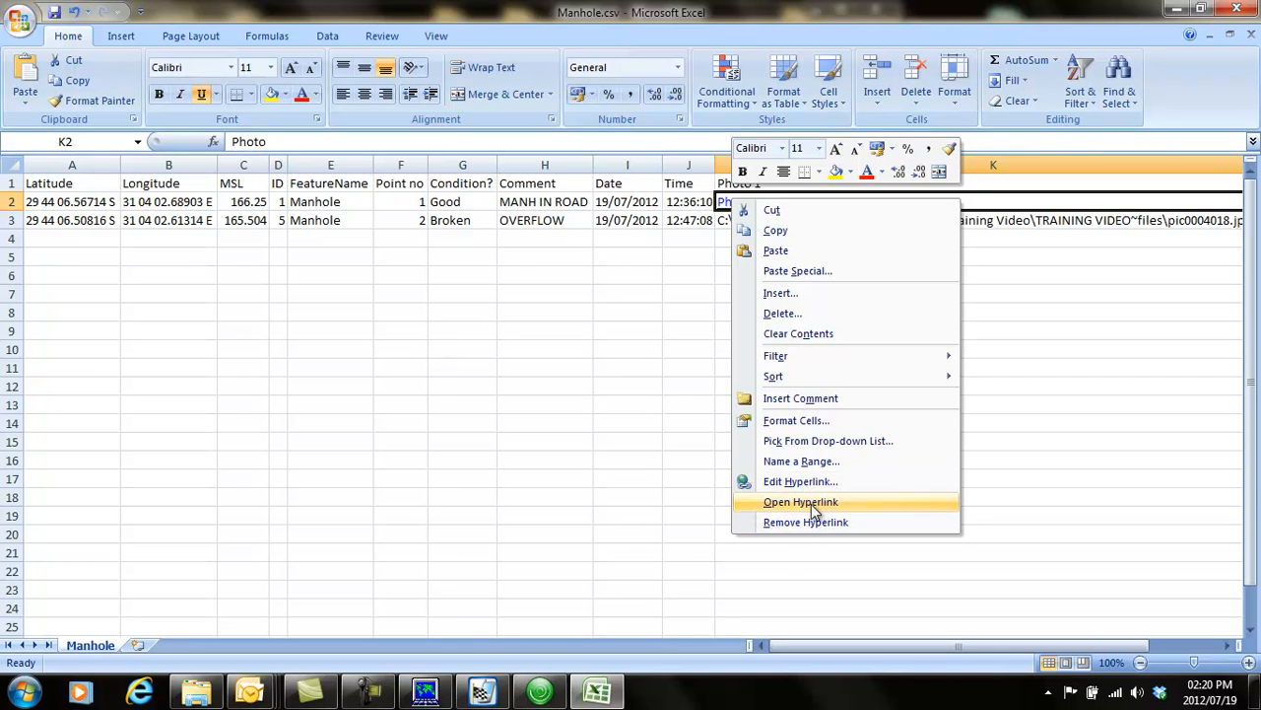
click(800, 503)
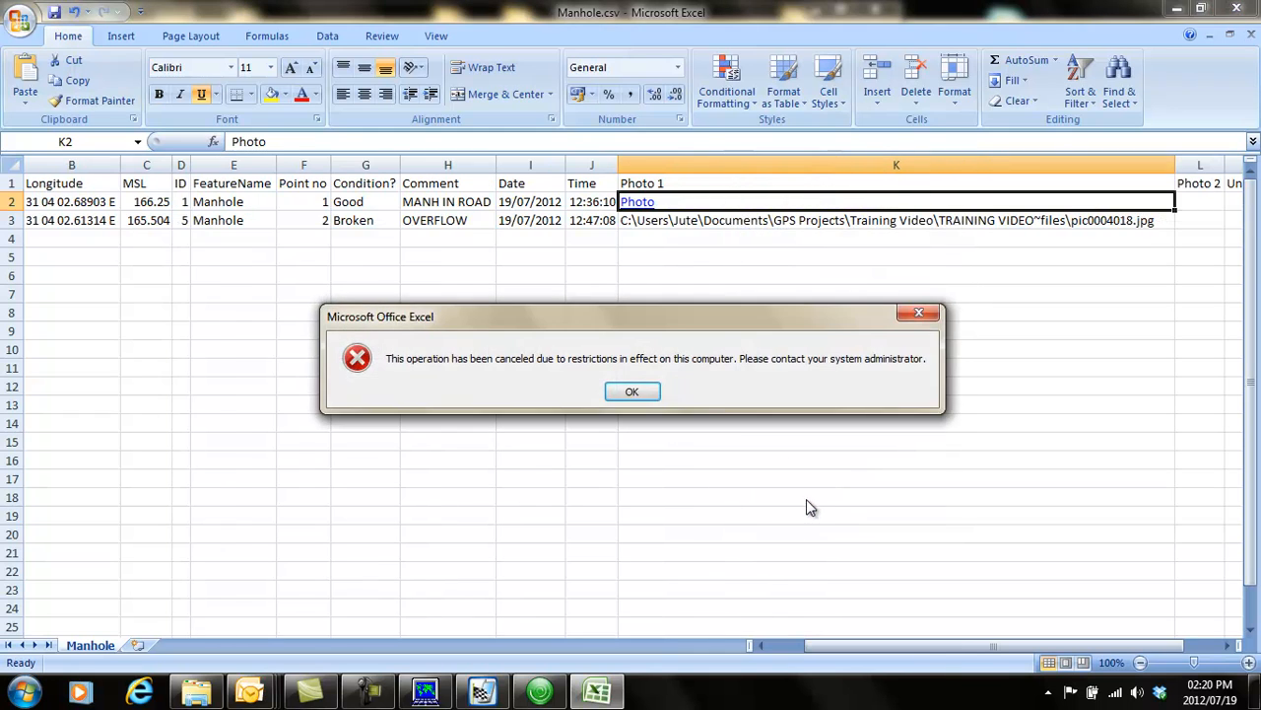
click(630, 390)
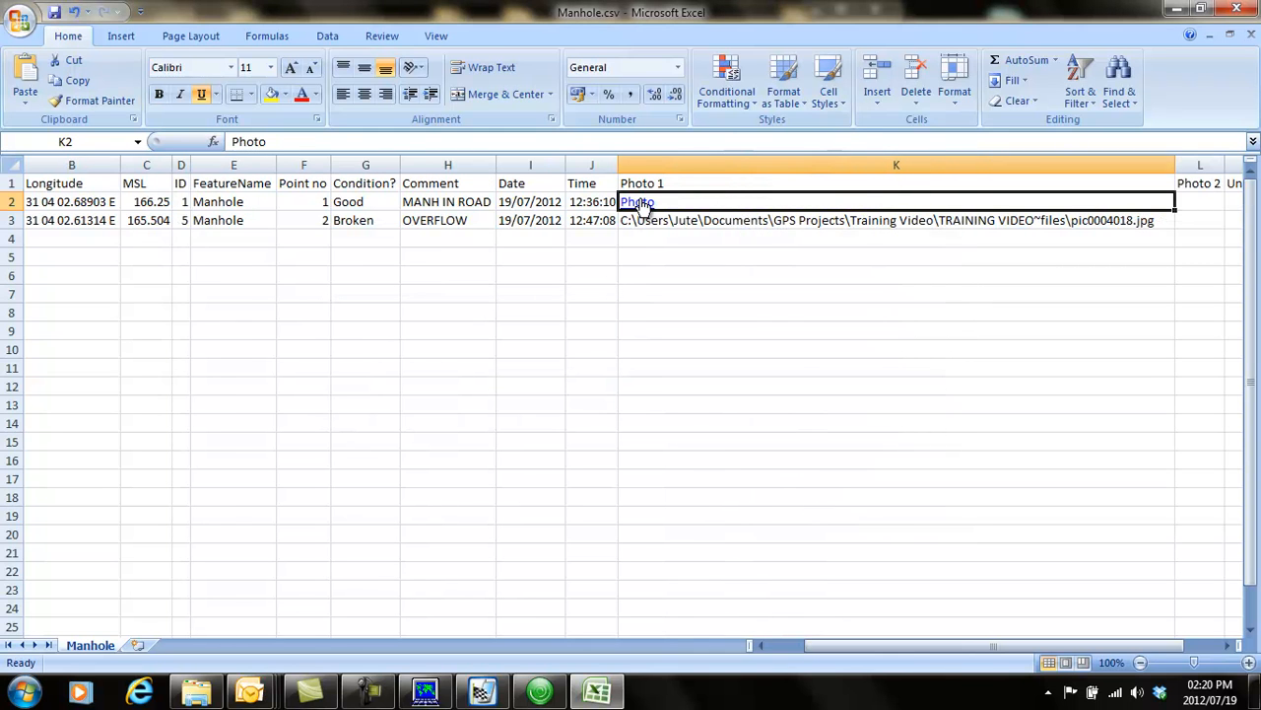
right_click(639, 202)
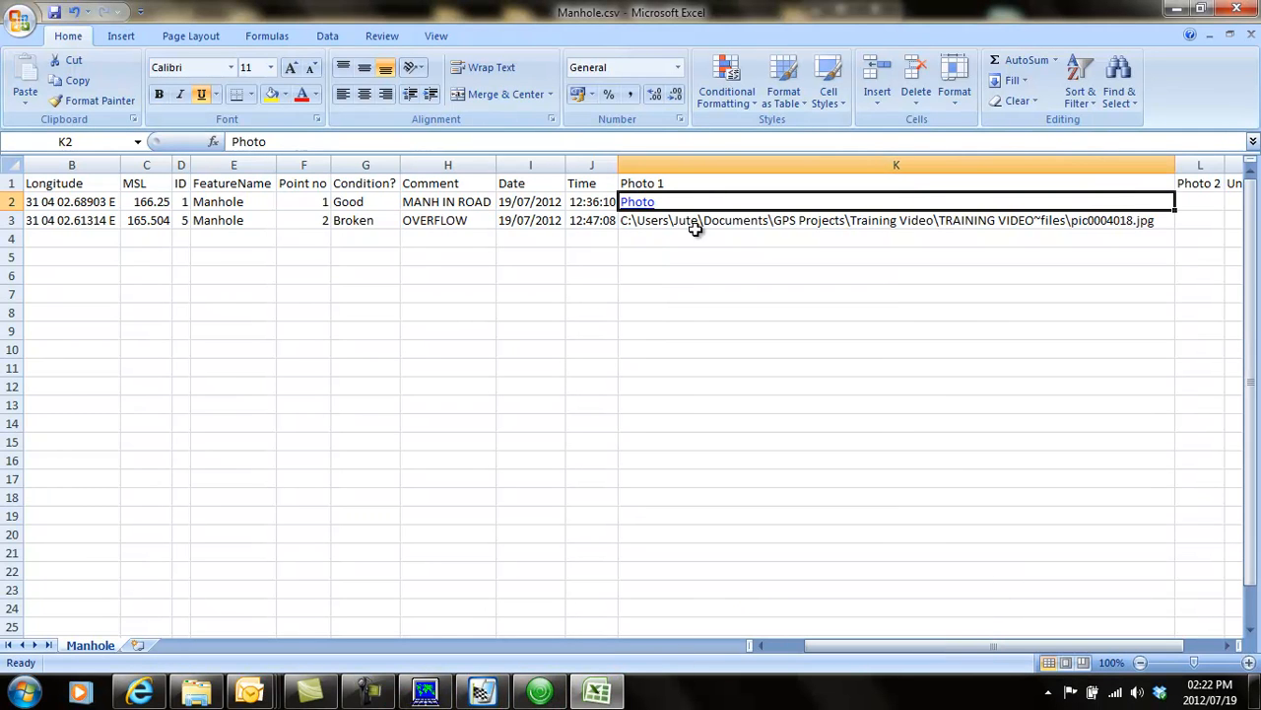
mouse_move(638, 201)
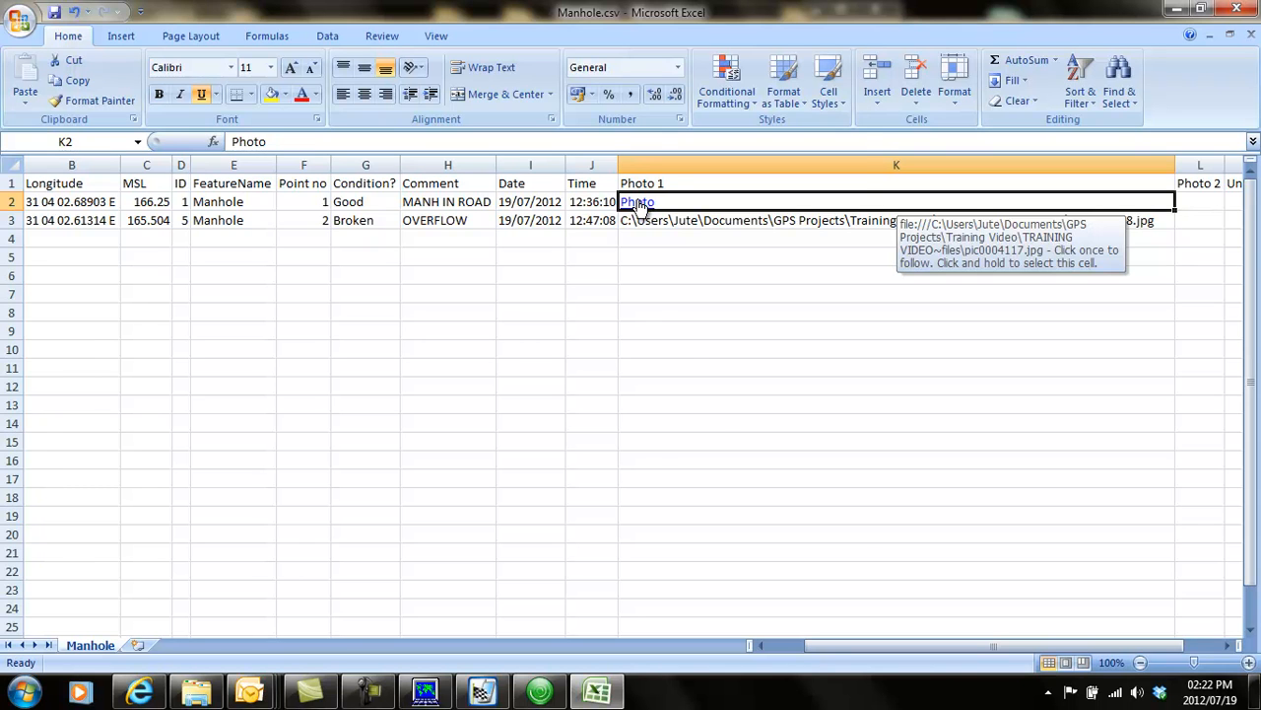
right_click(639, 201)
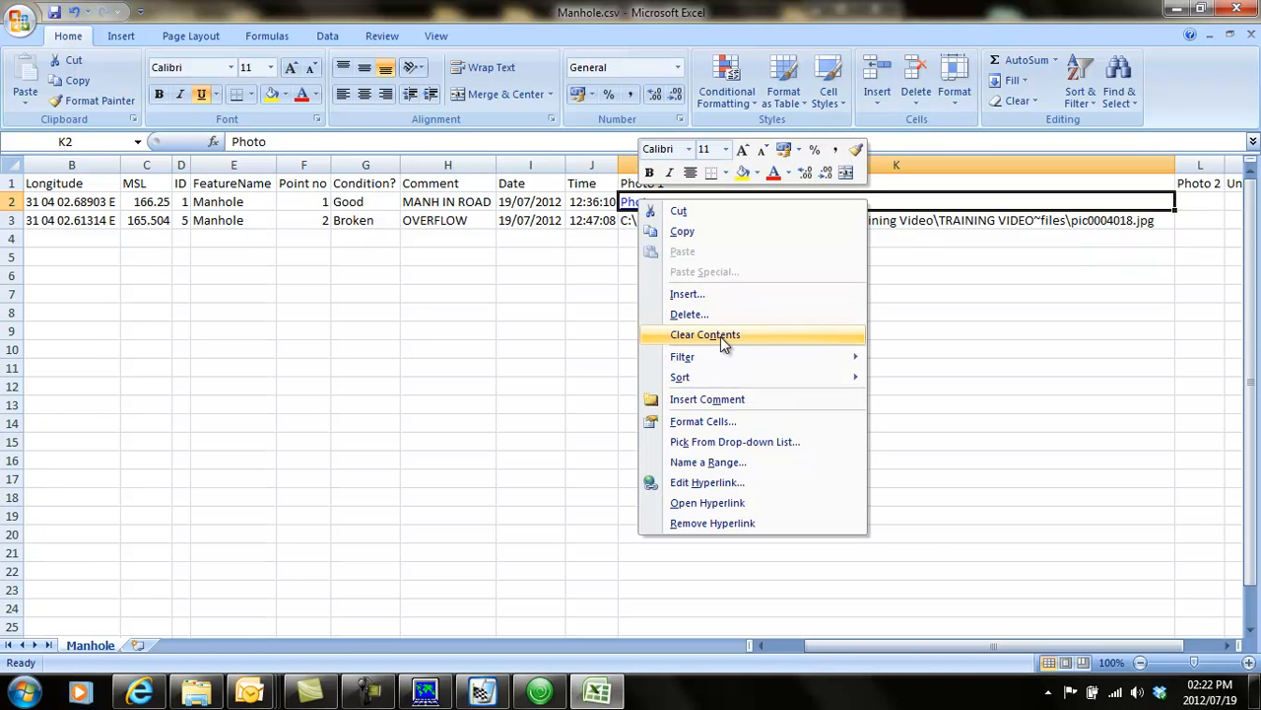
mouse_move(706, 481)
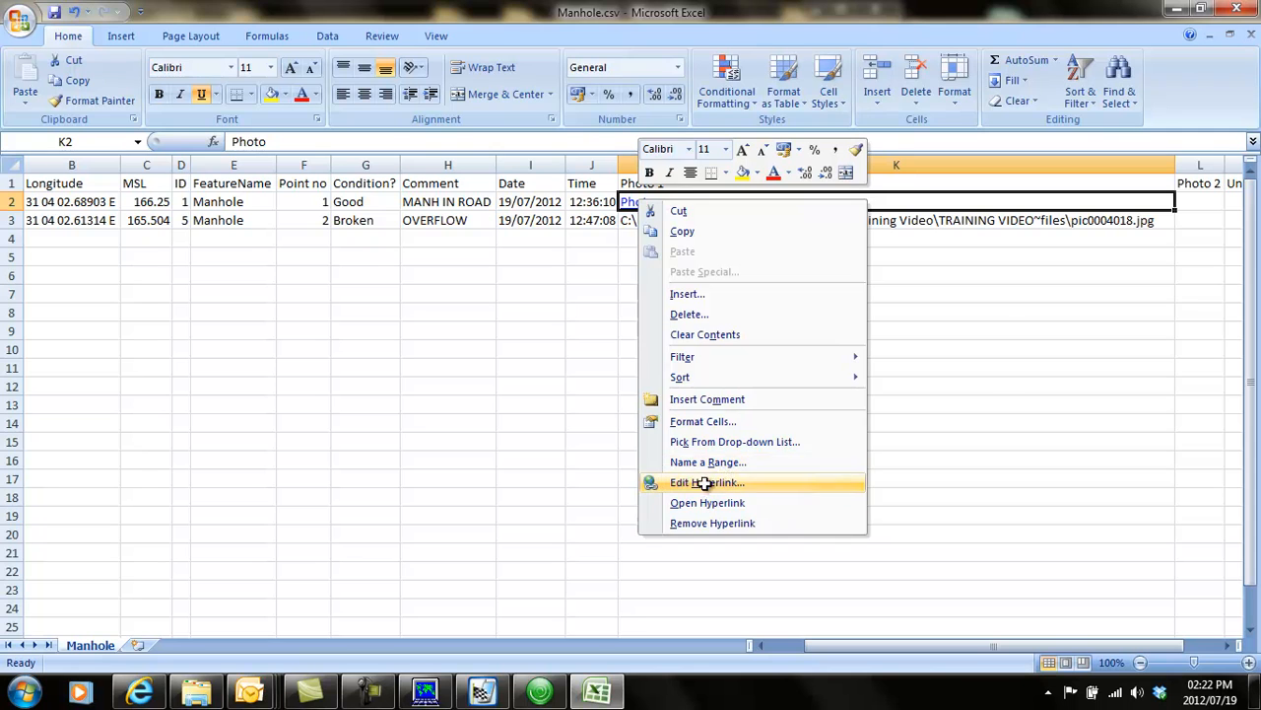
- Paste the Photo link's address into Internet Explorer, view pic0004117.jpg, then close the browser
click(706, 481)
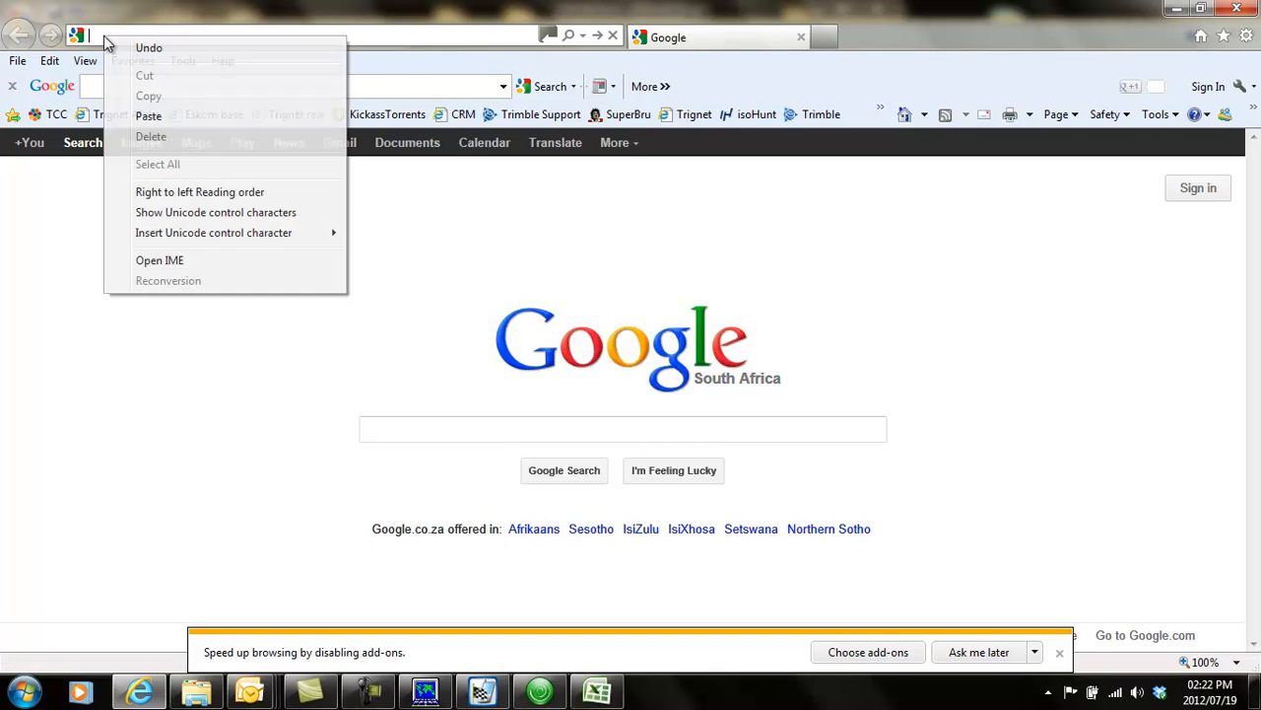
click(150, 116)
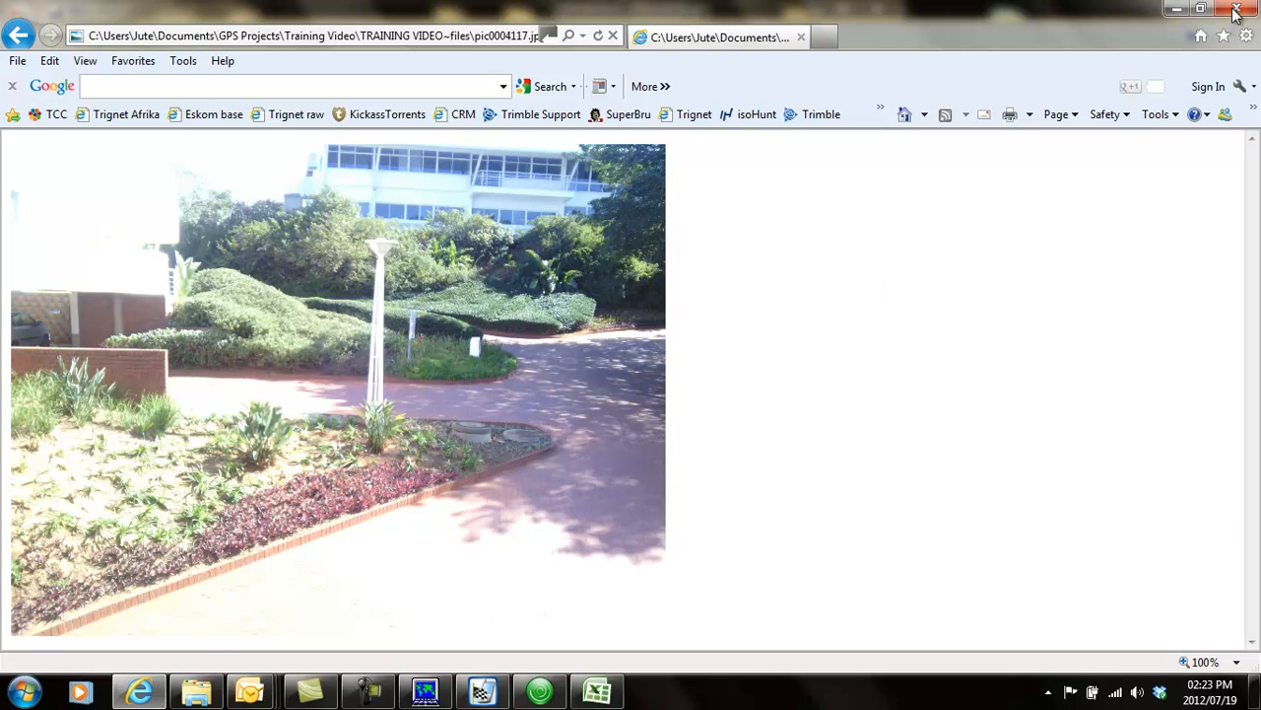
click(1234, 8)
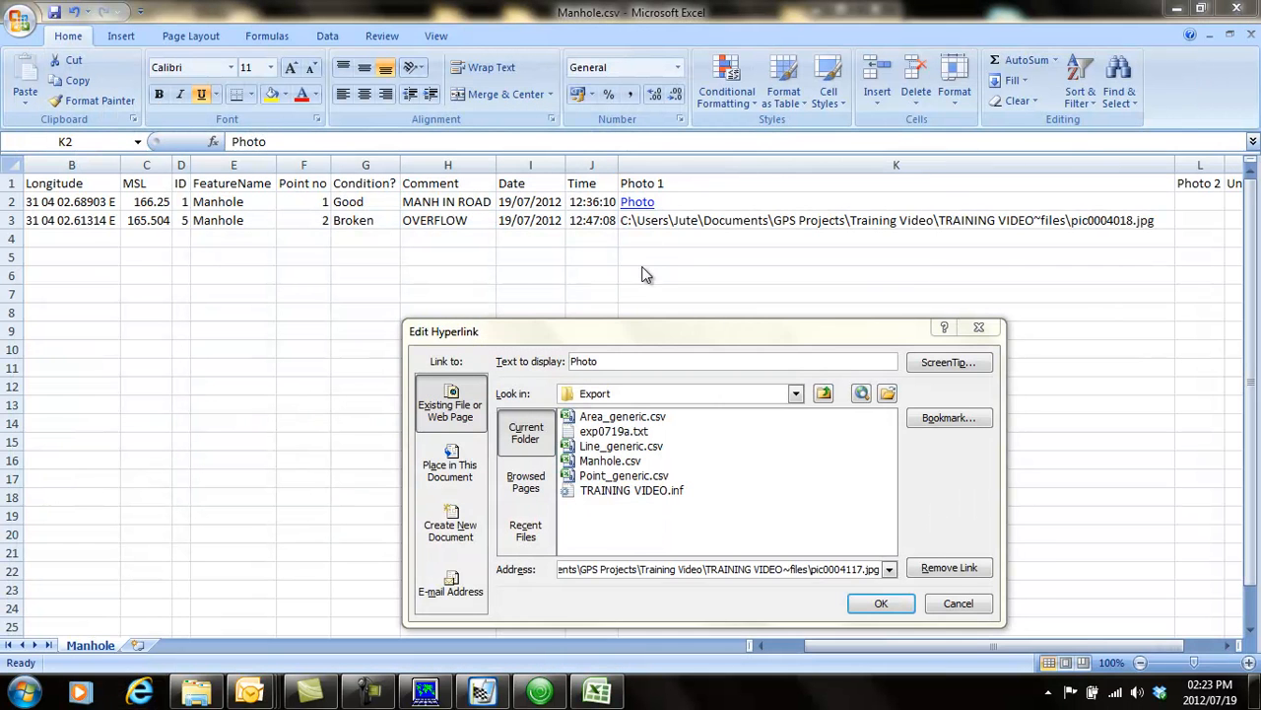
- Cancel the Edit Hyperlink dialog and close Manhole.csv, answering the save prompt
click(879, 603)
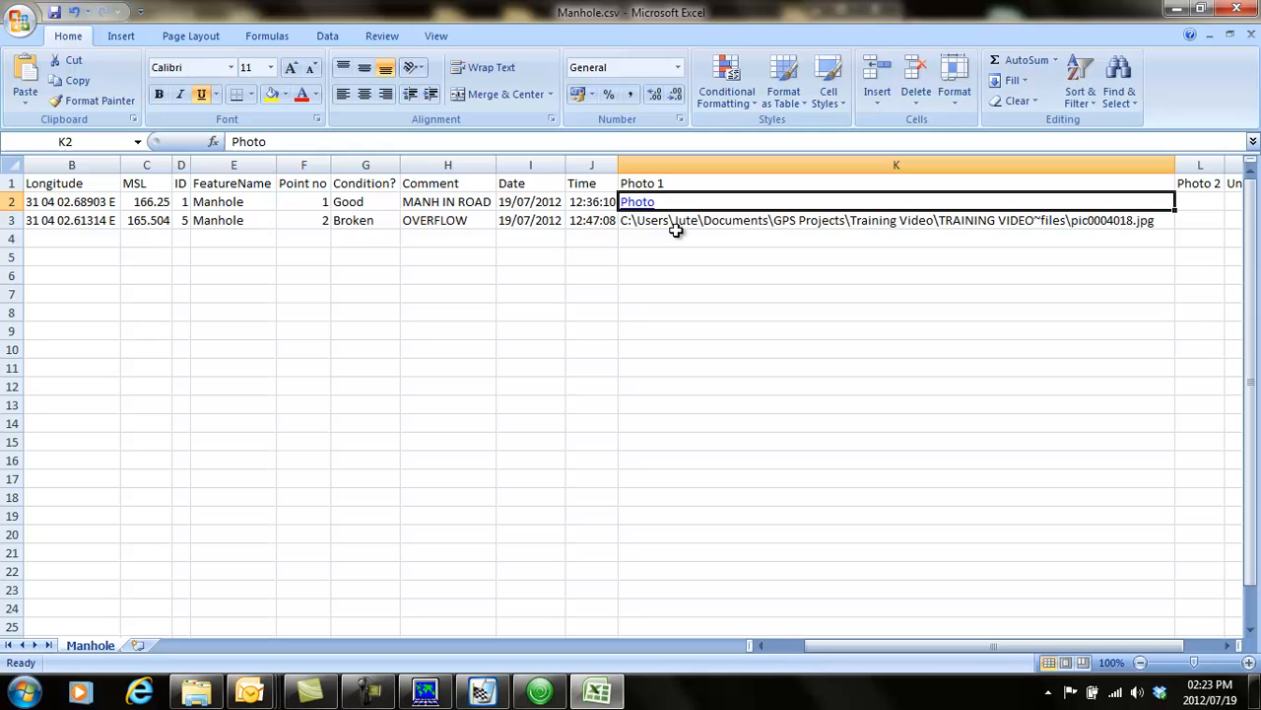
mouse_move(619, 315)
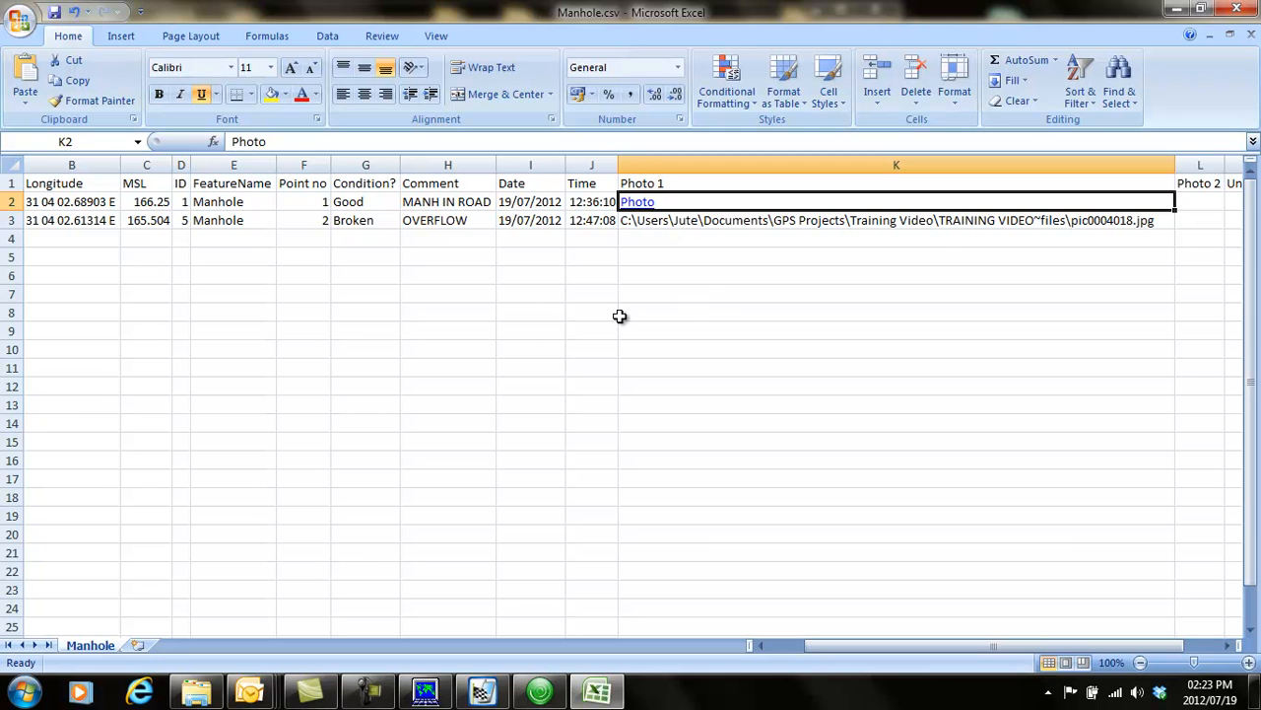
mouse_move(536, 379)
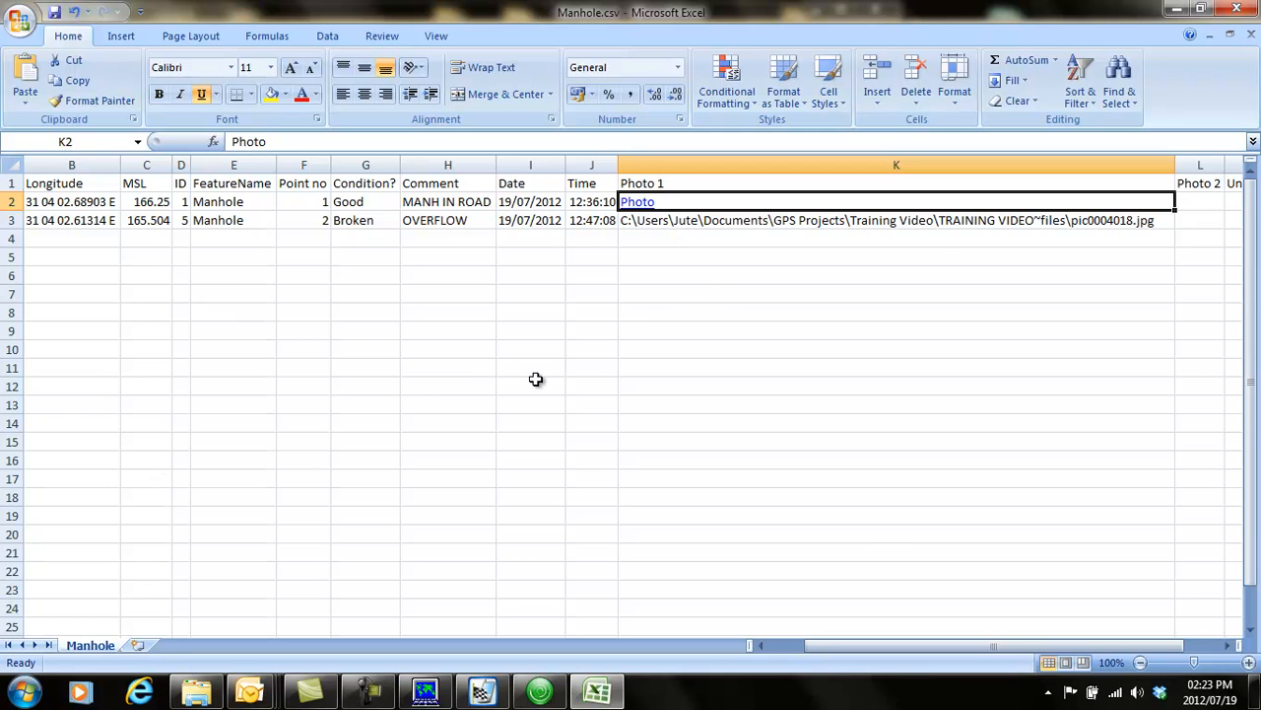
mouse_move(446, 201)
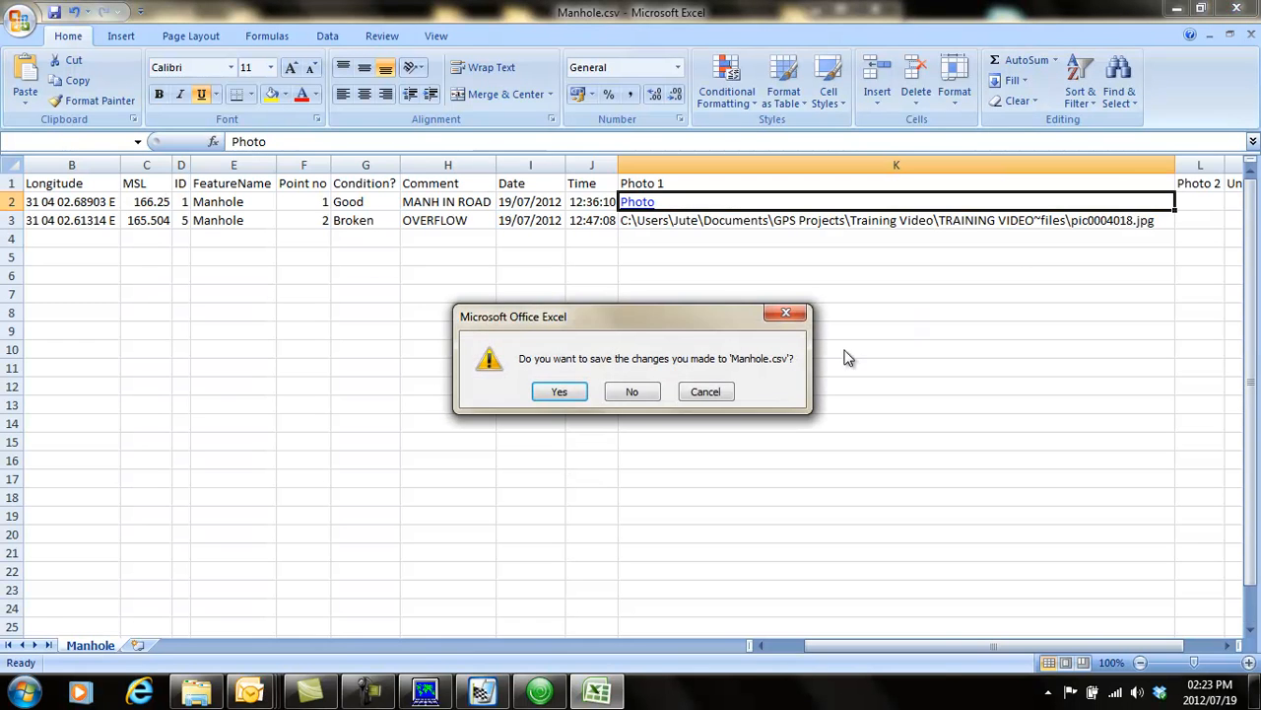
click(631, 390)
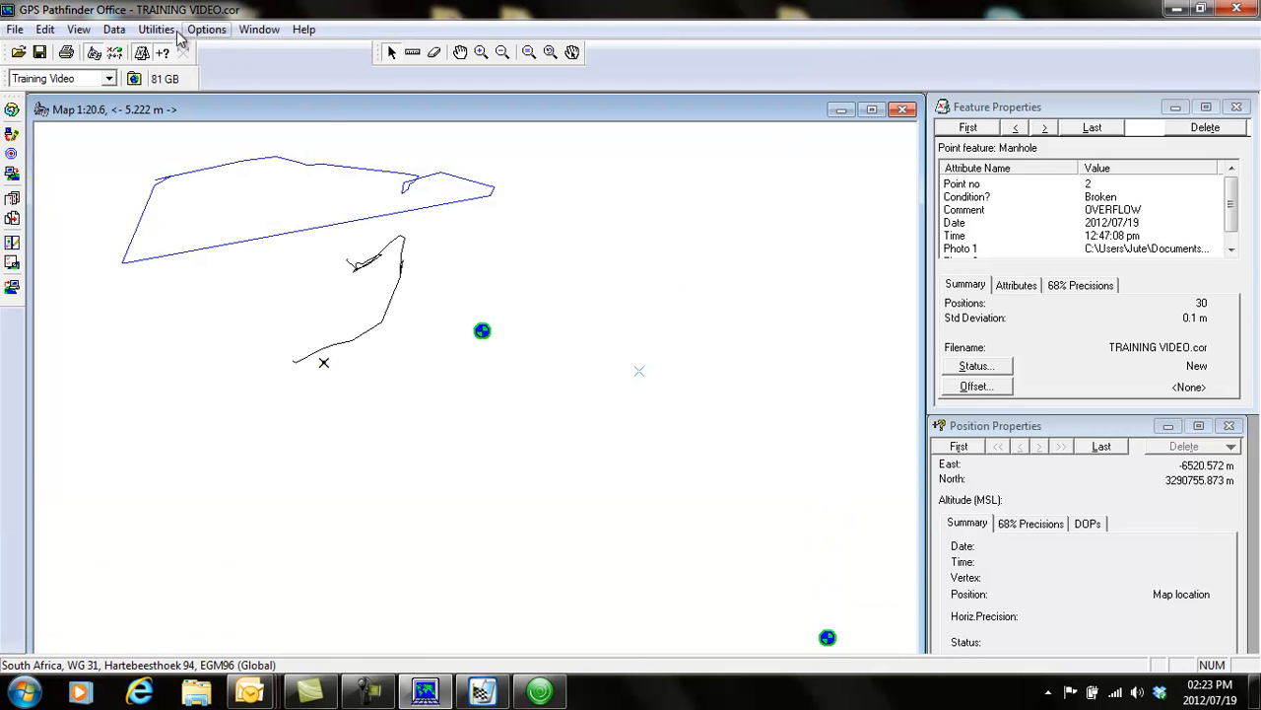
- Export TRAINING VIDEO.cor with the Sample KML Setup and close the Export Completed report
click(156, 29)
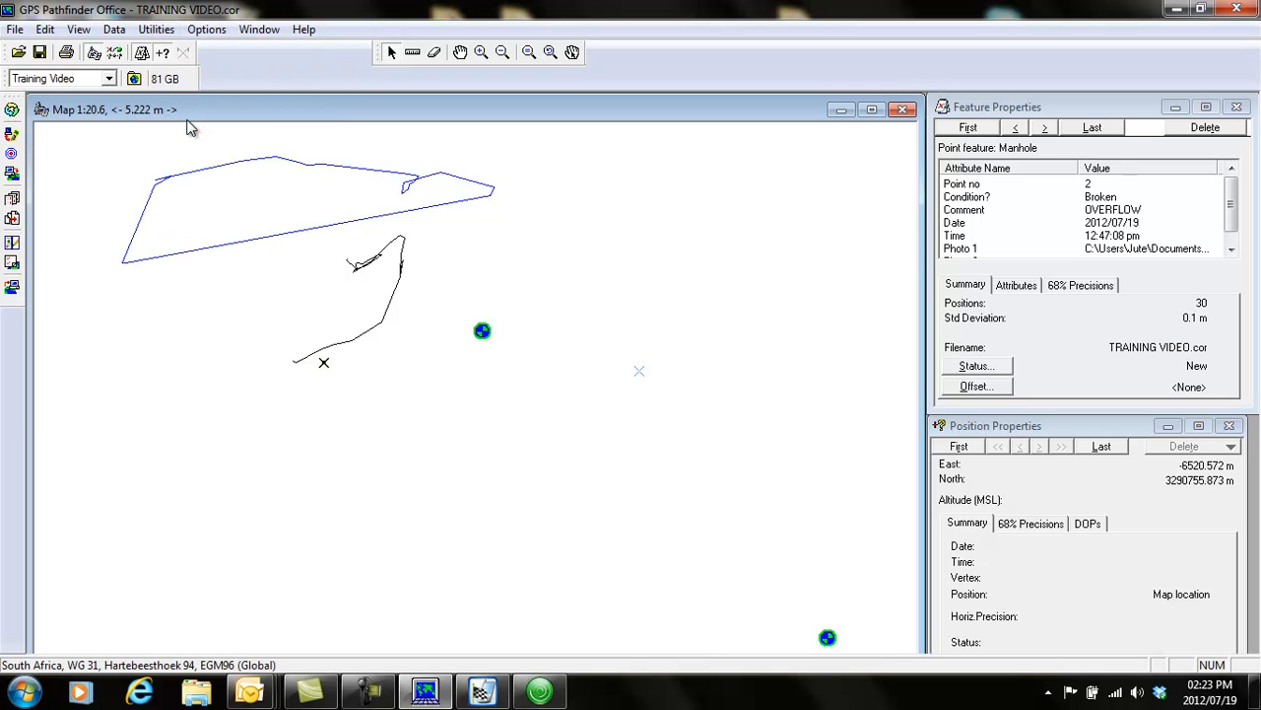
mouse_move(341, 363)
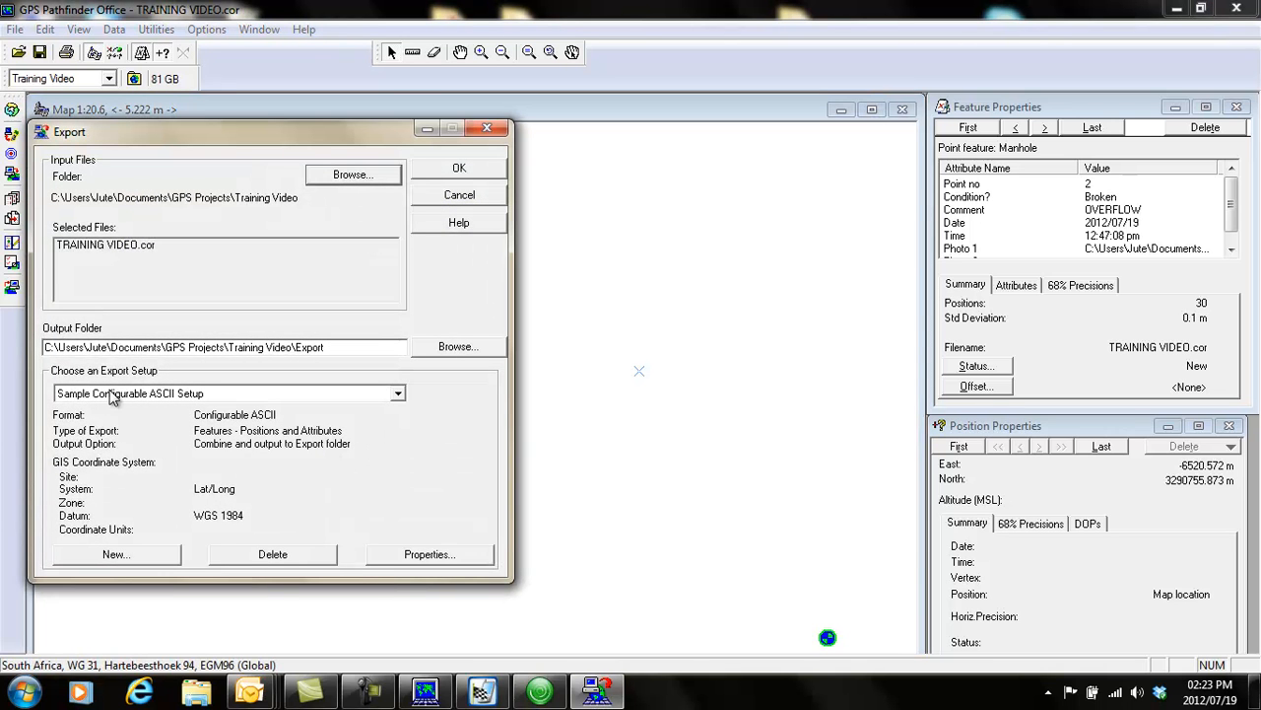
mouse_move(245, 412)
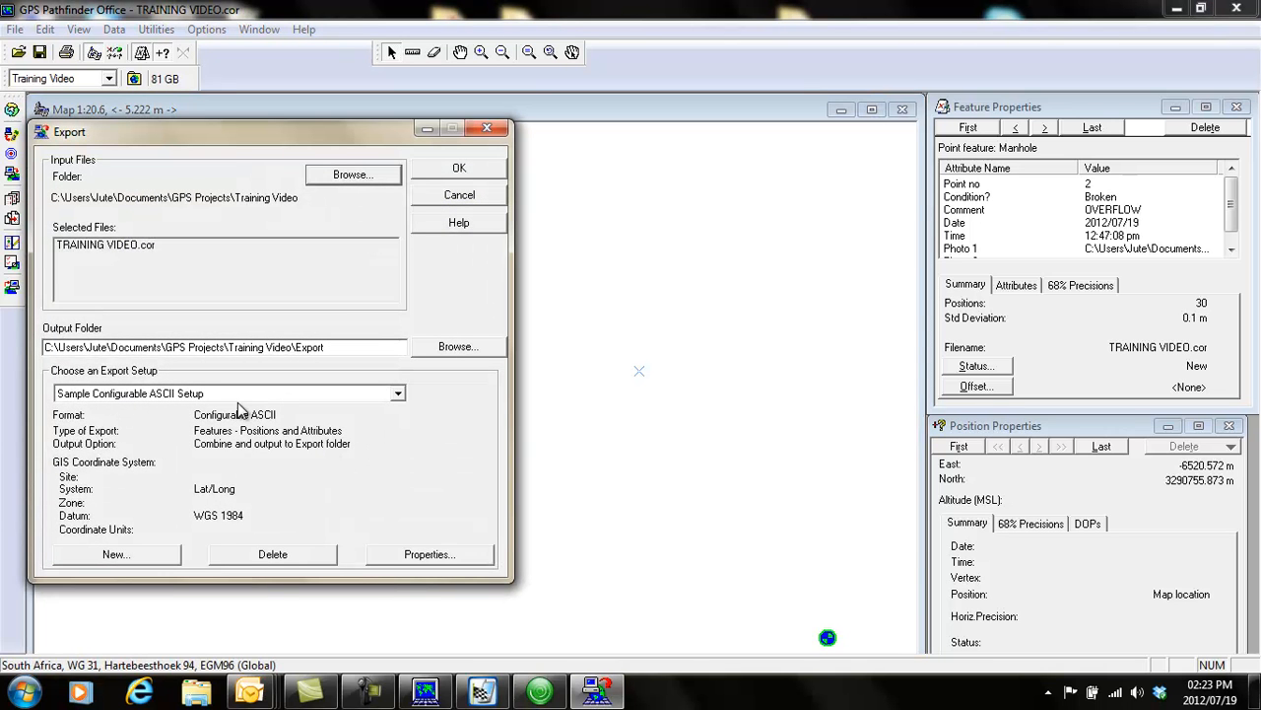
click(398, 394)
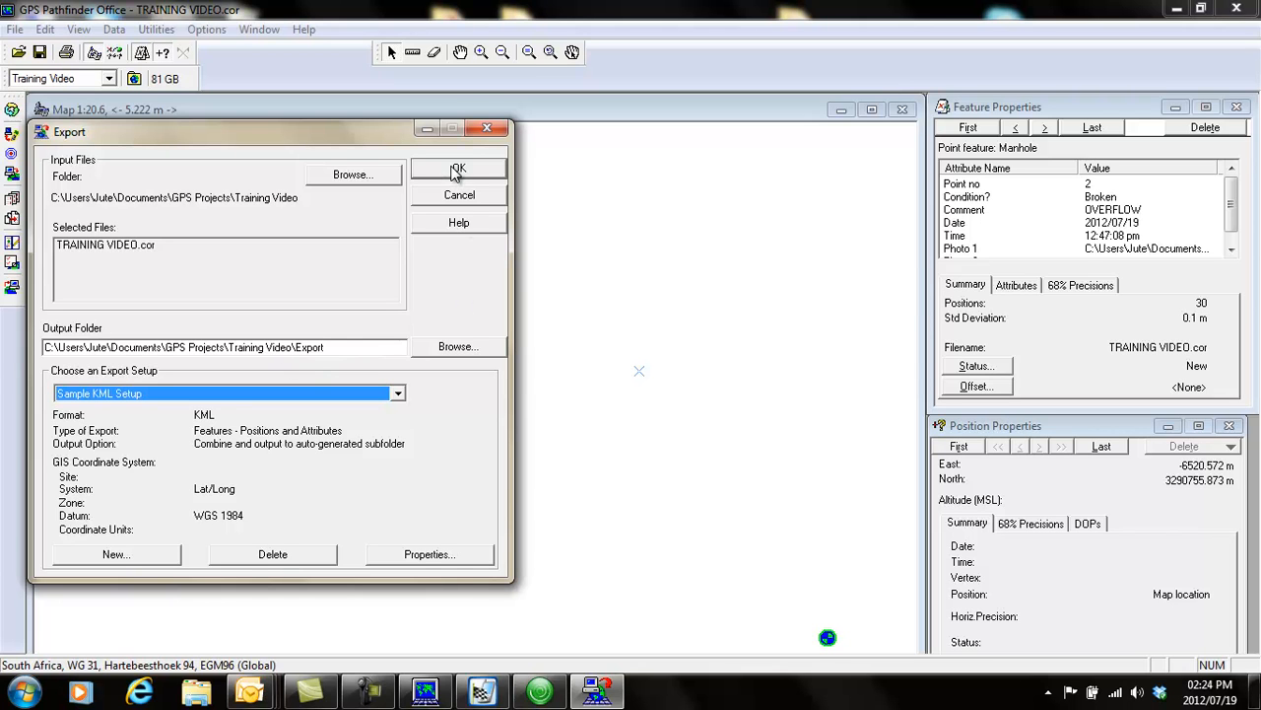
click(457, 168)
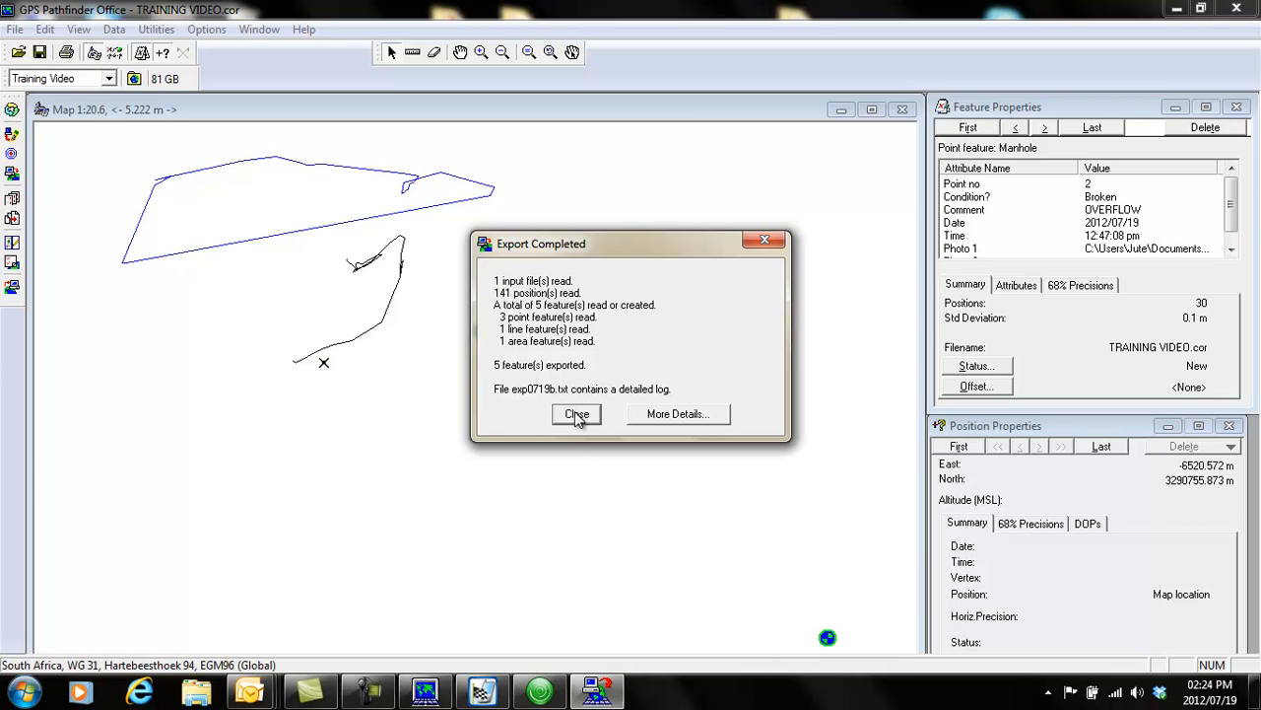
click(575, 414)
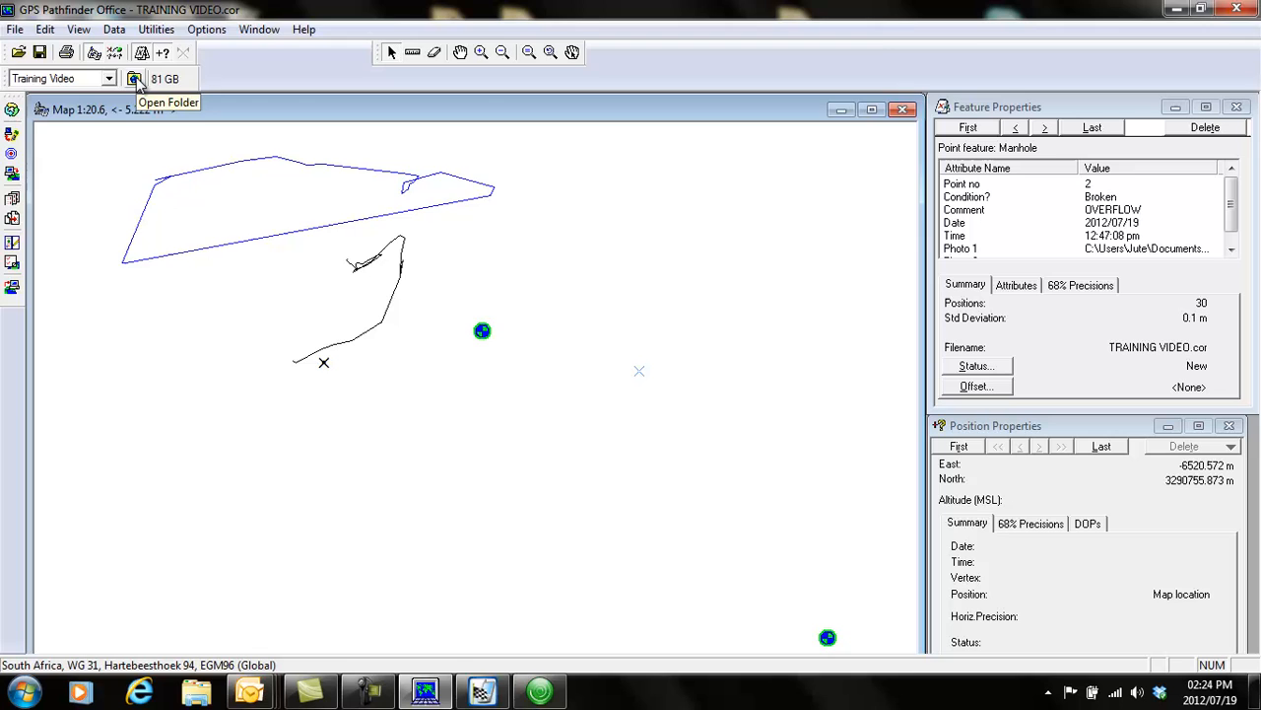
- Browse to Export\e071914a and open TRAINING VIDEO.kmz in Google Earth
click(134, 79)
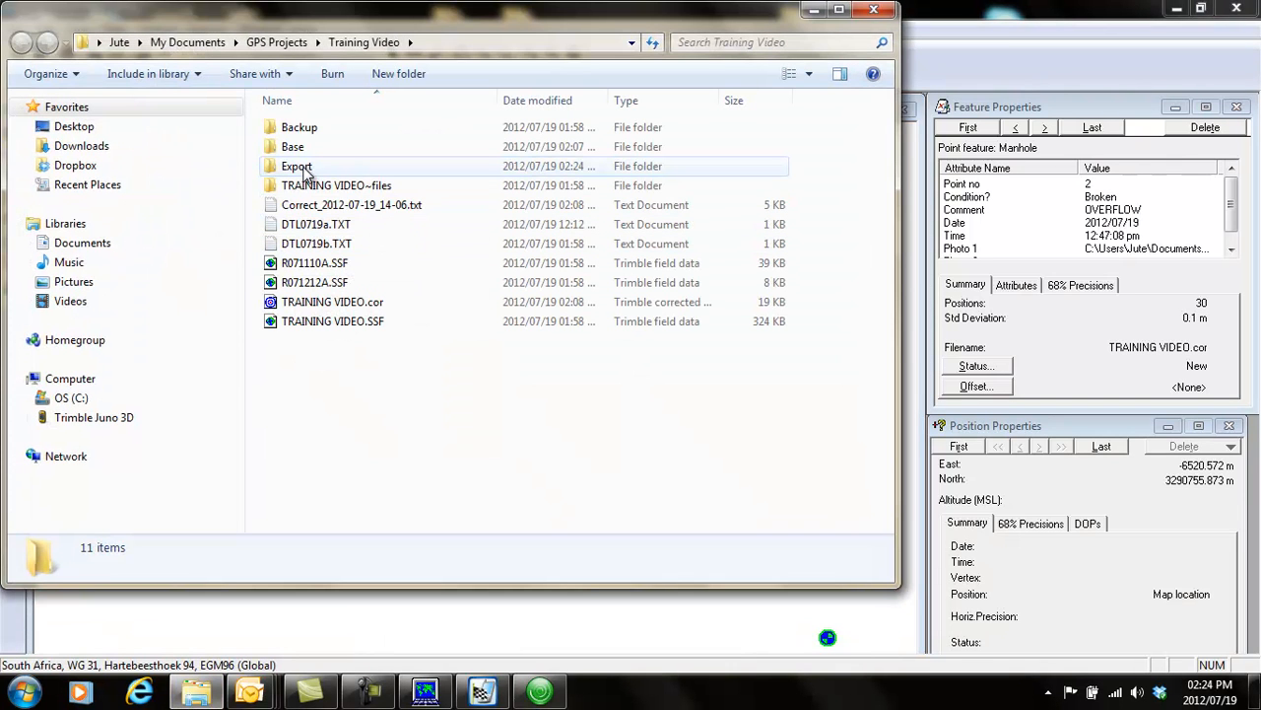
double_click(295, 165)
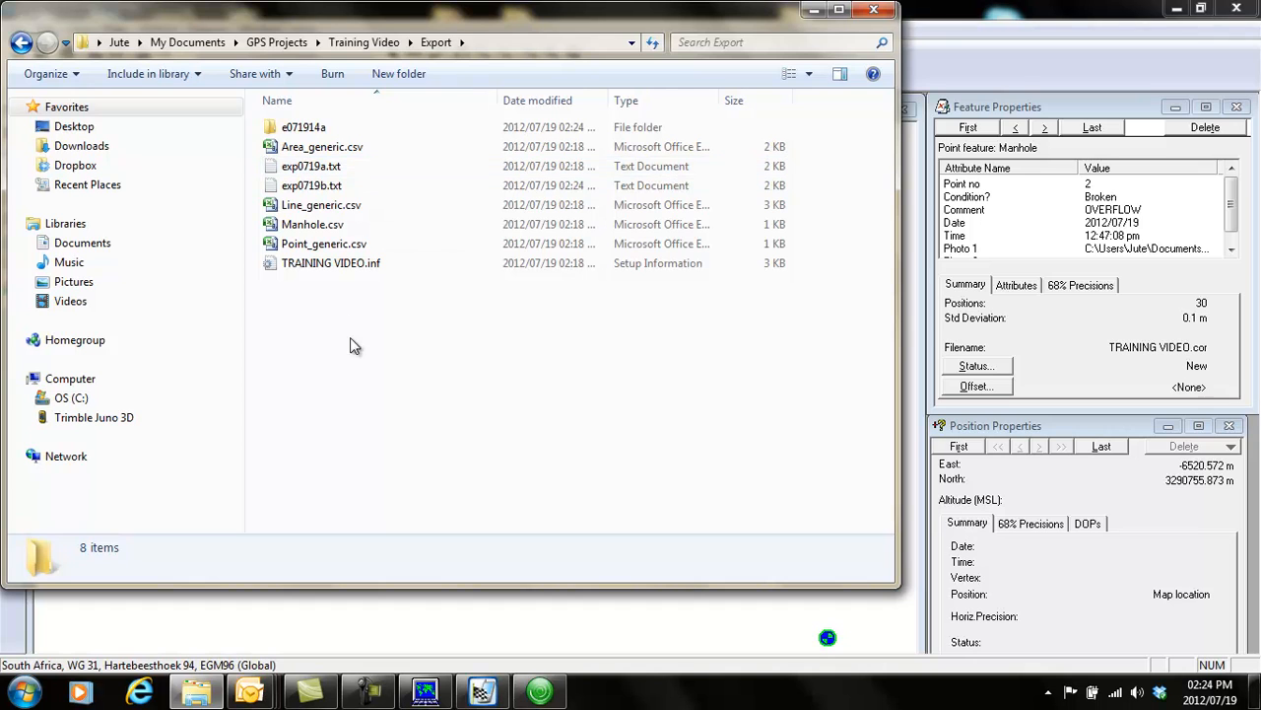
click(303, 126)
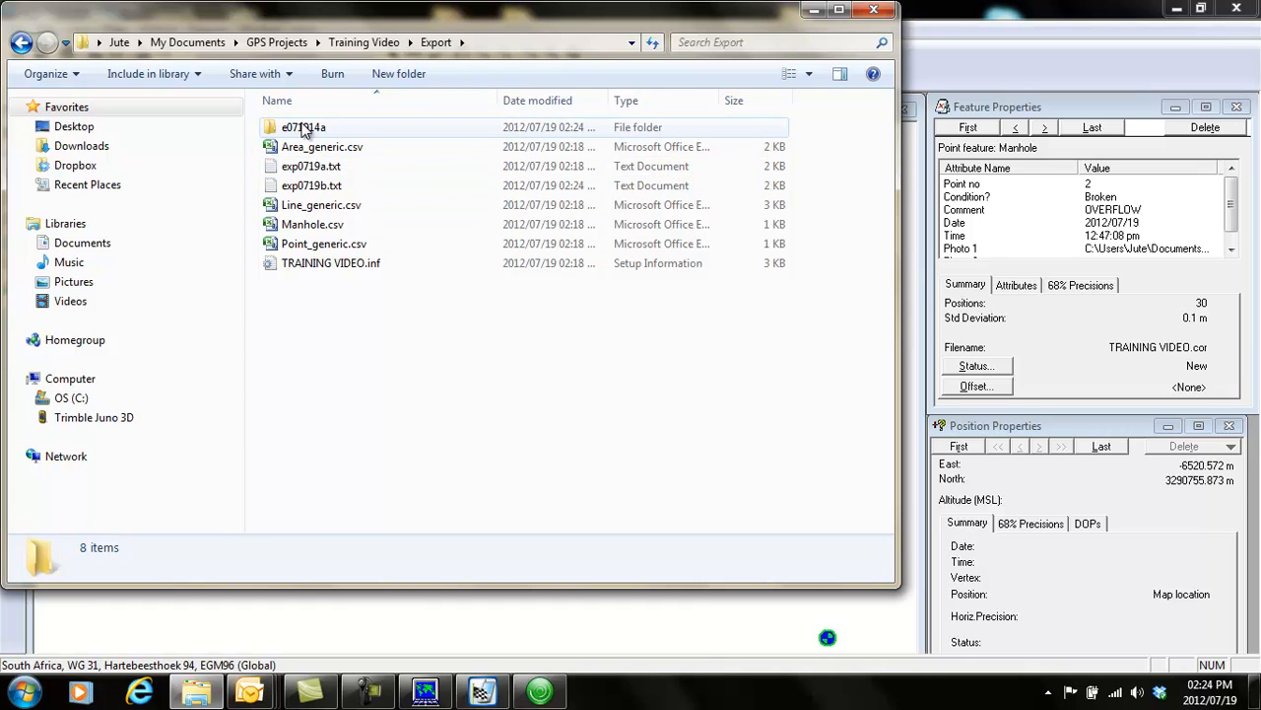
double_click(304, 126)
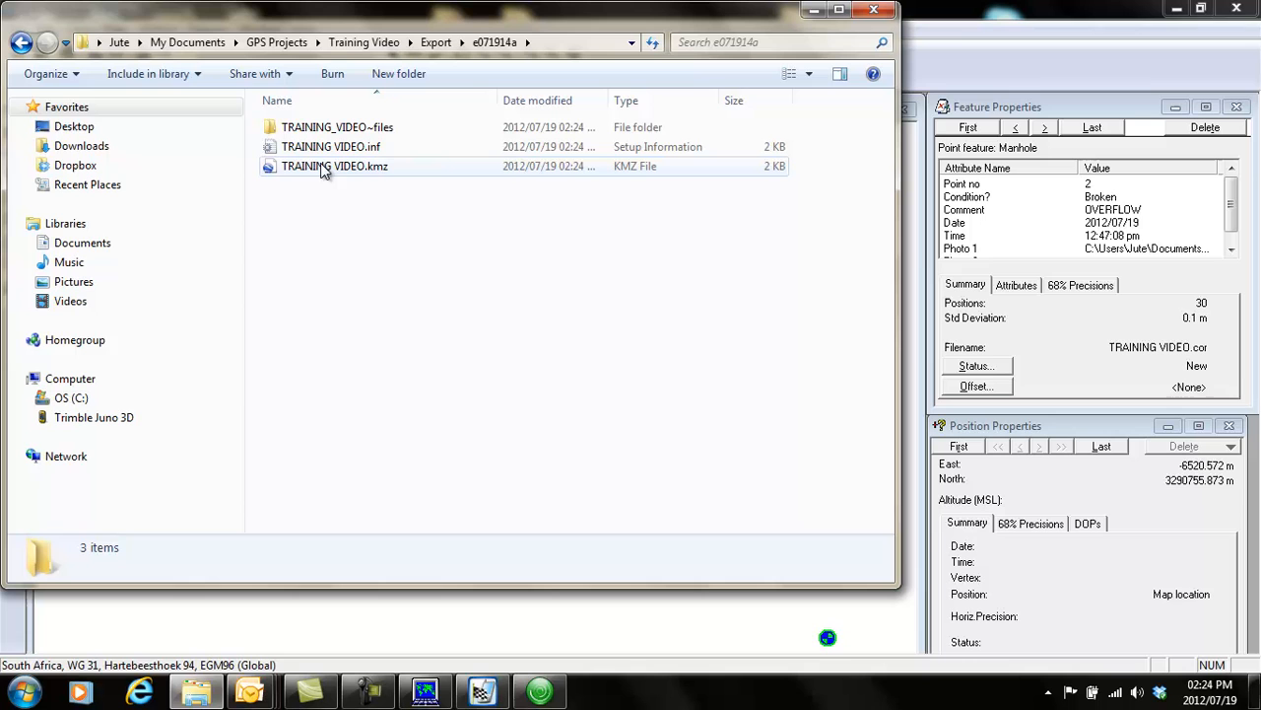
mouse_move(370, 166)
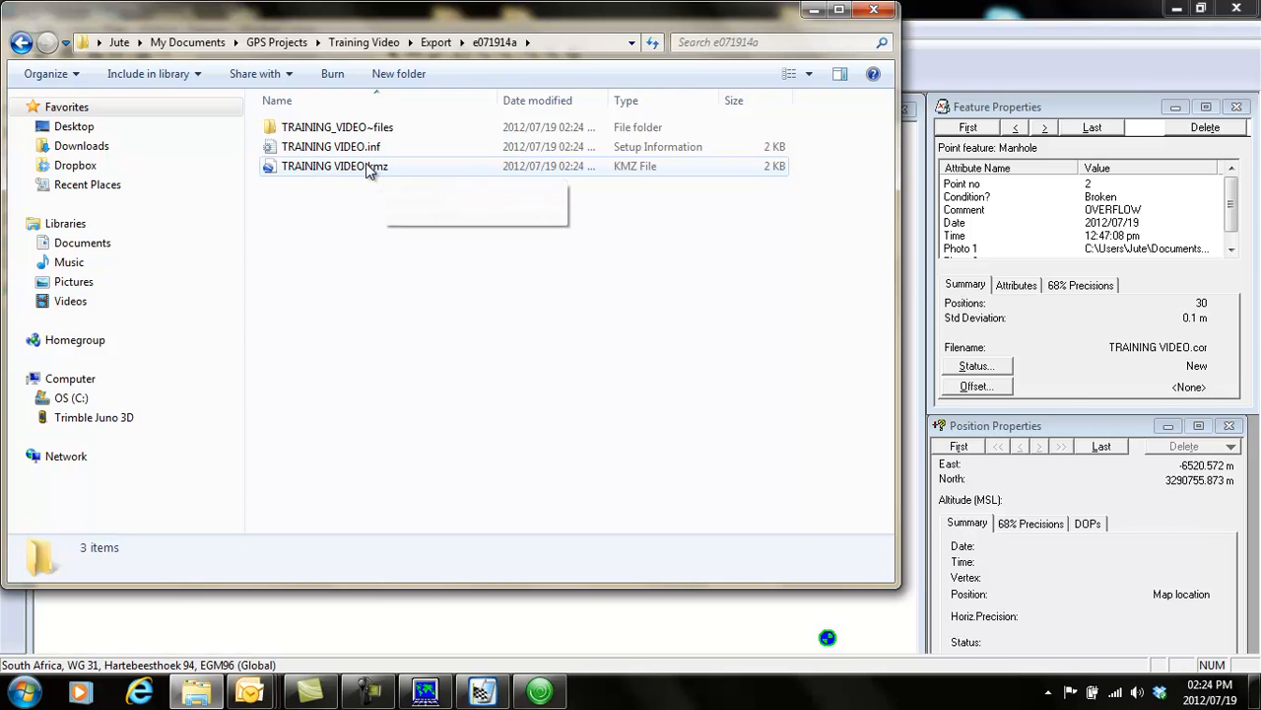
mouse_move(335, 166)
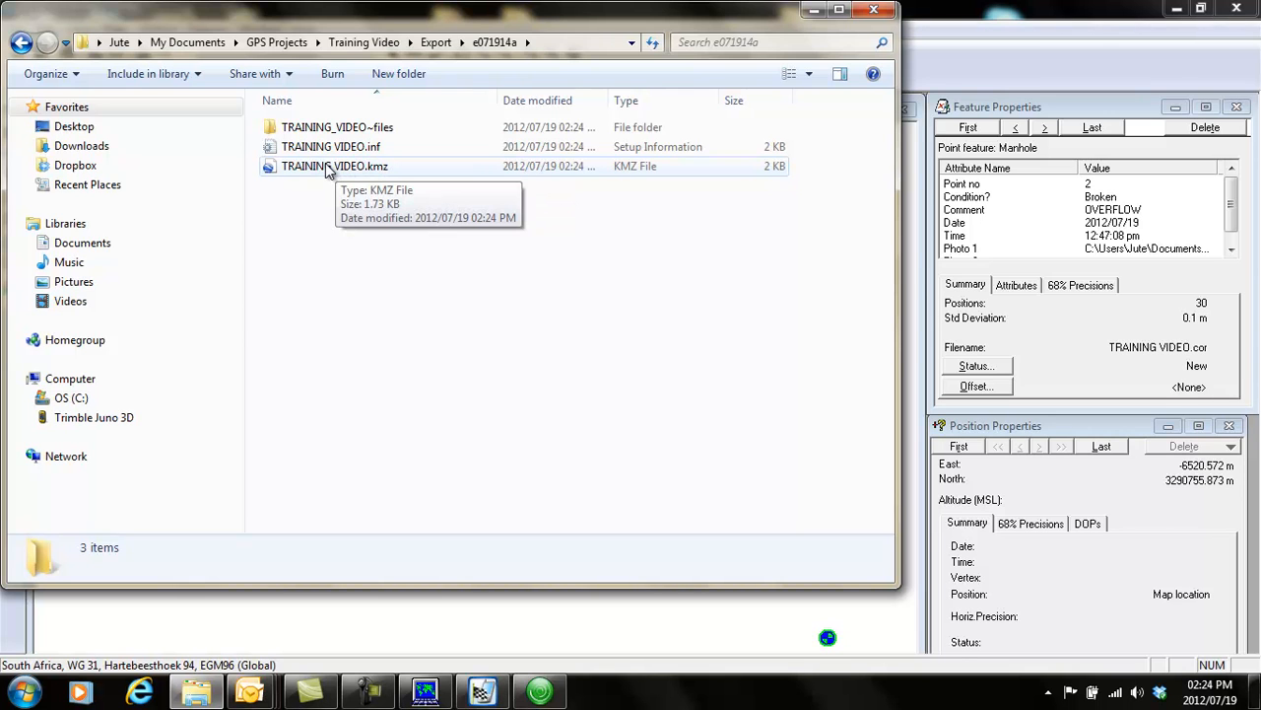
click(335, 166)
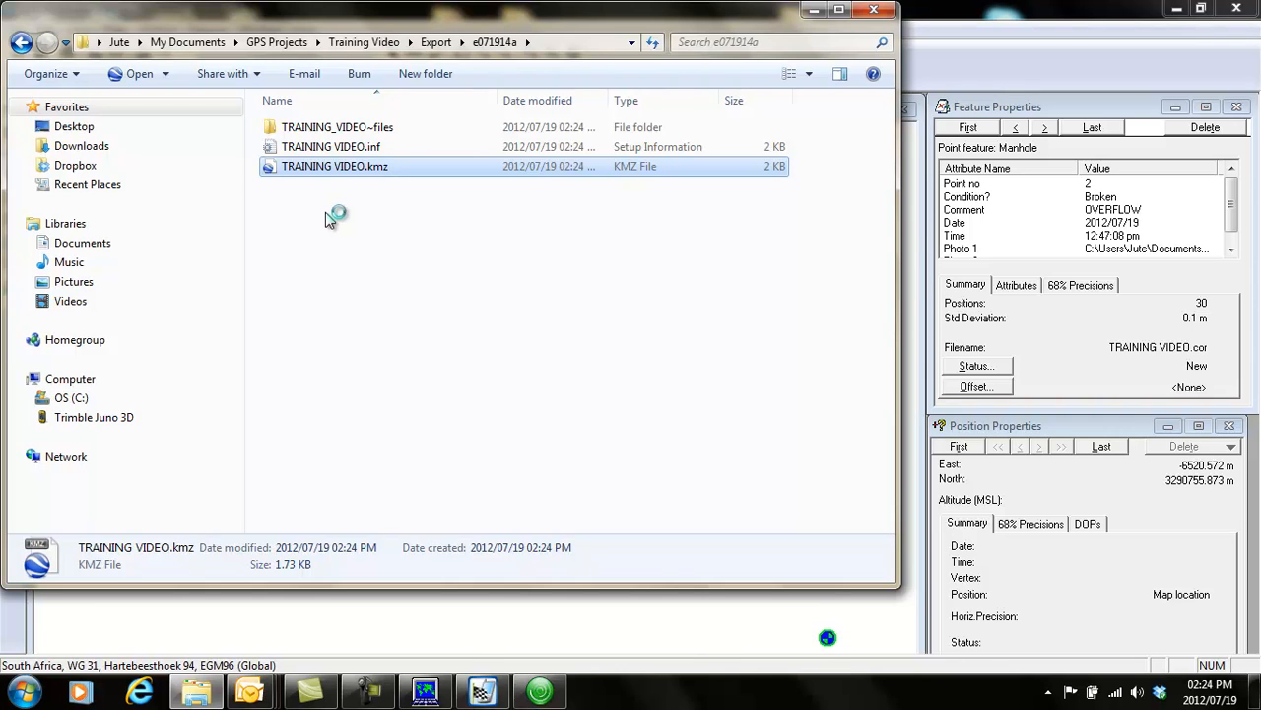
mouse_move(331, 232)
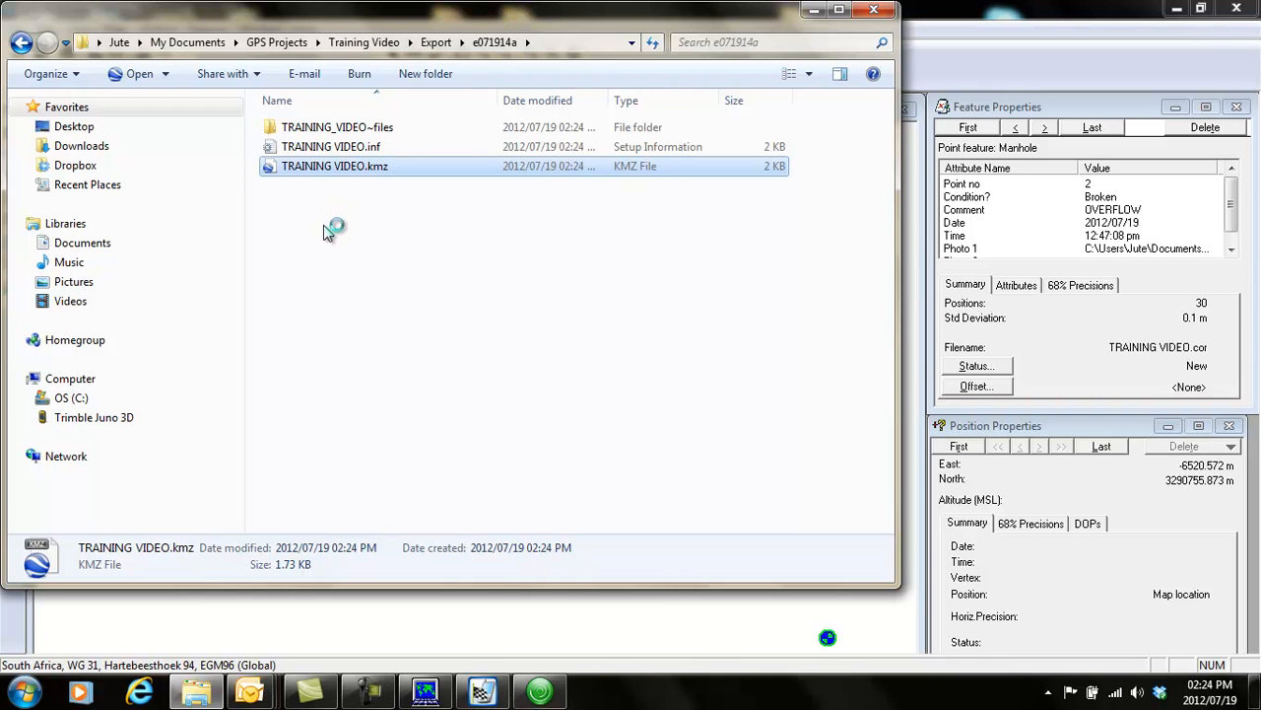
mouse_move(325, 232)
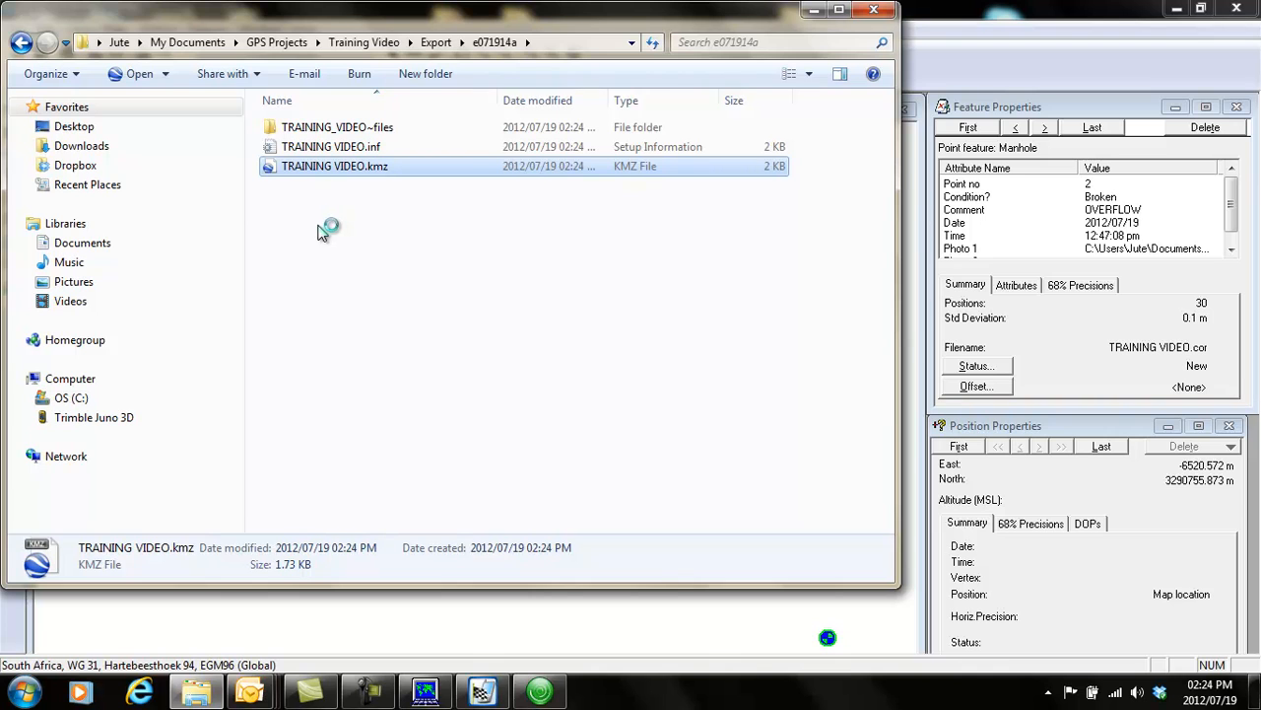
mouse_move(1072, 181)
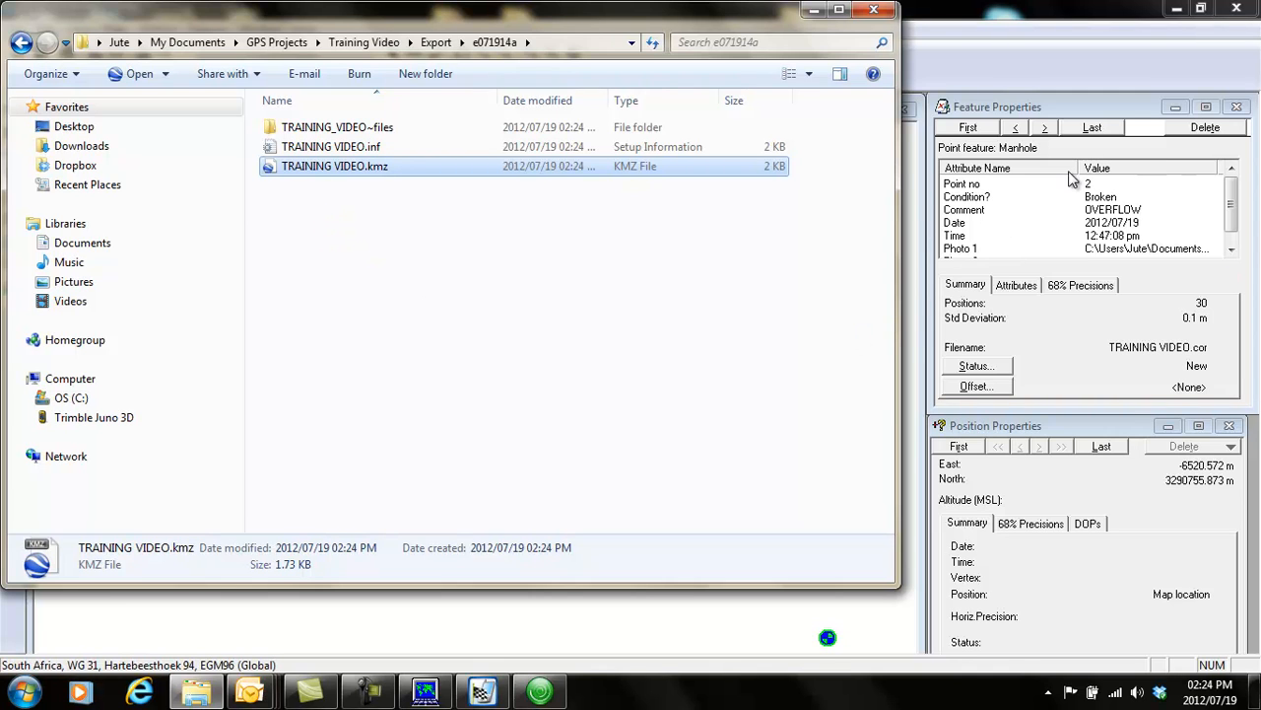
mouse_move(694, 343)
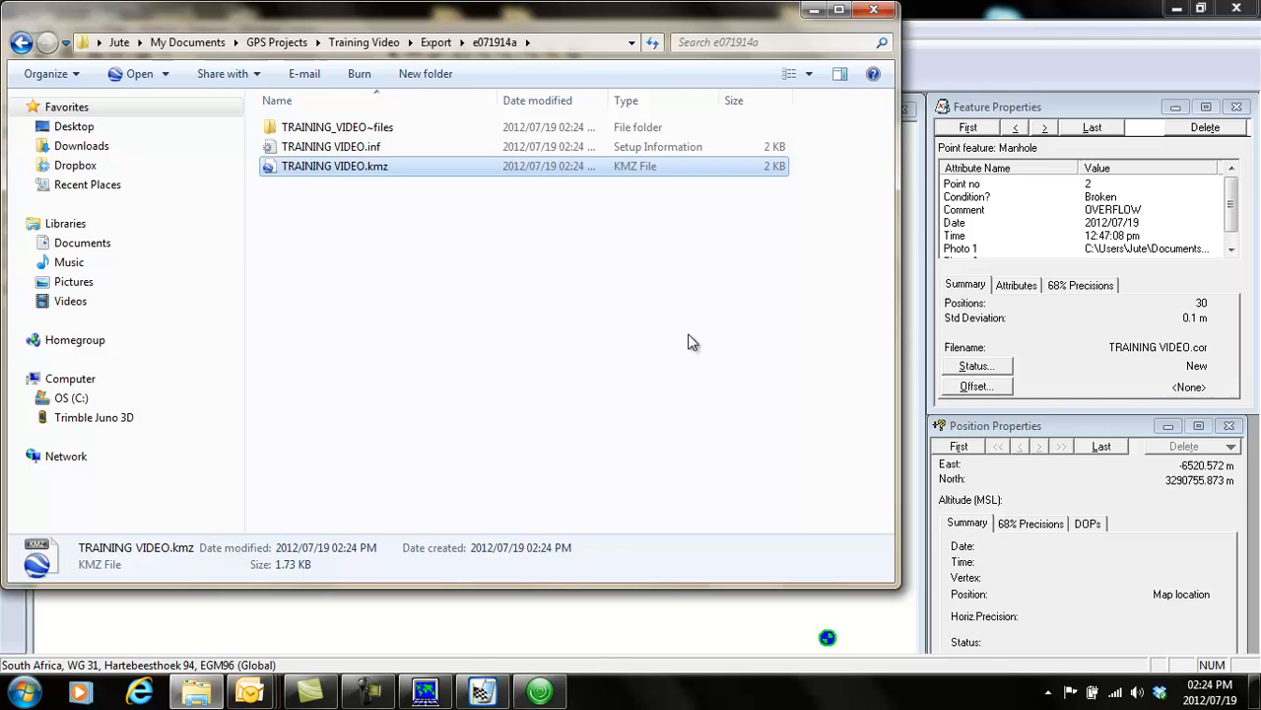
mouse_move(654, 296)
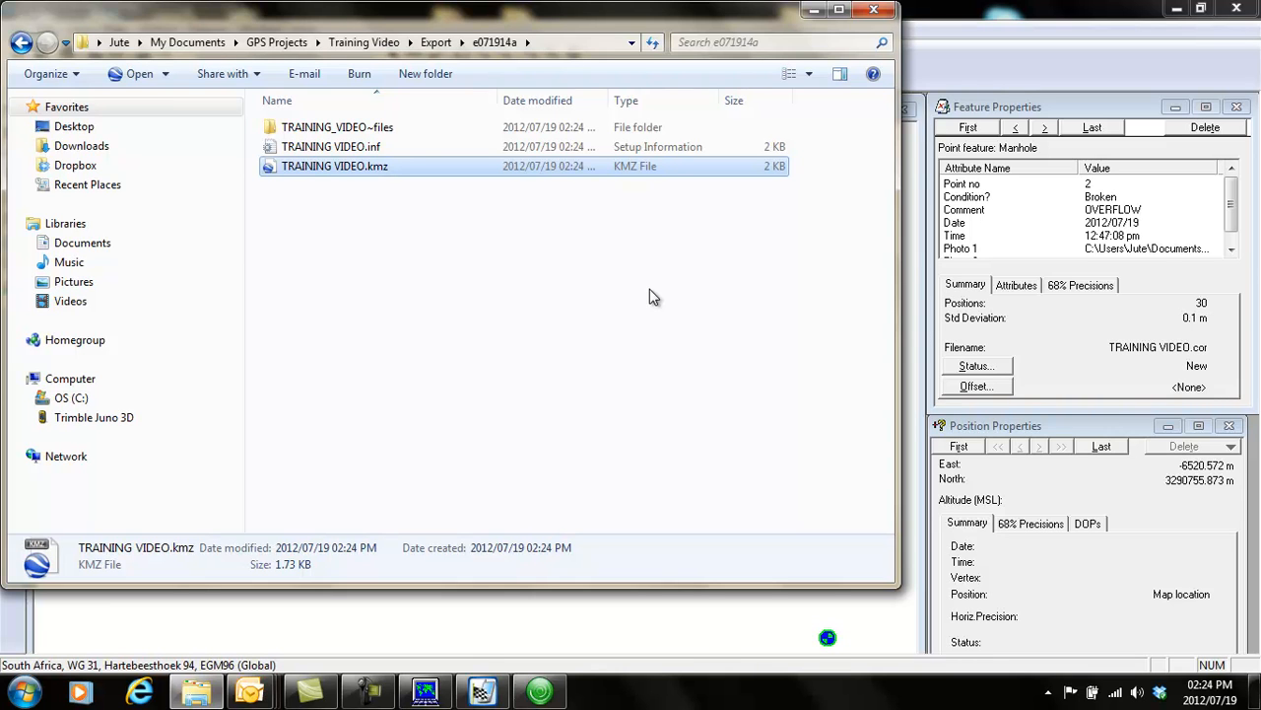
mouse_move(733, 300)
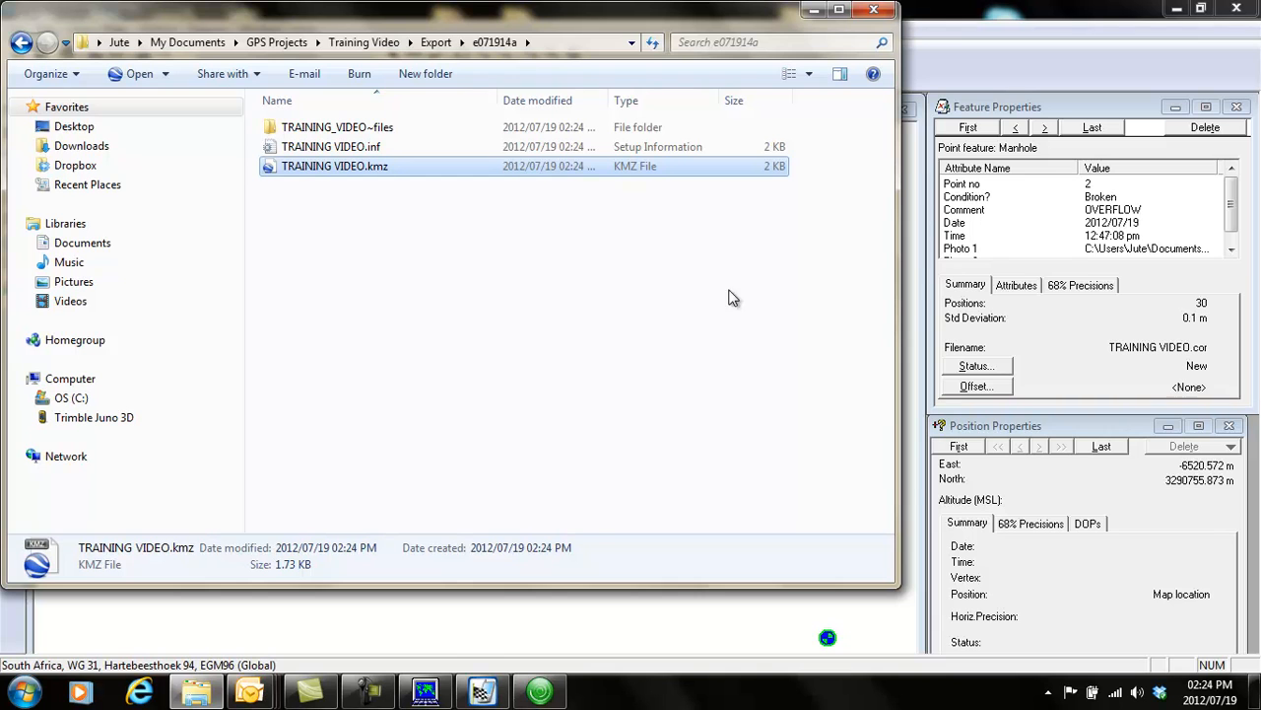
double_click(335, 165)
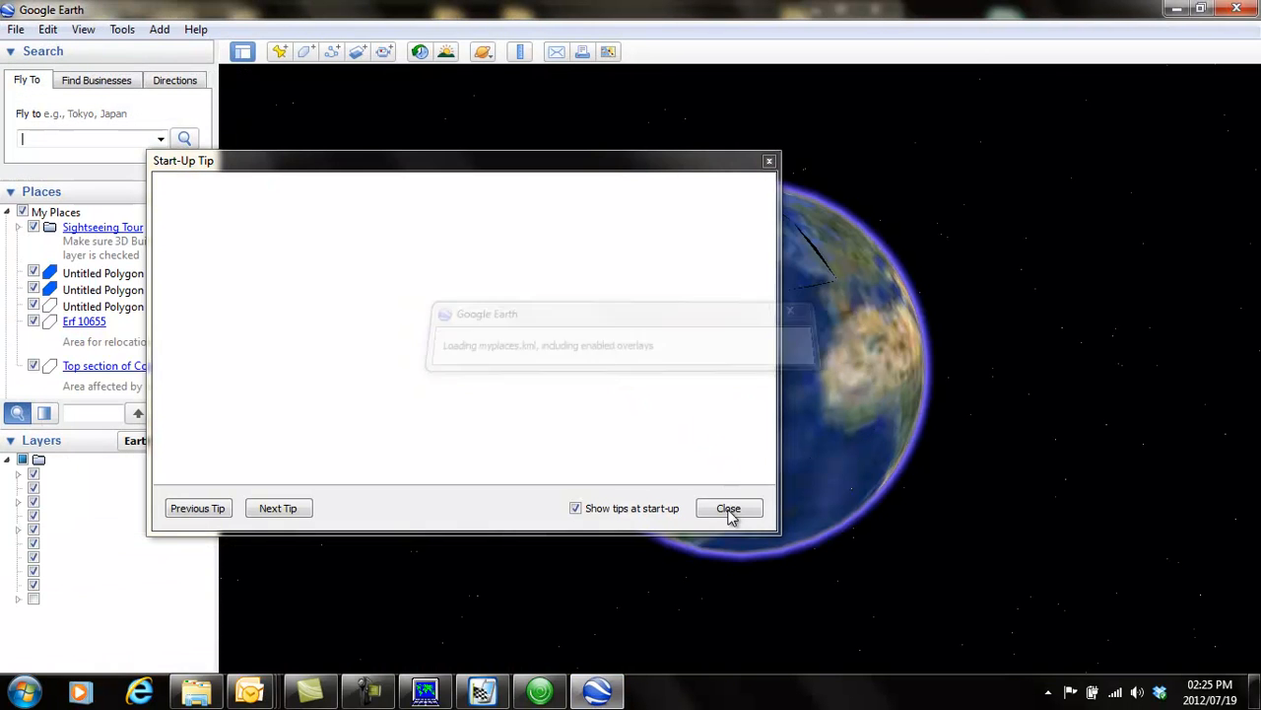
- Close the Start-up Tip and zoom in on the Manhole placemarks
click(729, 509)
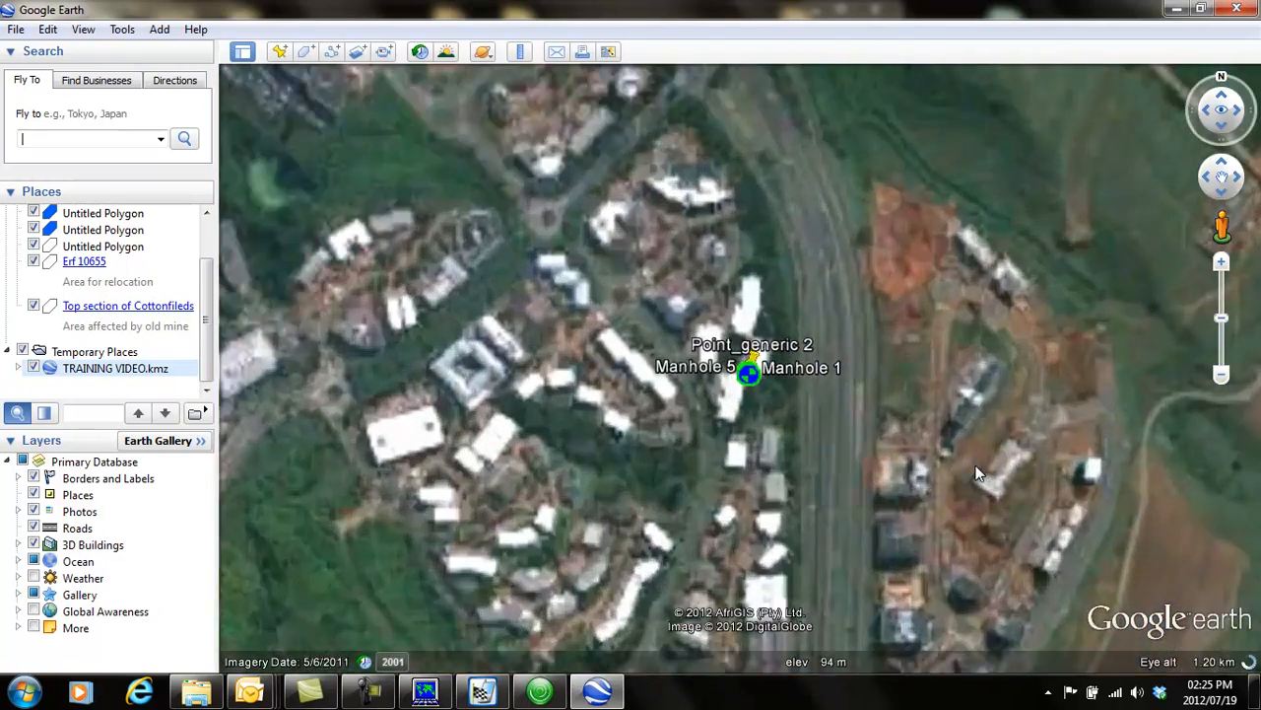
scroll(up, 3)
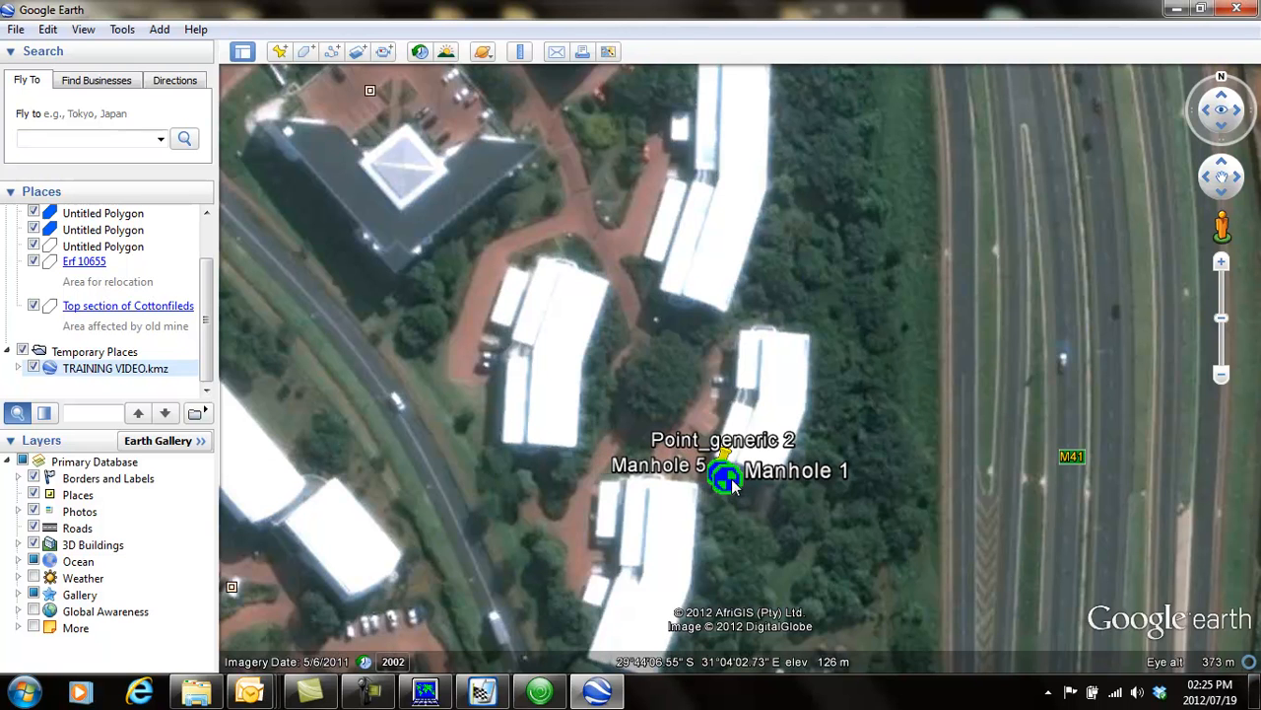
- View the Manhole 1 (Good) and Manhole 5 (Broken, OVERFLOW) attribute balloons and close each
click(725, 475)
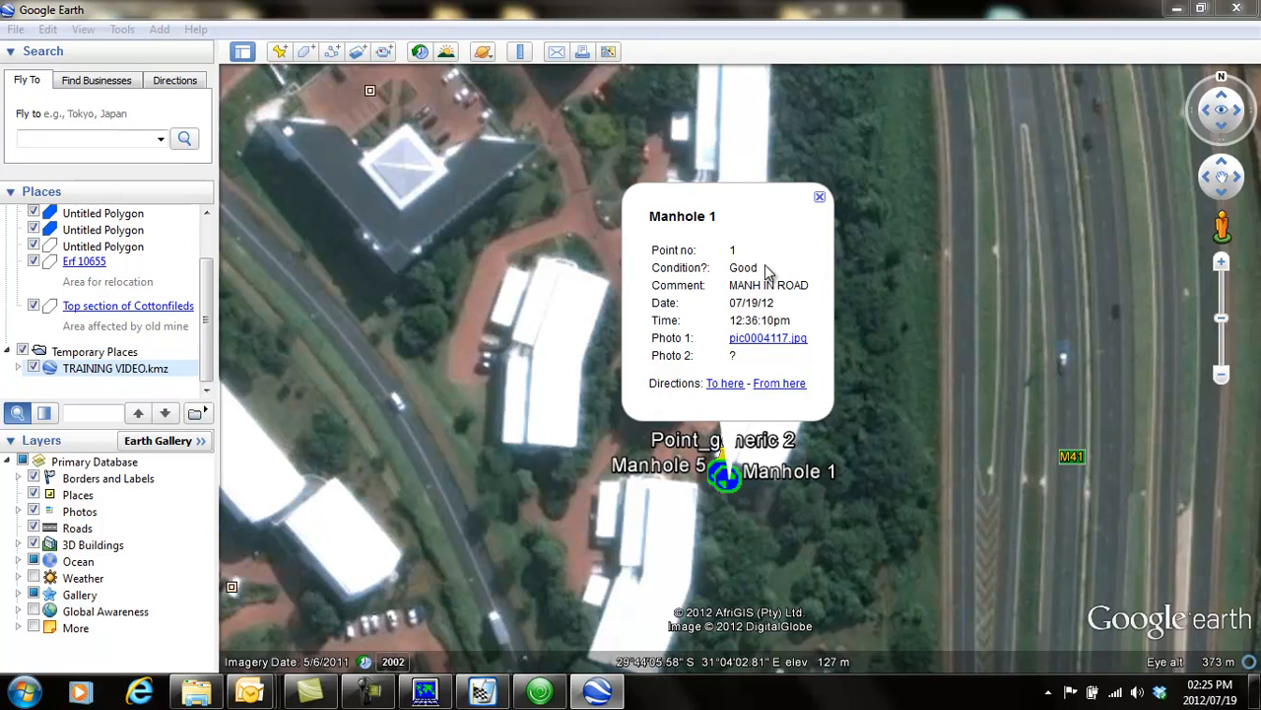
mouse_move(730, 339)
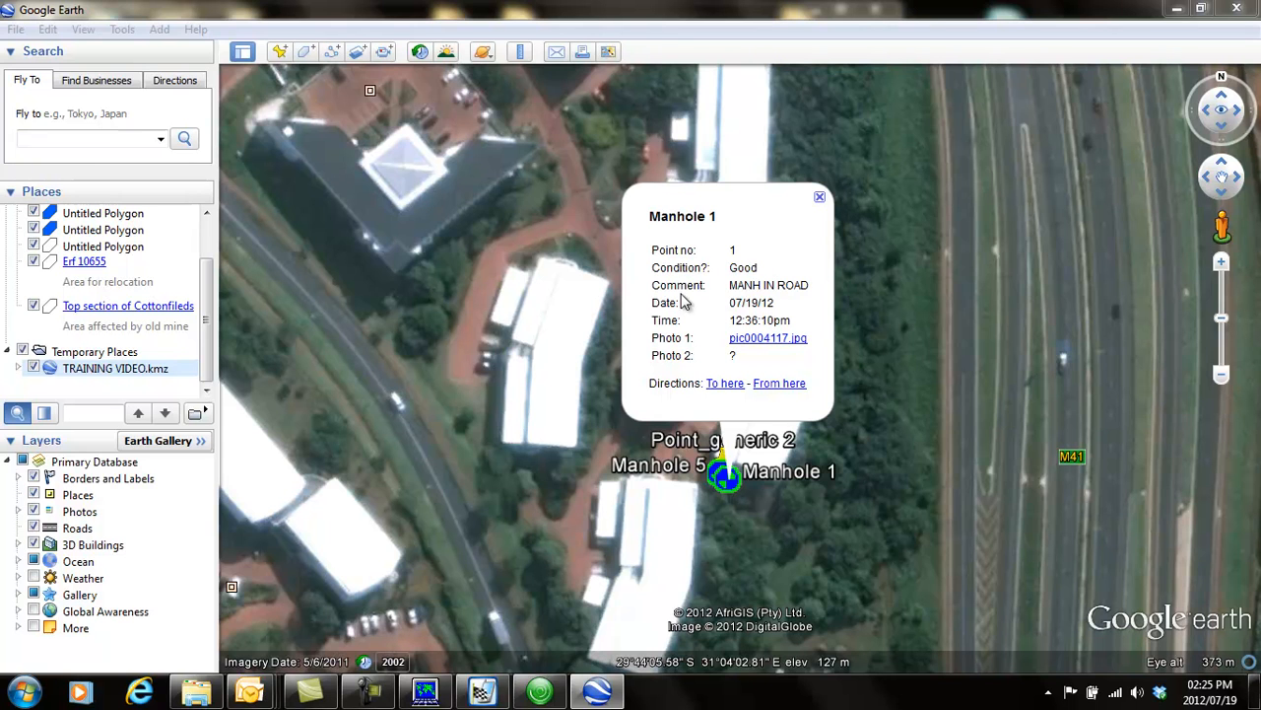
mouse_move(796, 292)
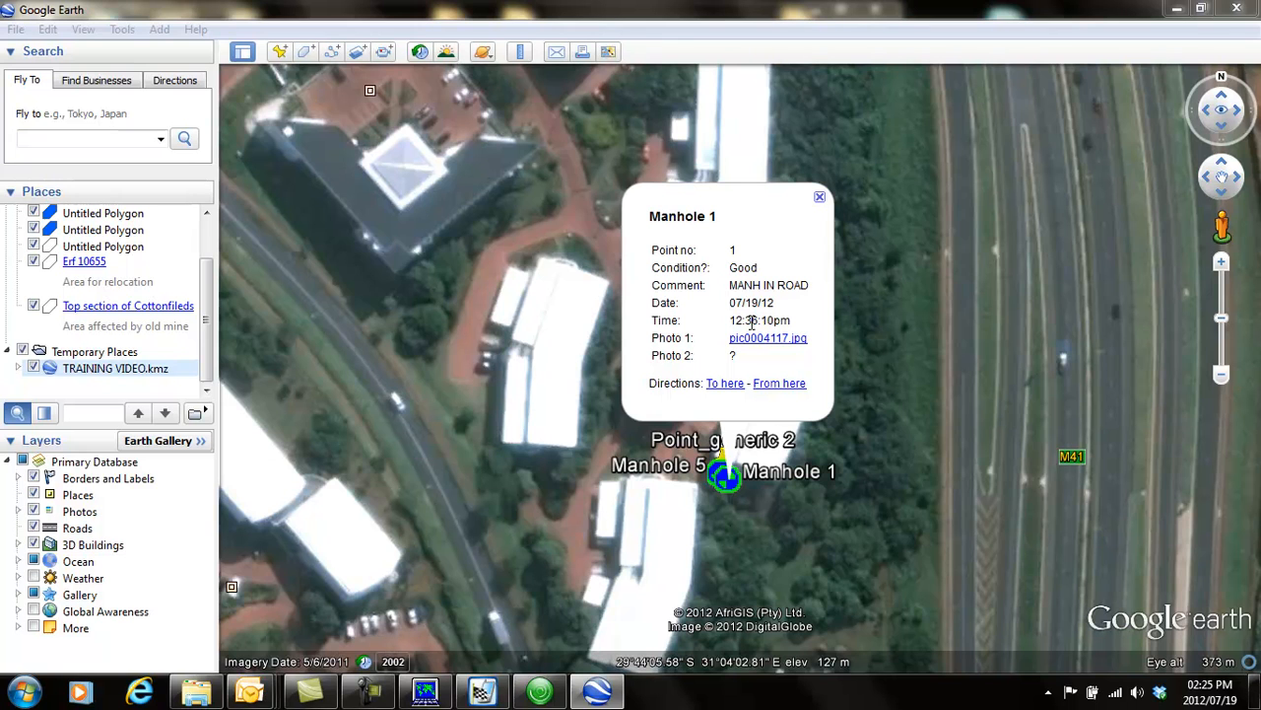
mouse_move(792, 362)
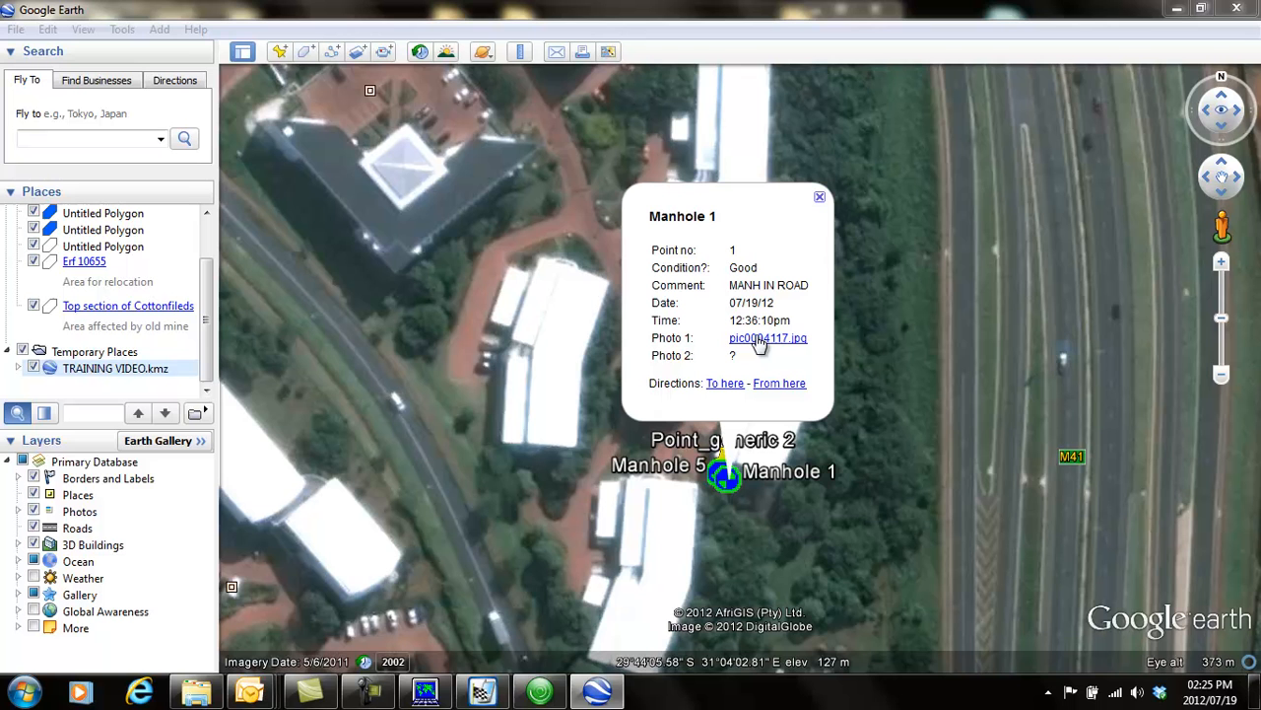
mouse_move(810, 209)
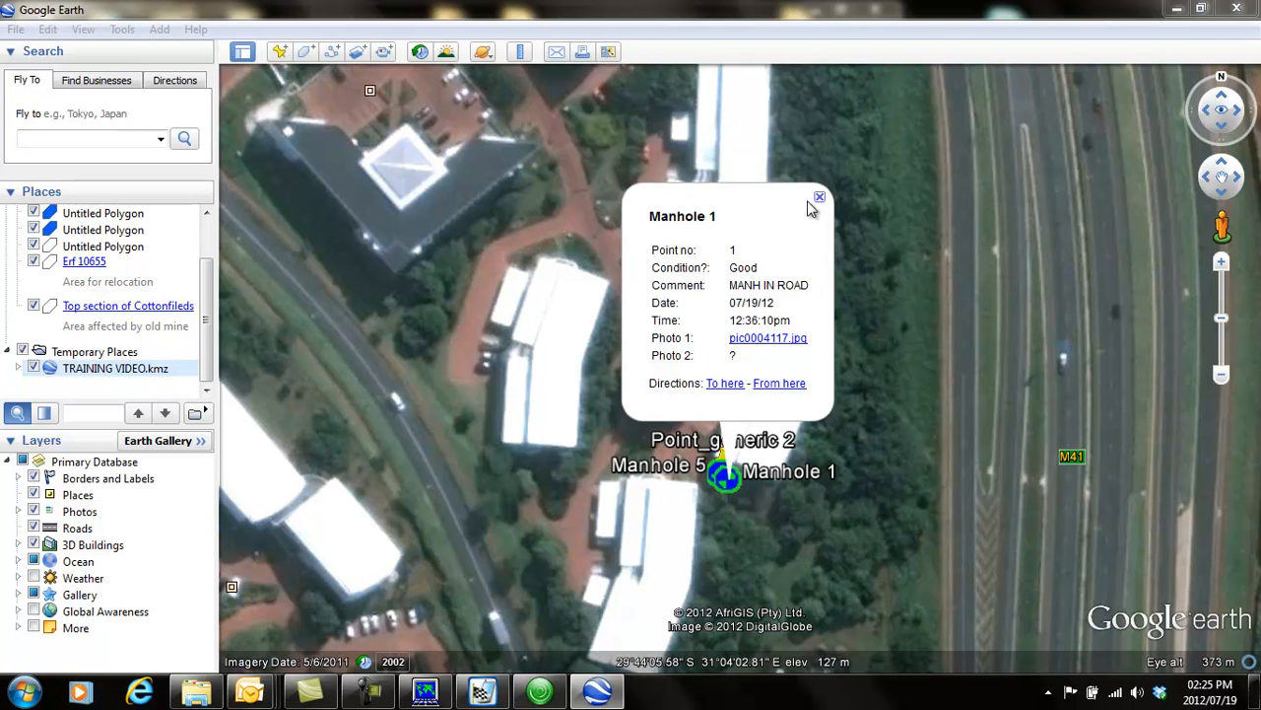
click(820, 197)
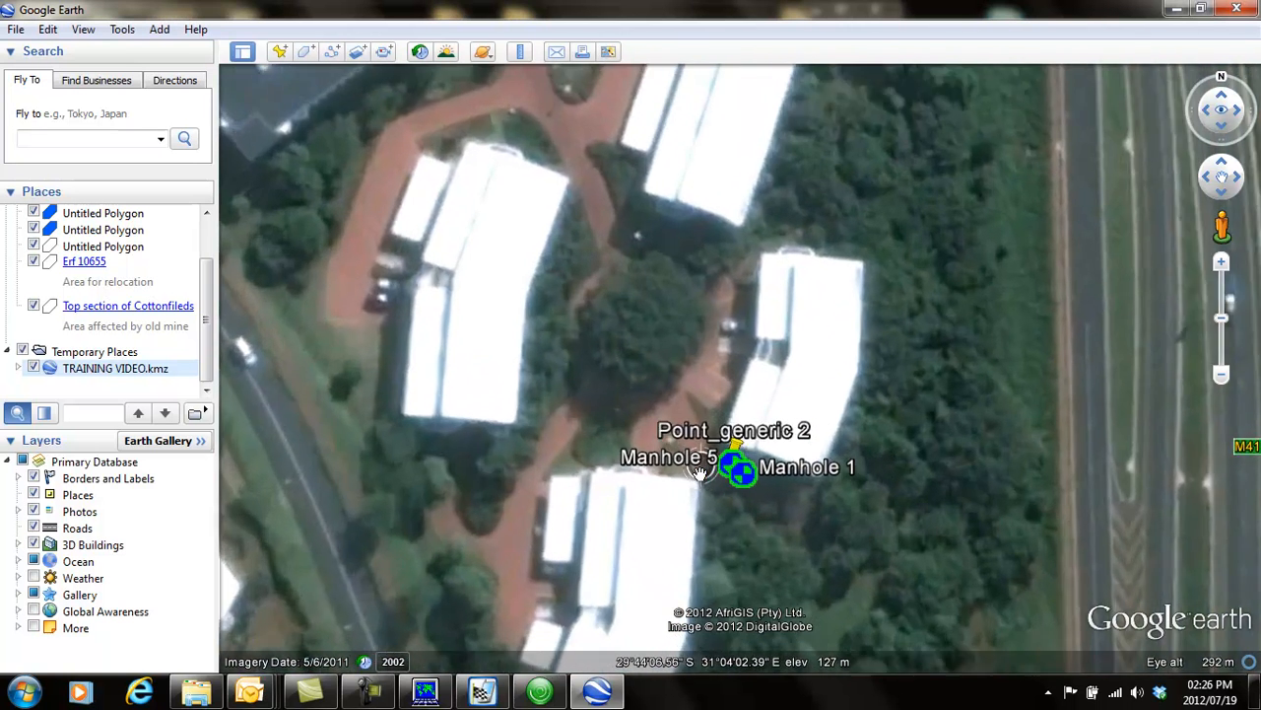
click(700, 469)
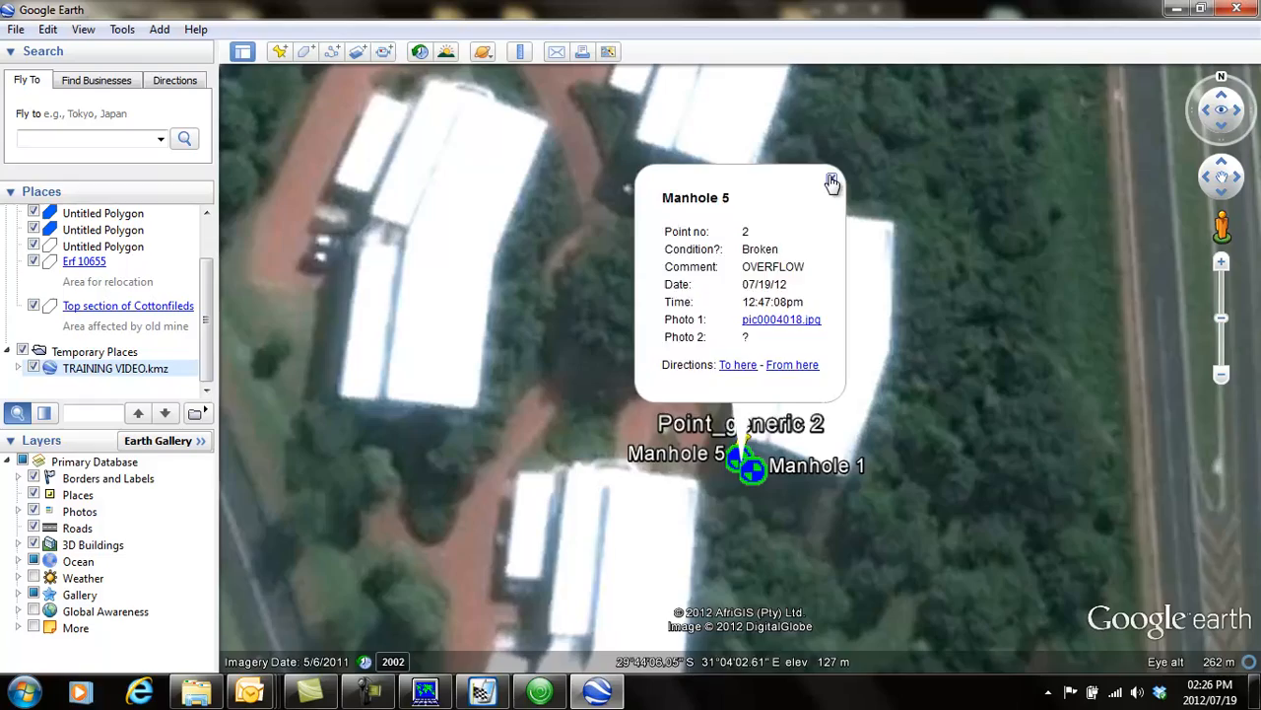
click(832, 183)
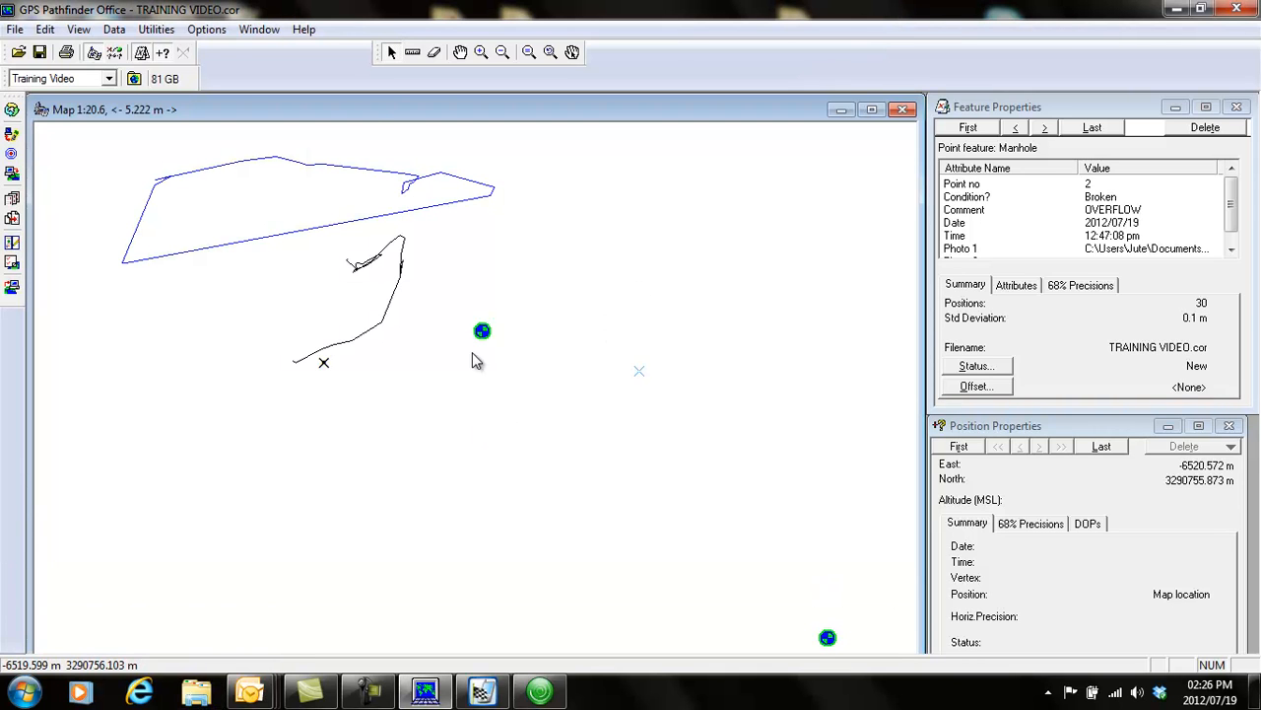
- In Utilities > Export, choose the New ESRI Shapefile setup for TRAINING VIDEO.cor
click(156, 29)
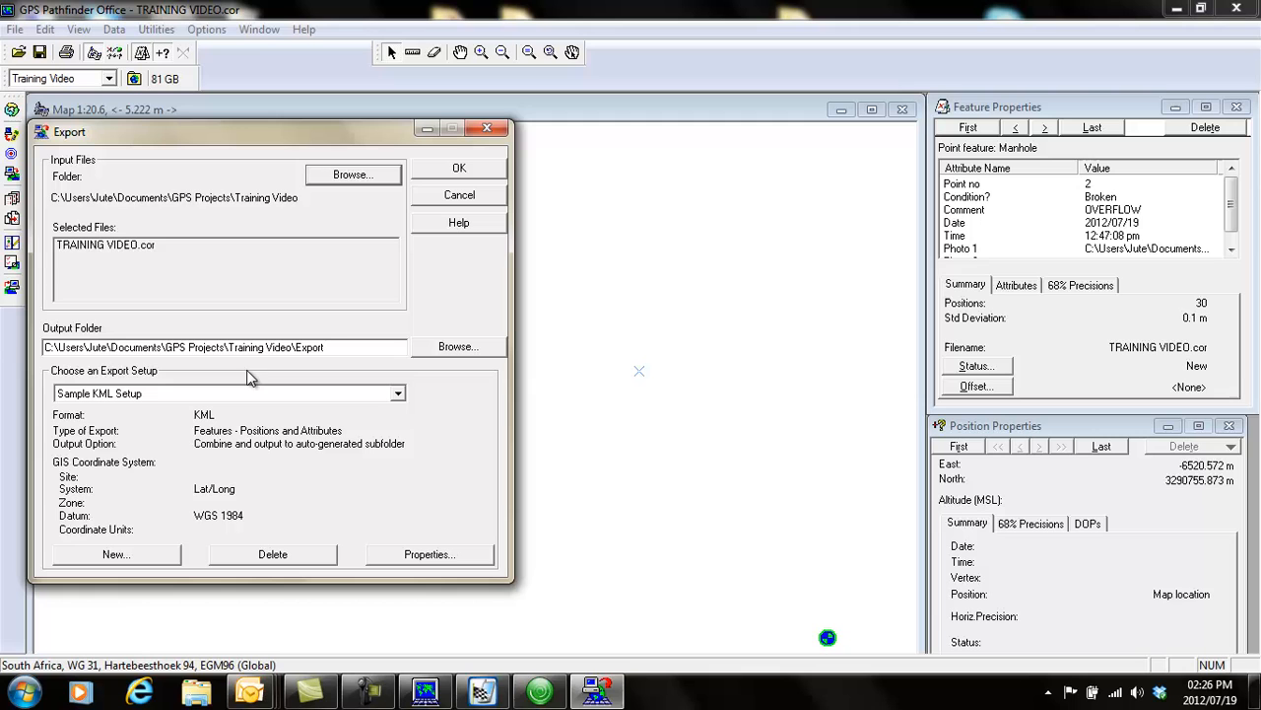
mouse_move(412, 483)
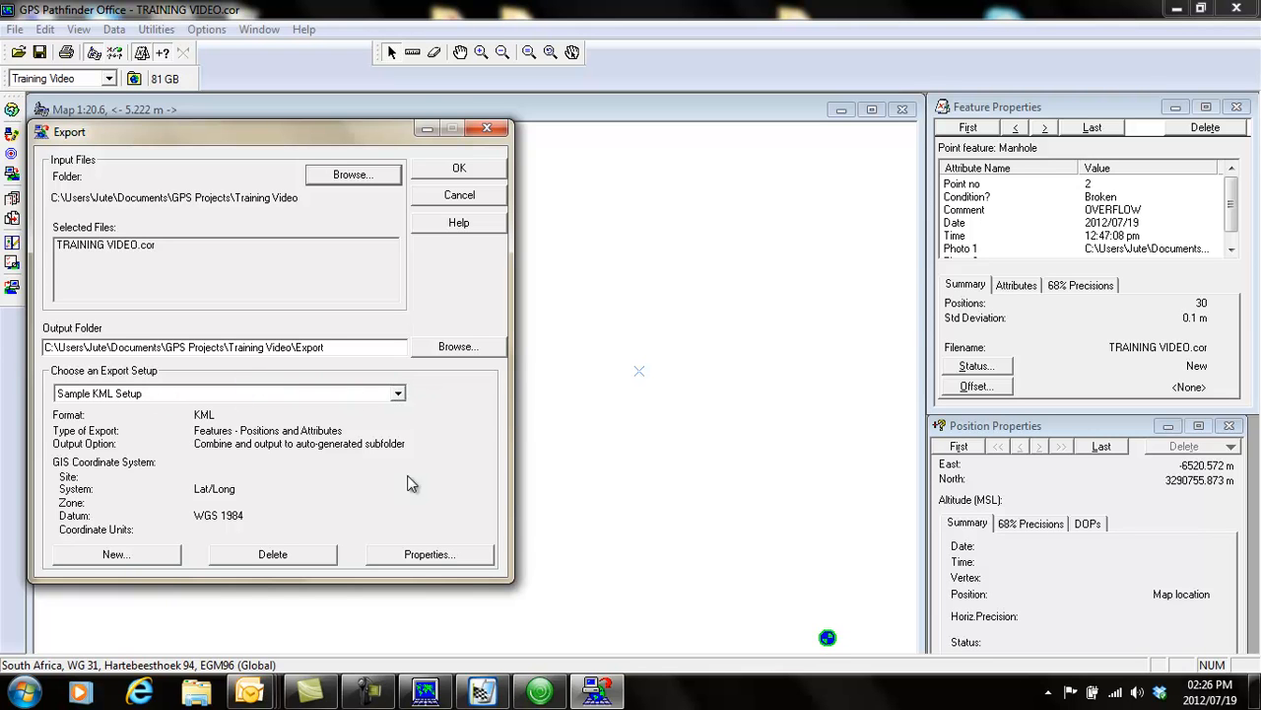
click(398, 395)
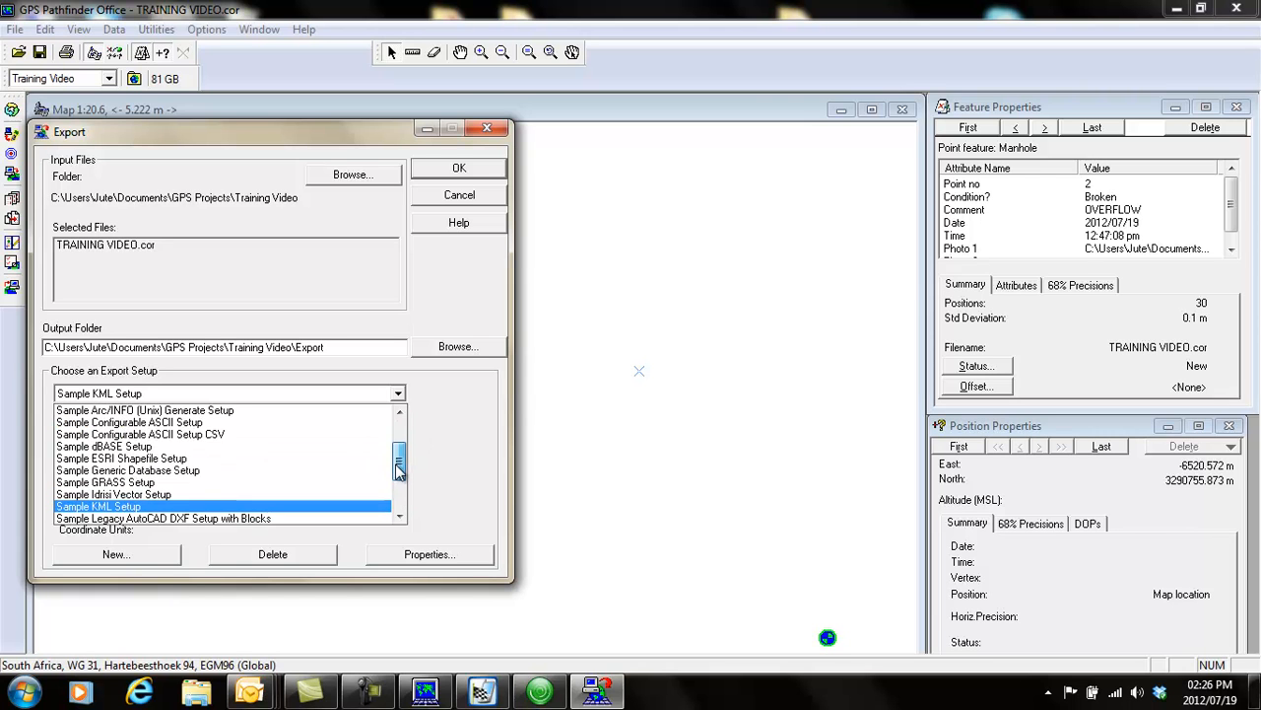
scroll(up, 3)
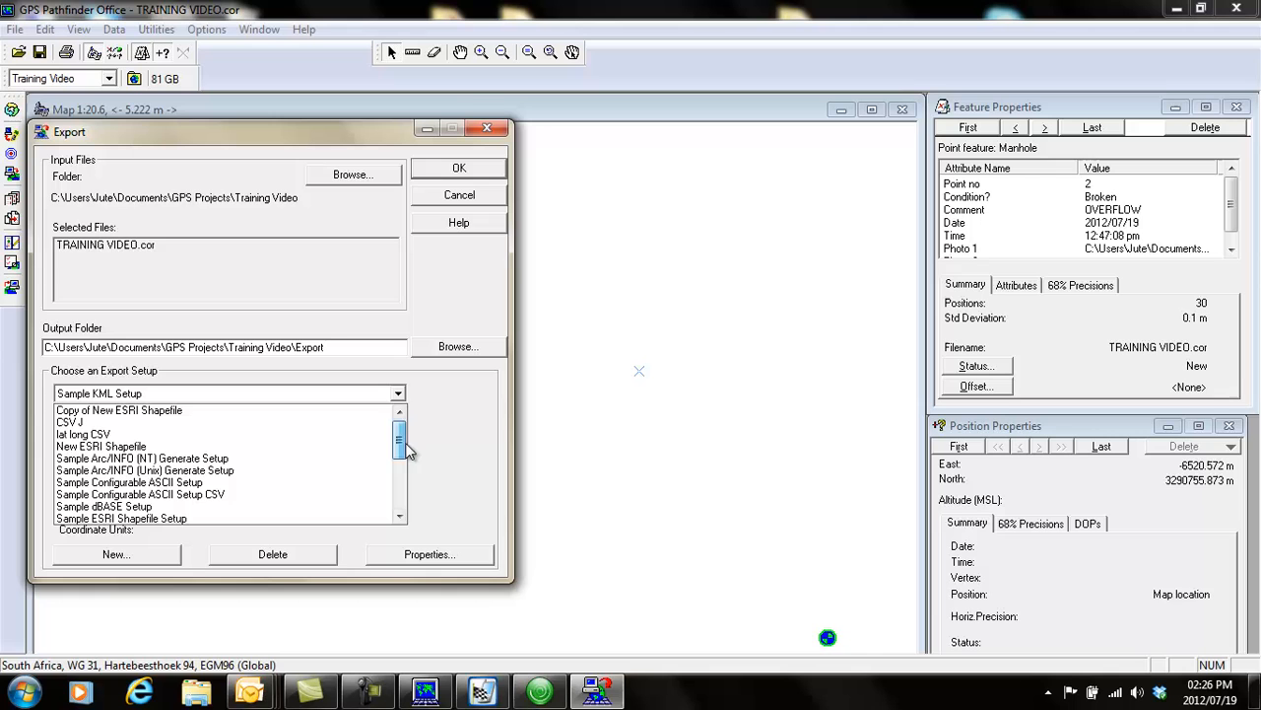
click(101, 446)
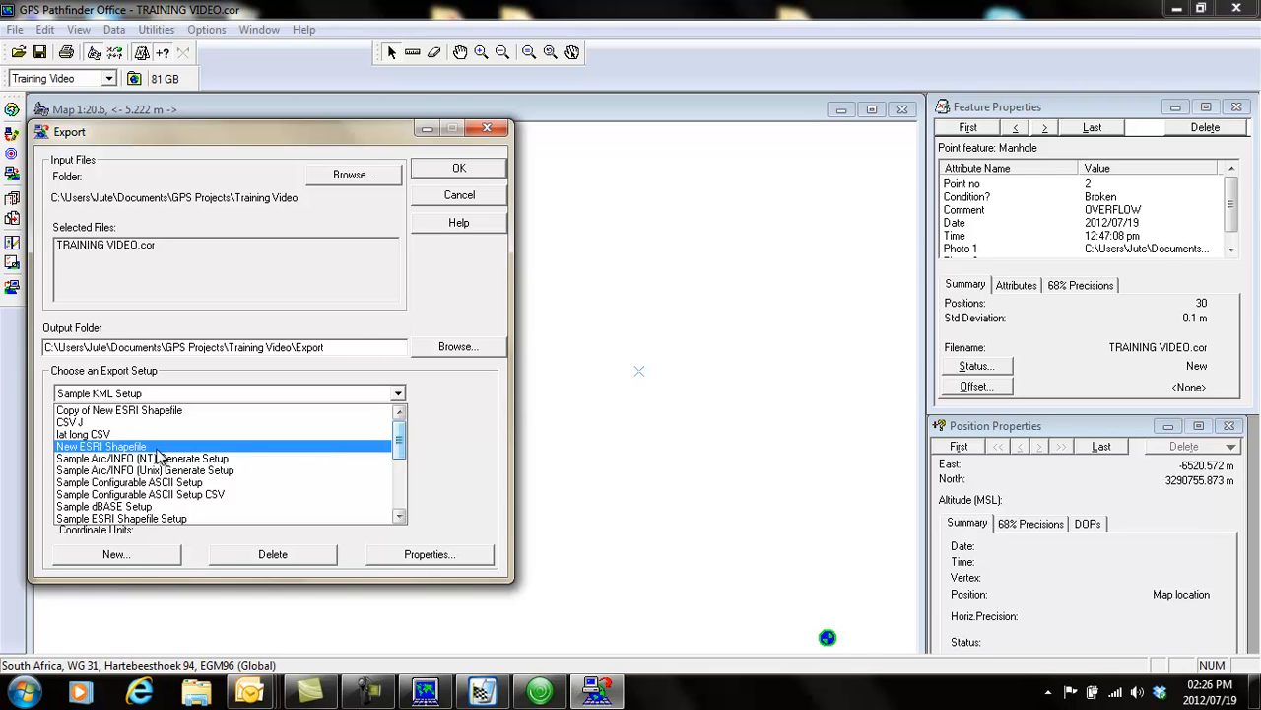
click(103, 445)
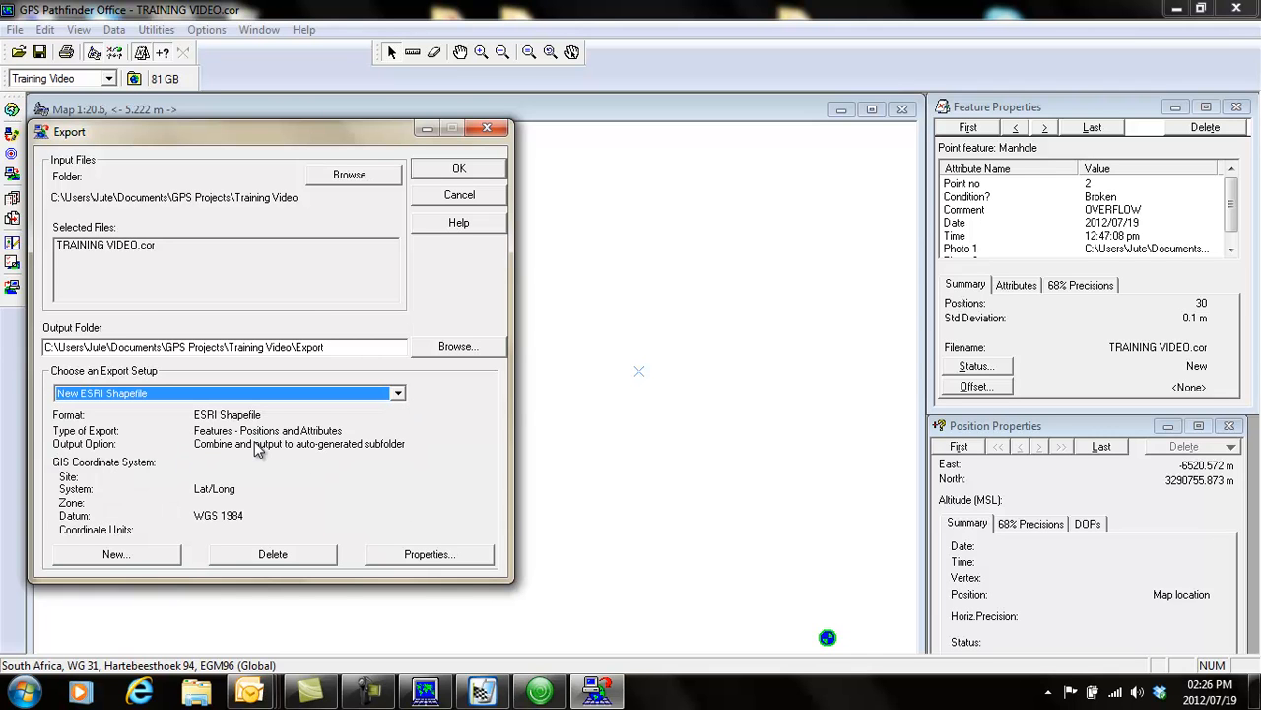
click(428, 554)
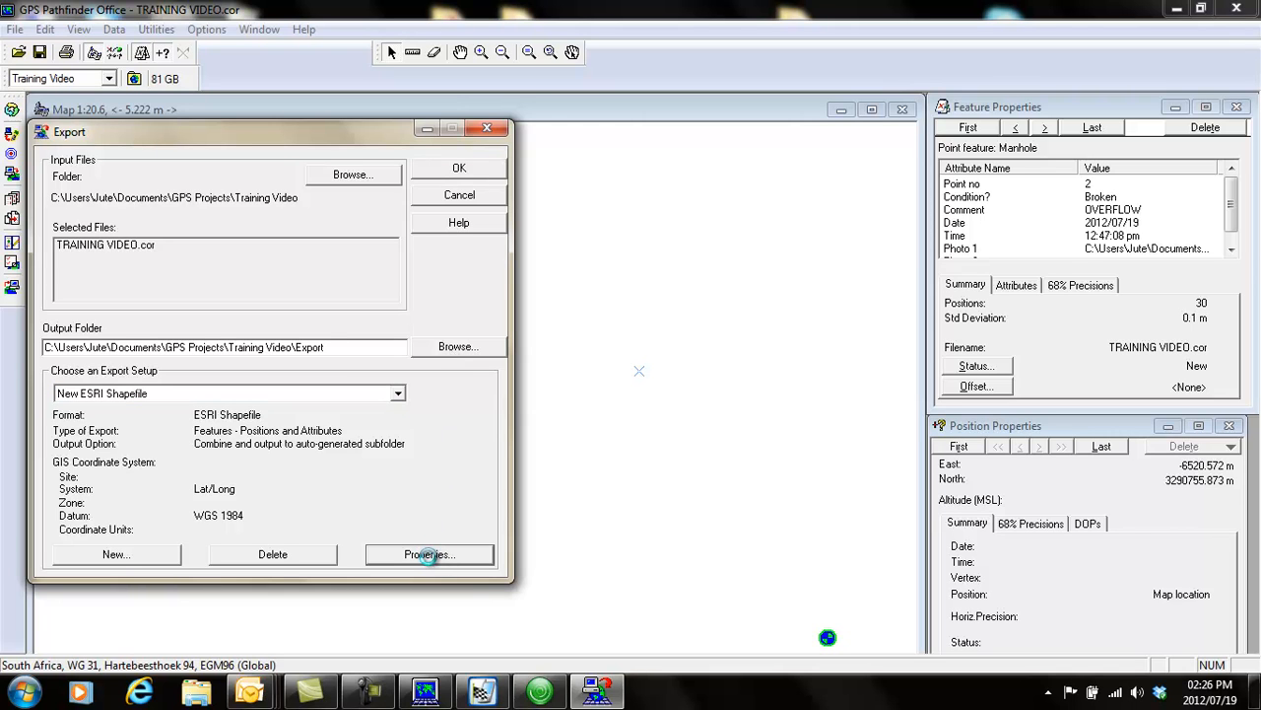
click(428, 554)
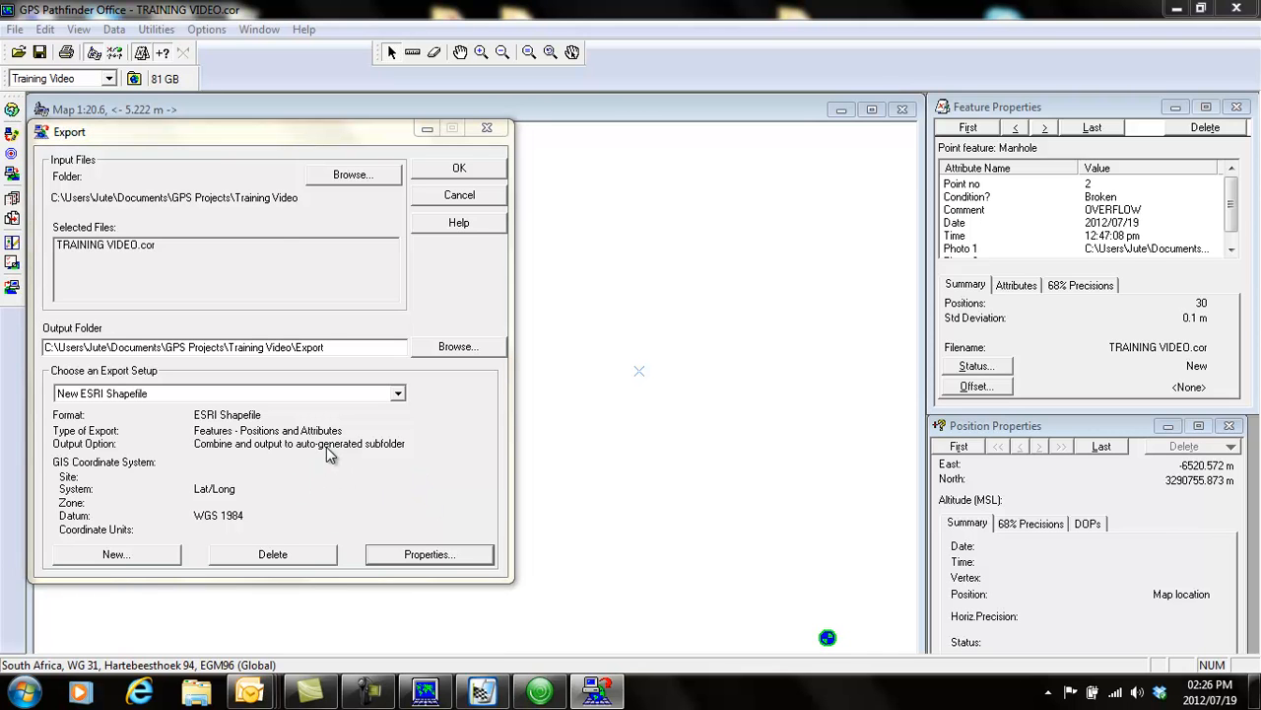
- Review the Data and Output settings, keeping output combined into an auto-generated subfolder
click(428, 554)
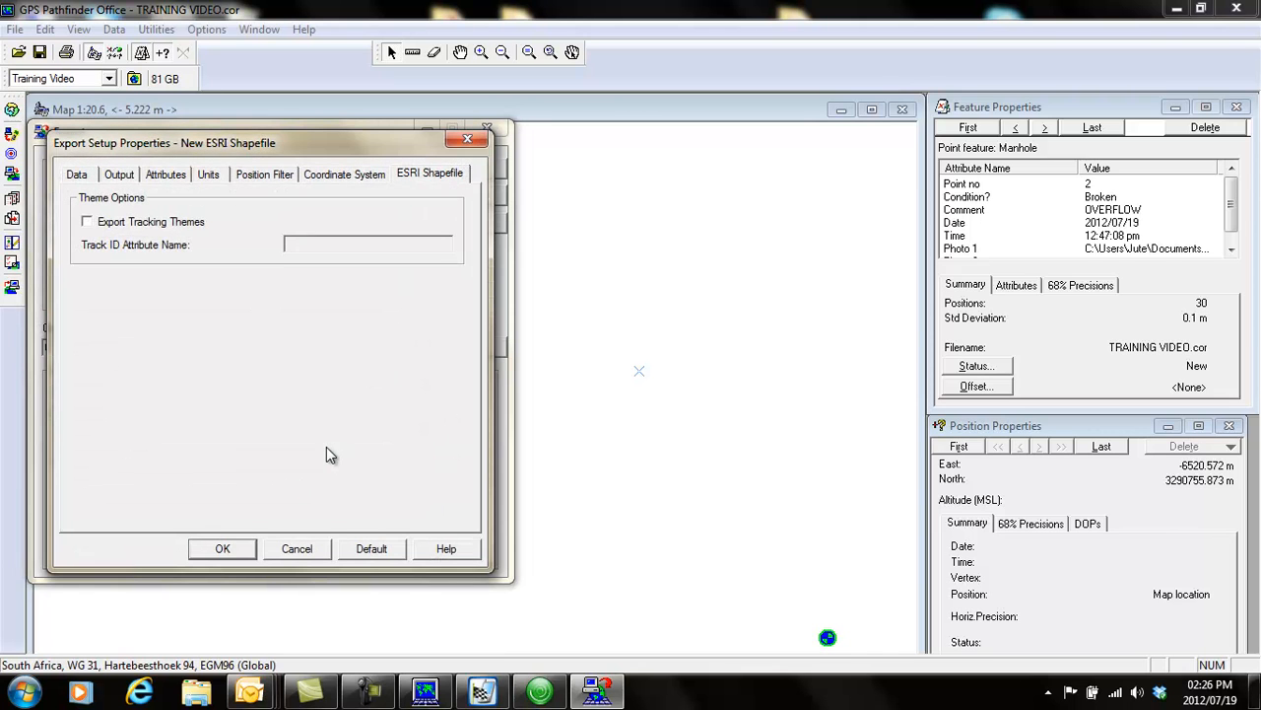
mouse_move(284, 327)
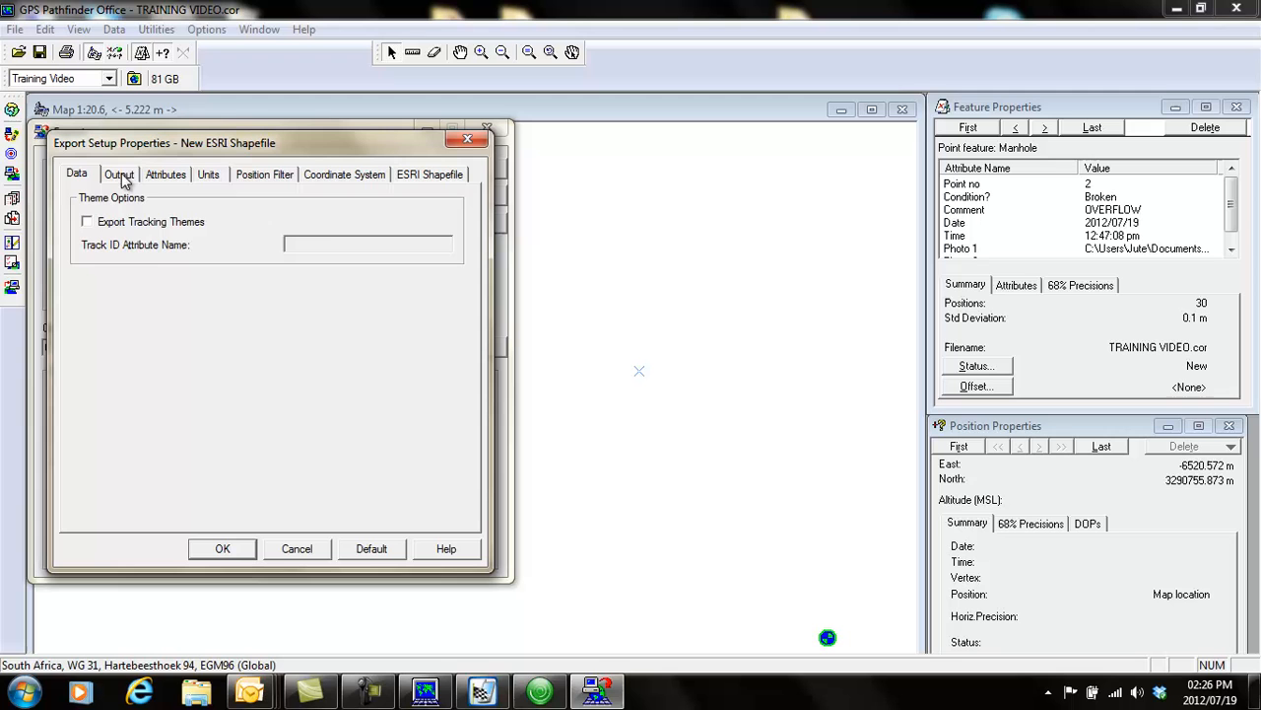
click(118, 174)
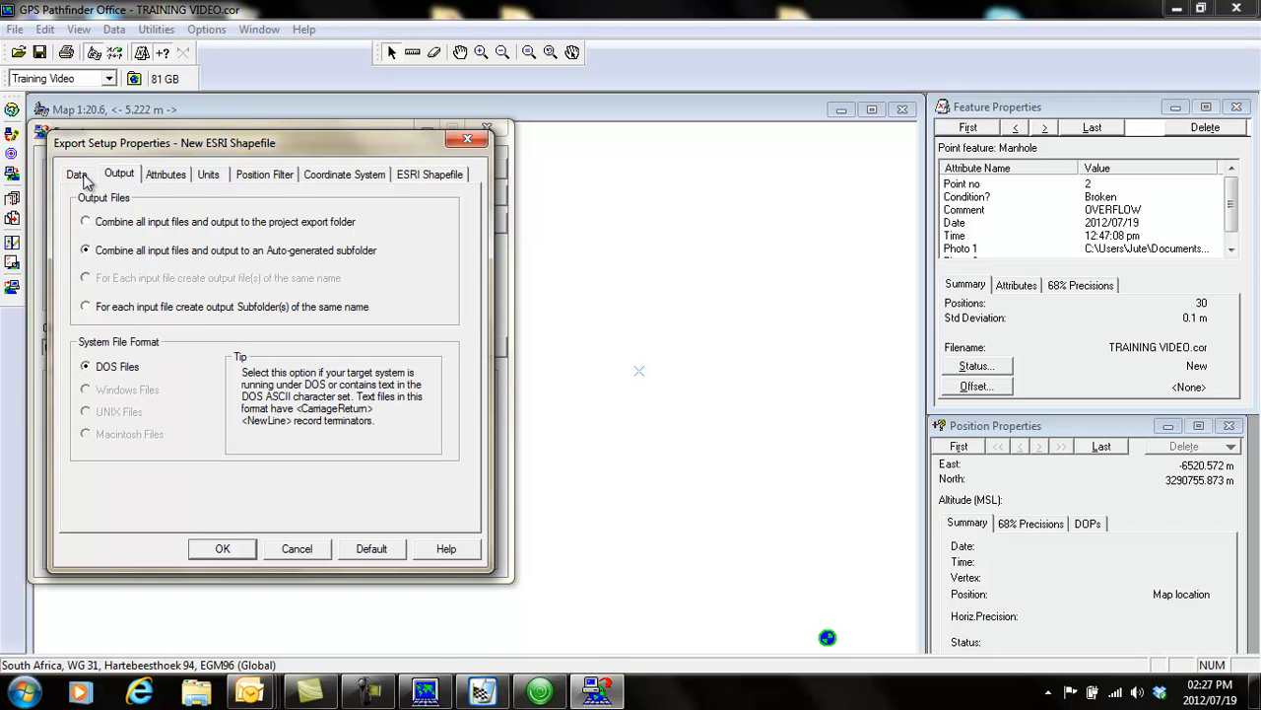
click(74, 173)
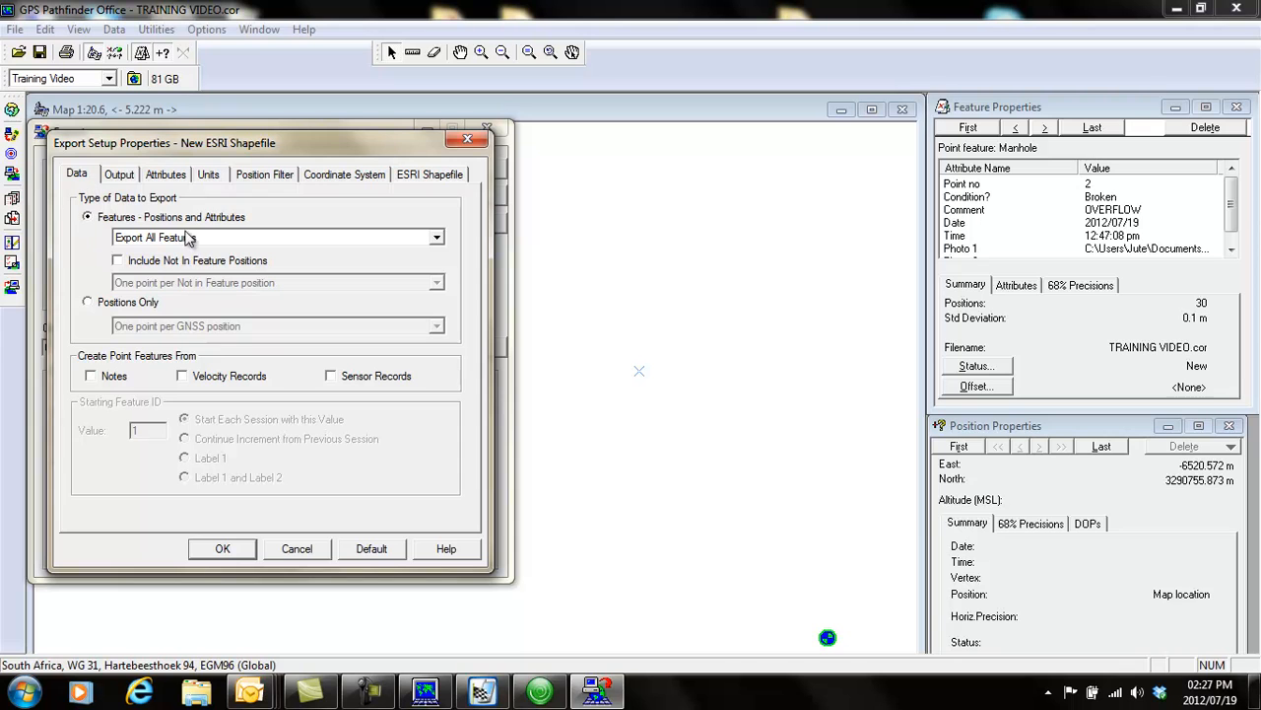
click(118, 174)
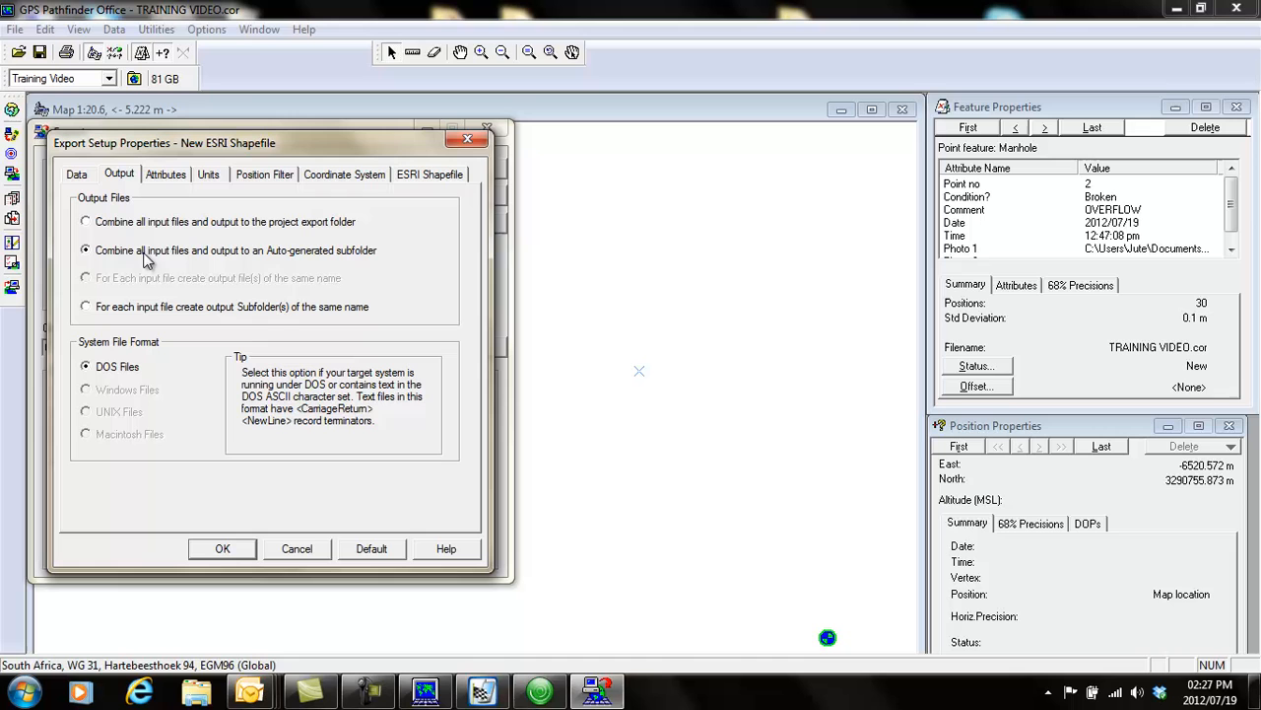
mouse_move(357, 247)
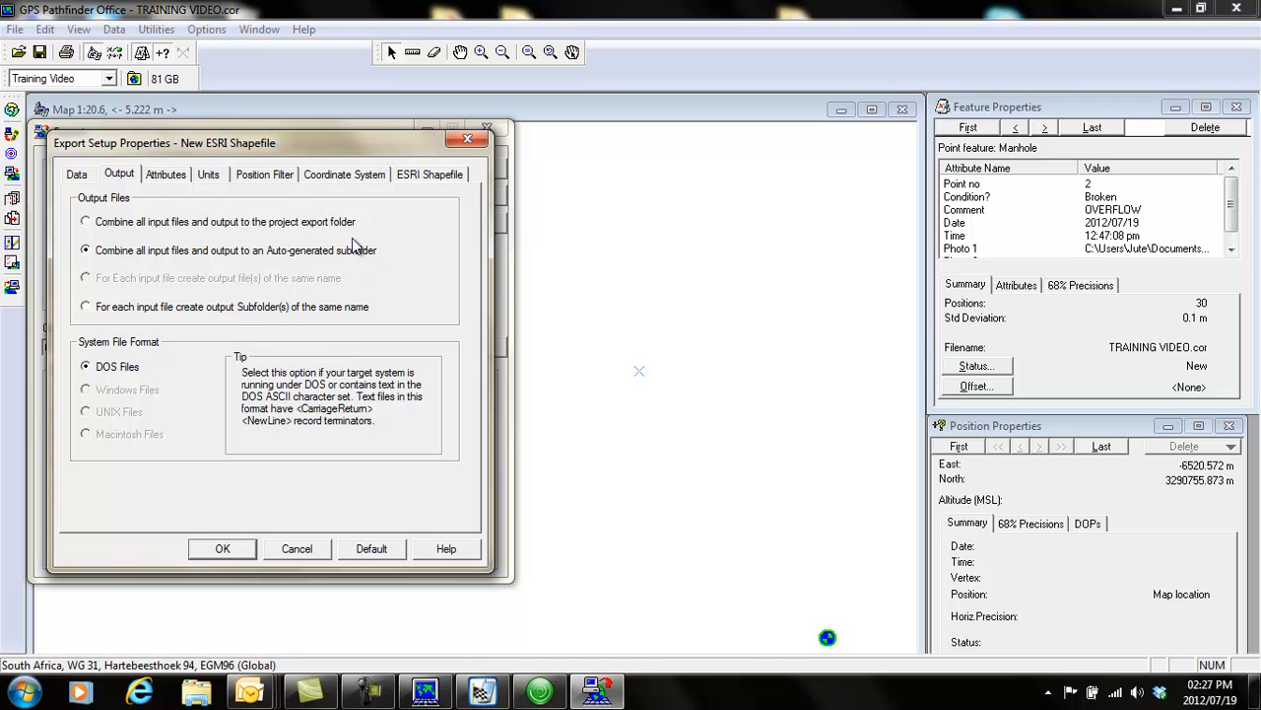
mouse_move(311, 264)
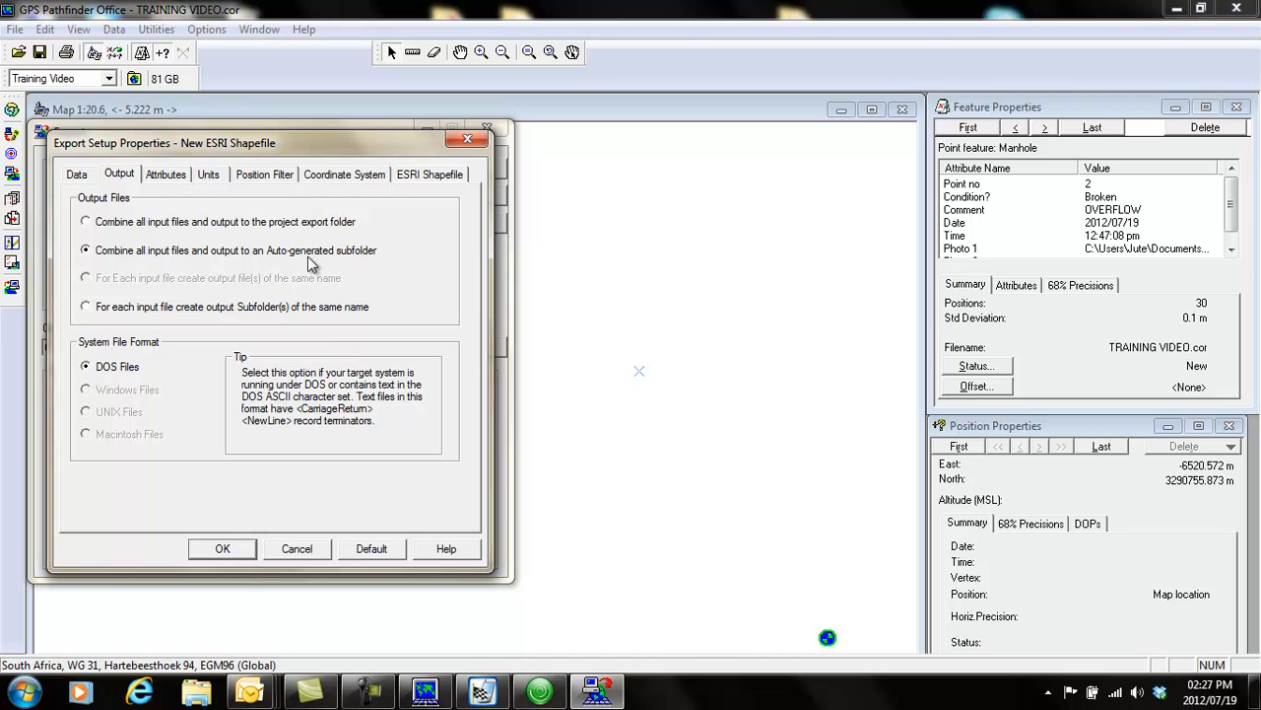
mouse_move(207, 244)
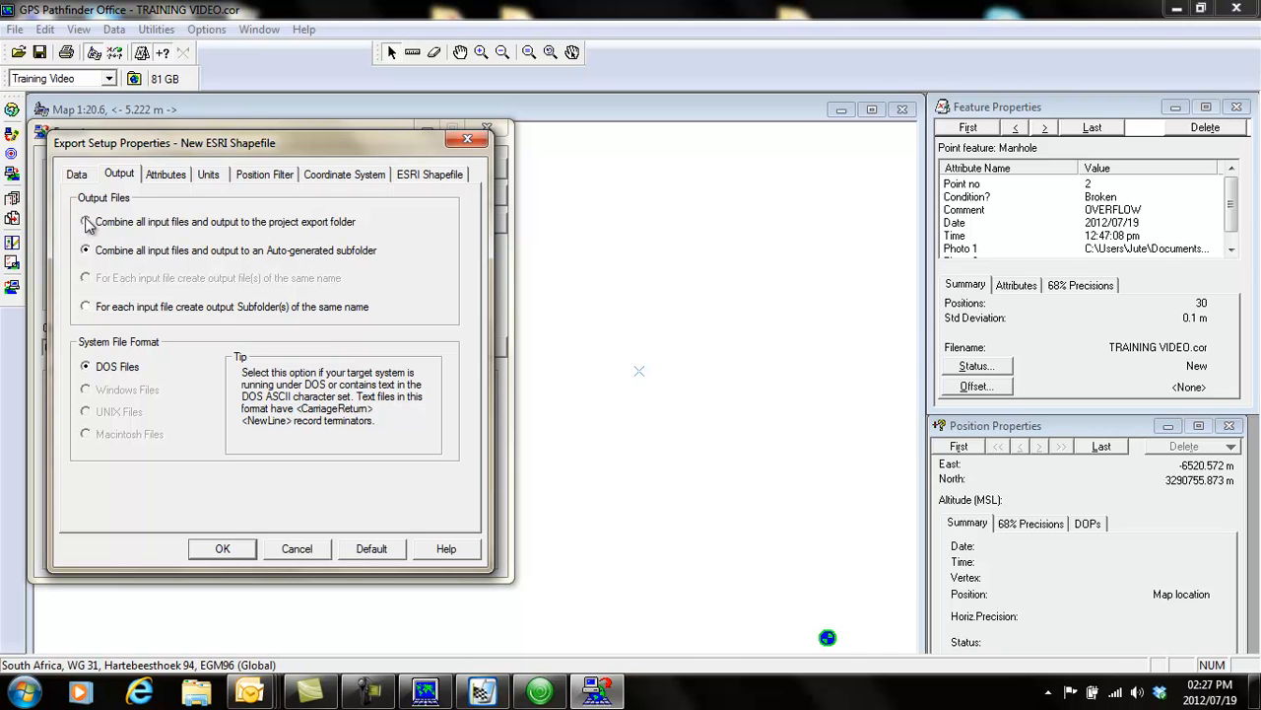
click(85, 220)
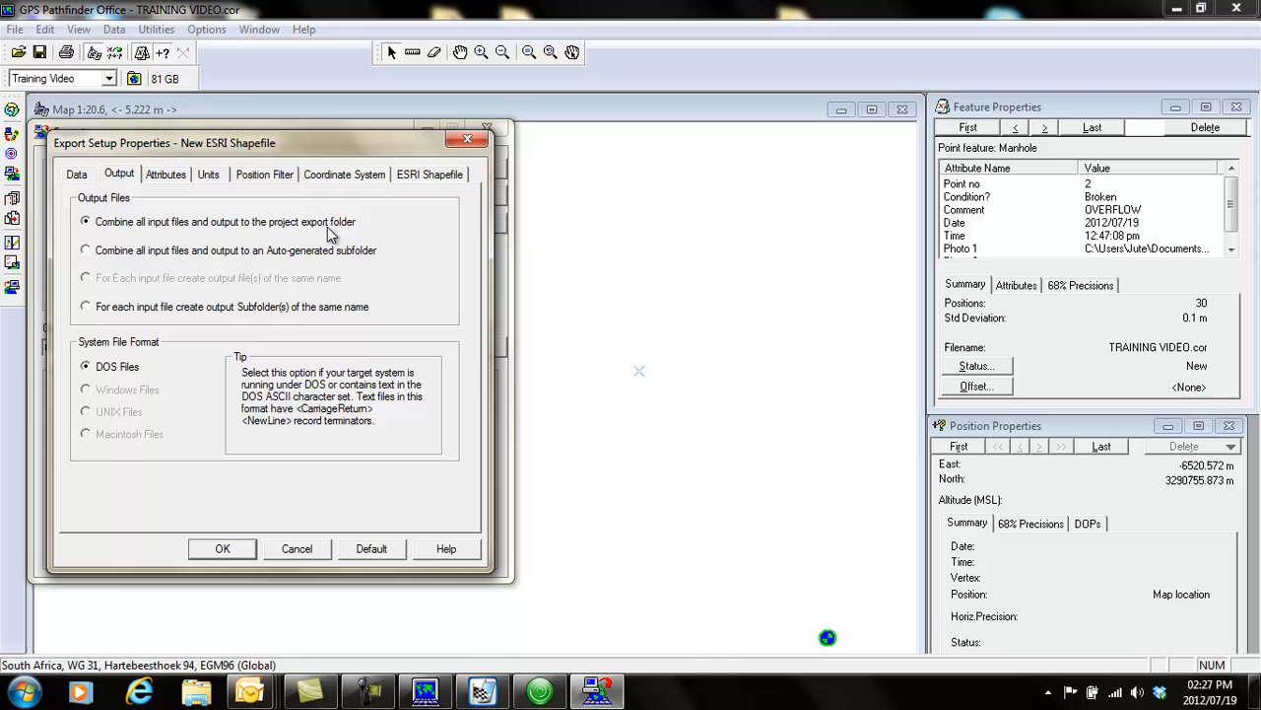
click(87, 248)
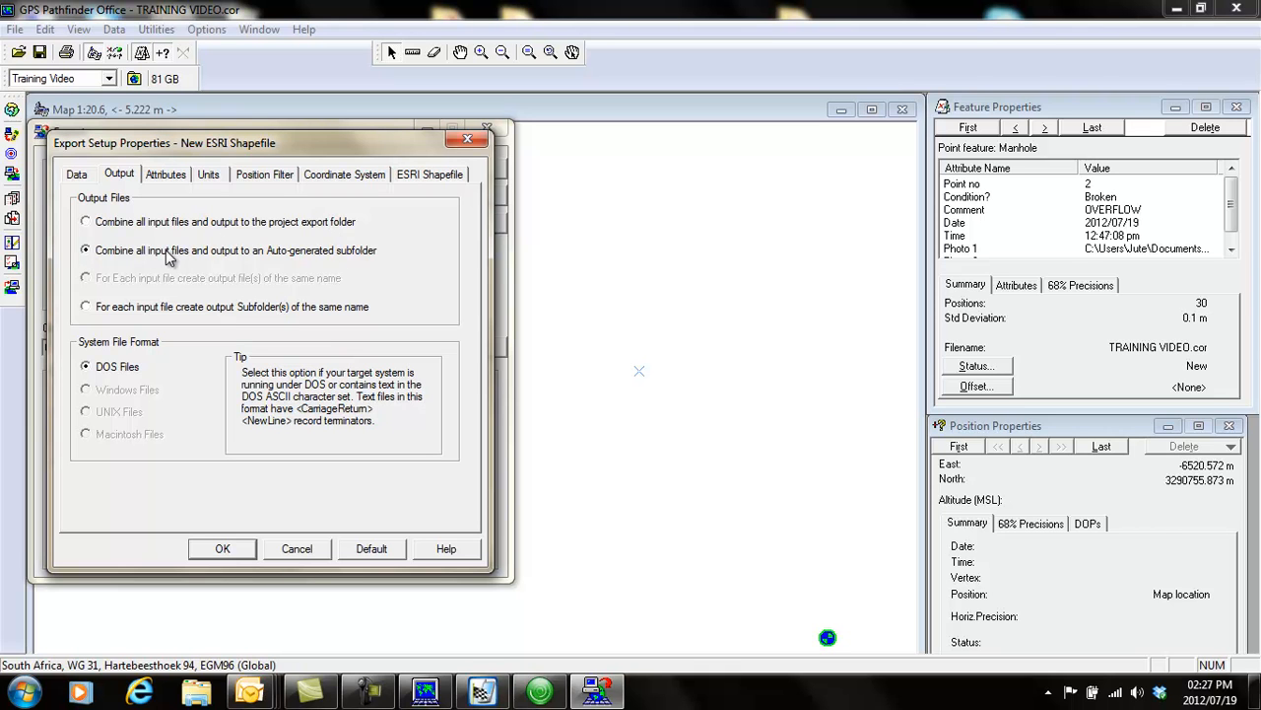
mouse_move(367, 276)
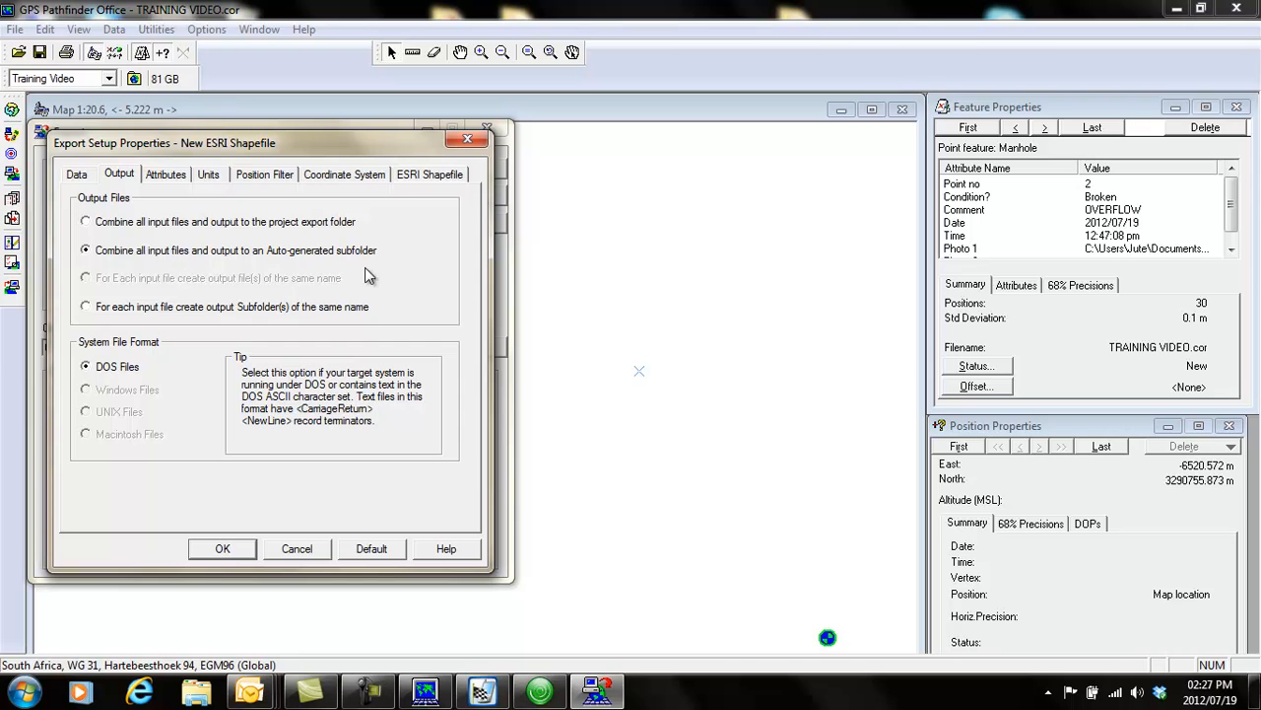
- Review the Attributes, Units, Position Filter and Coordinate System settings and accept the setup properties
click(166, 174)
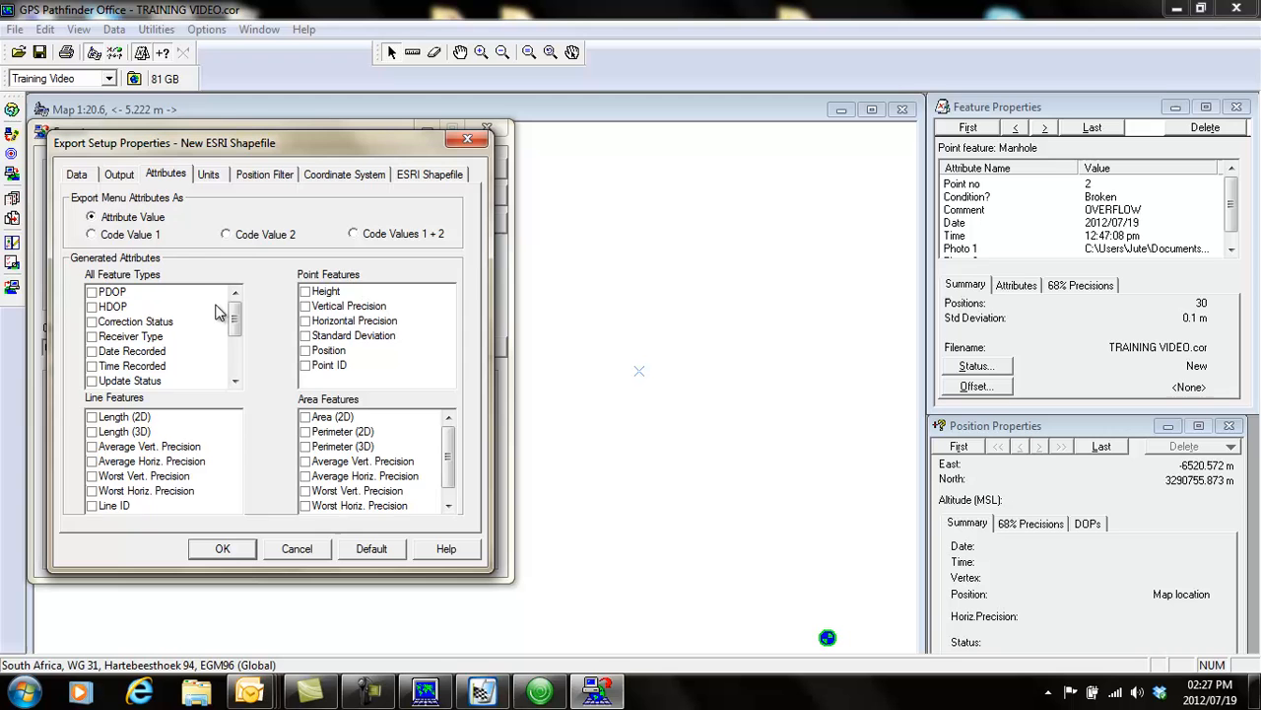
click(209, 173)
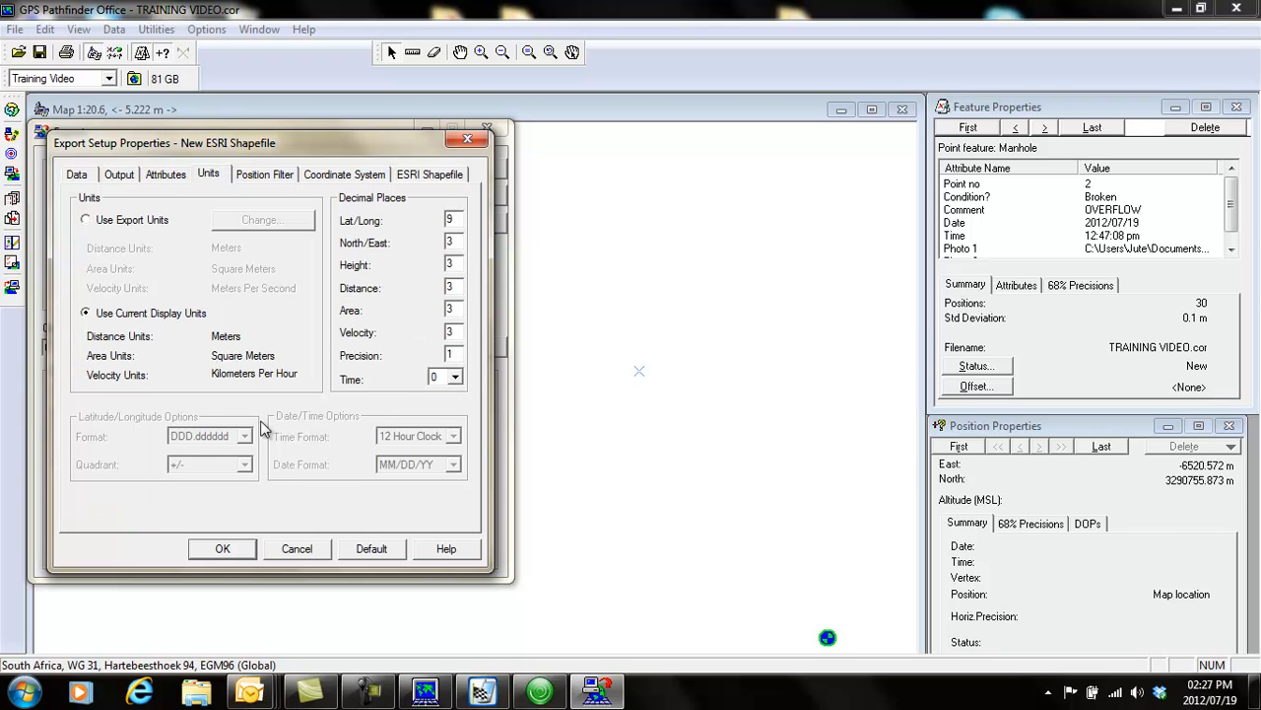
click(264, 173)
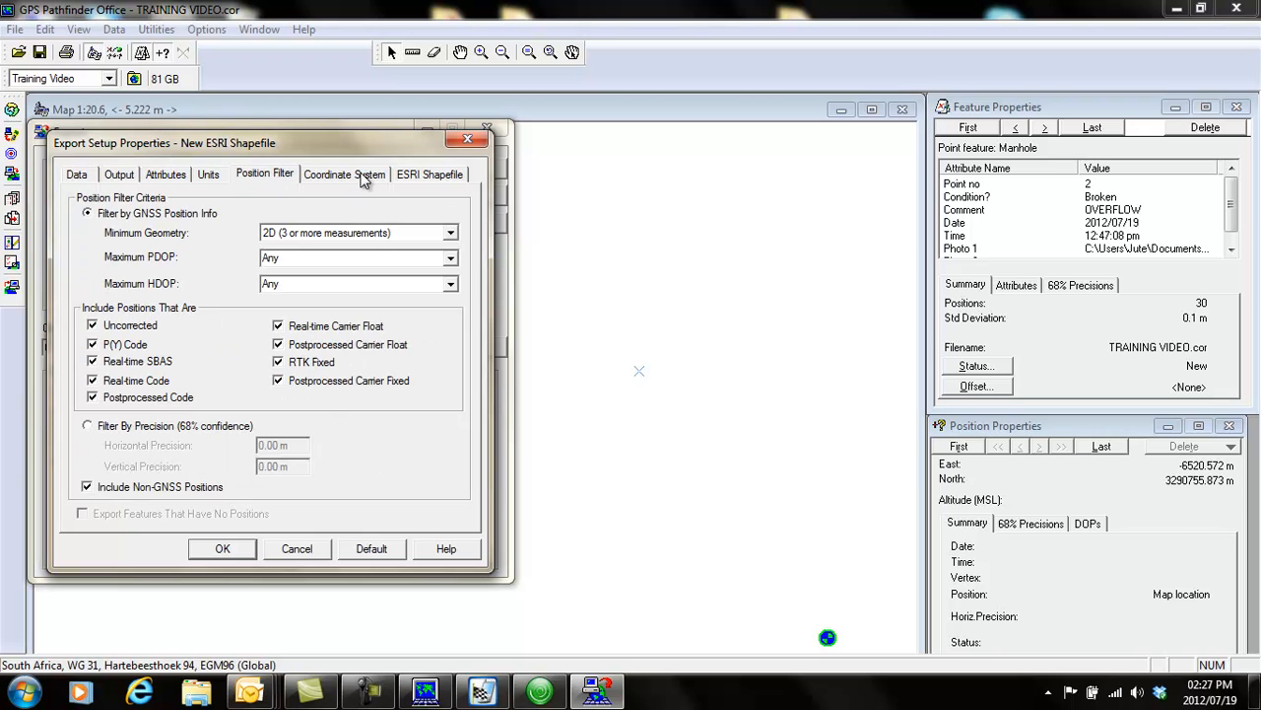
click(343, 173)
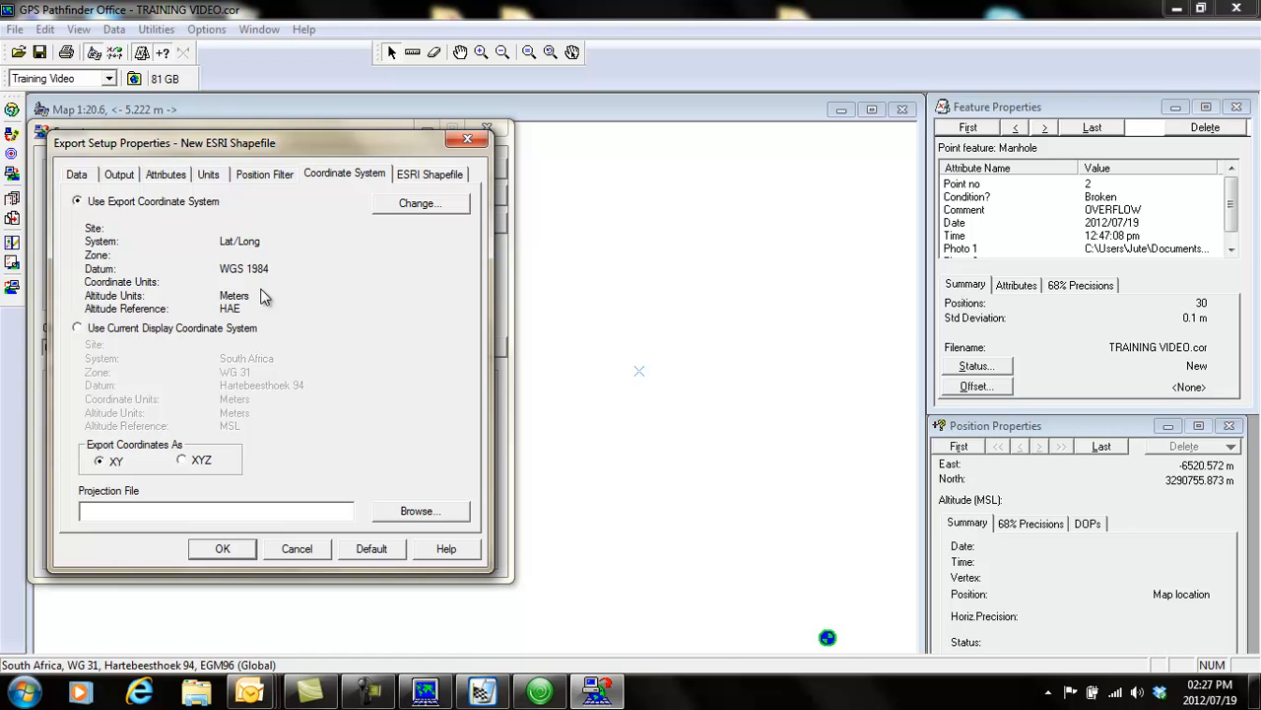
click(430, 173)
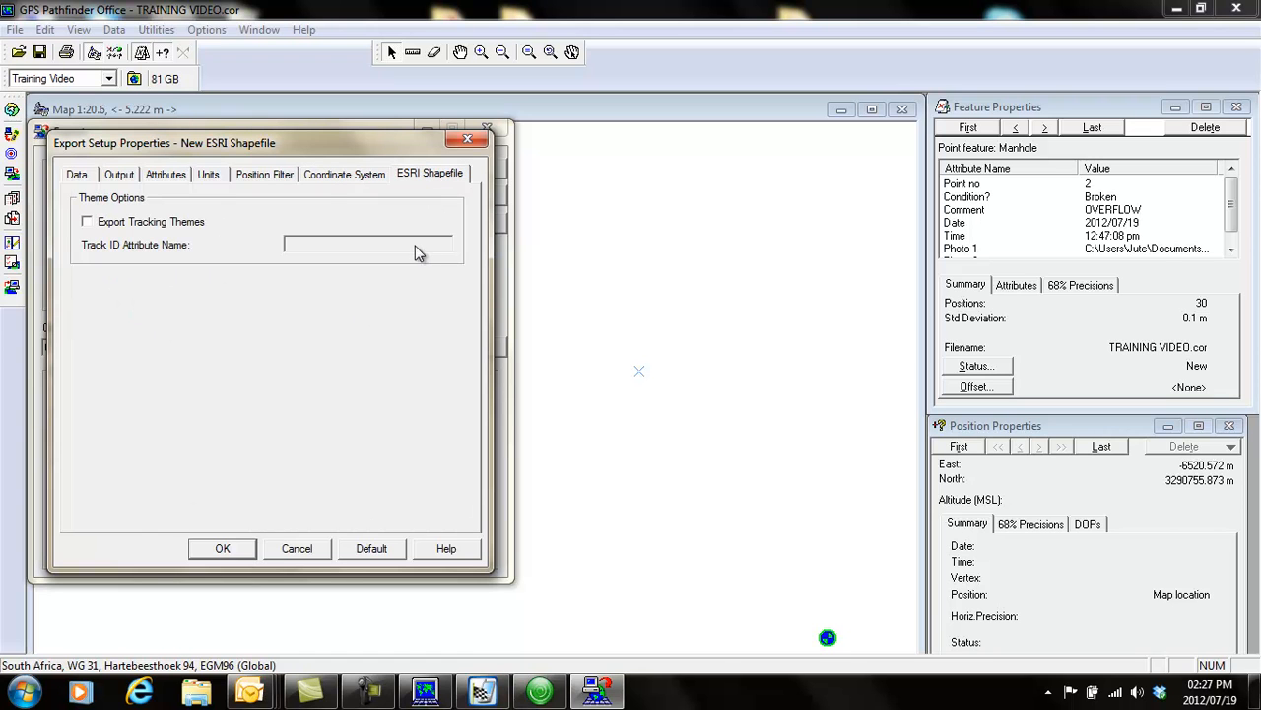
click(221, 548)
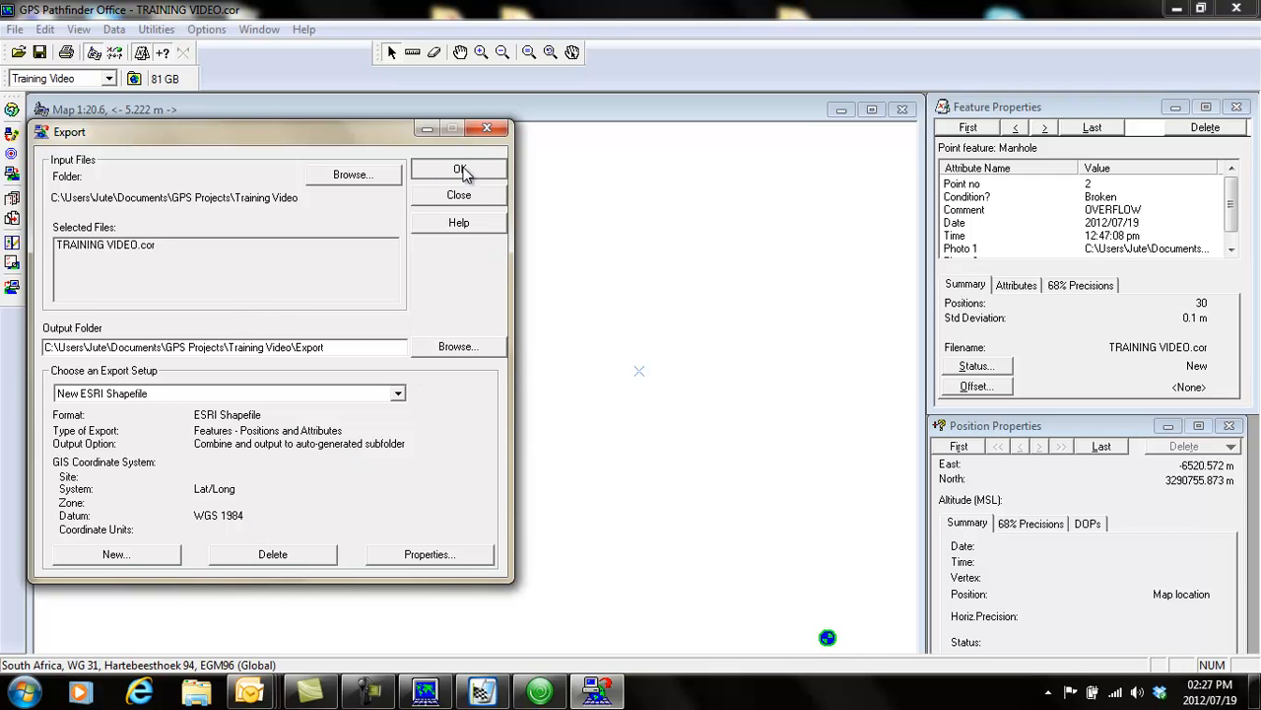
- Run the ESRI Shapefile export of TRAINING VIDEO.cor without a projection file and close the completion report
click(458, 168)
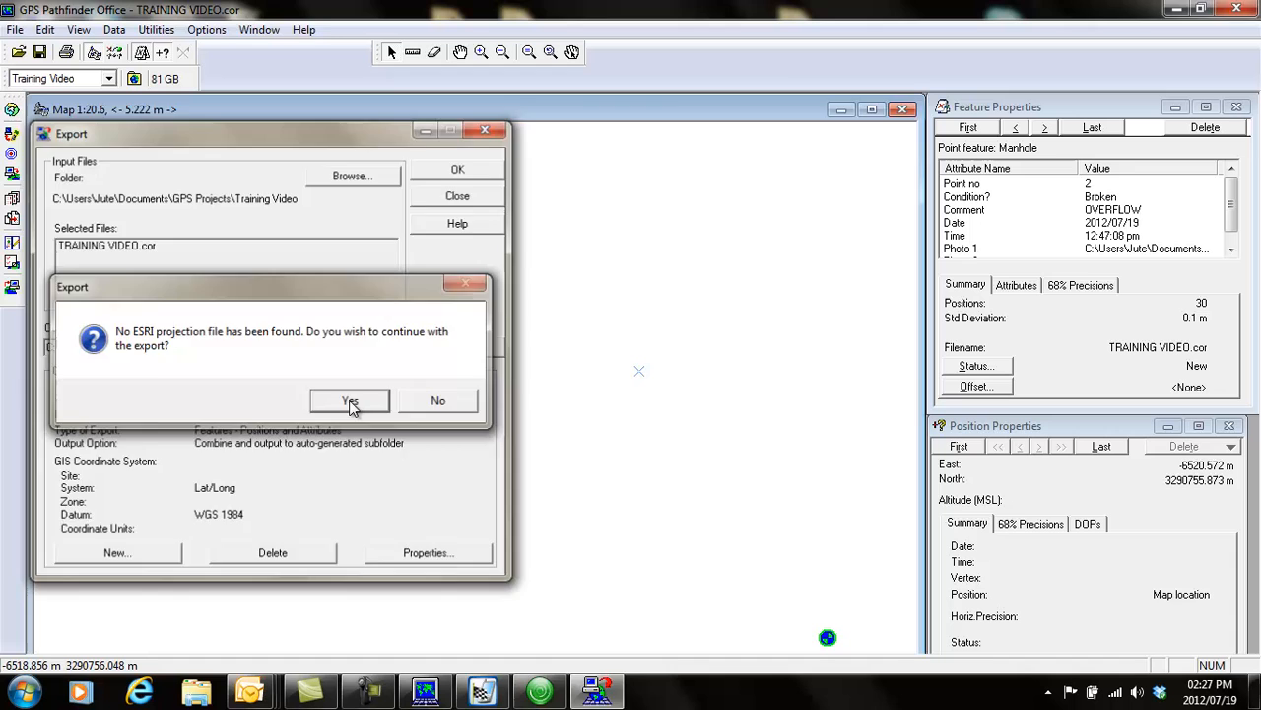
click(351, 402)
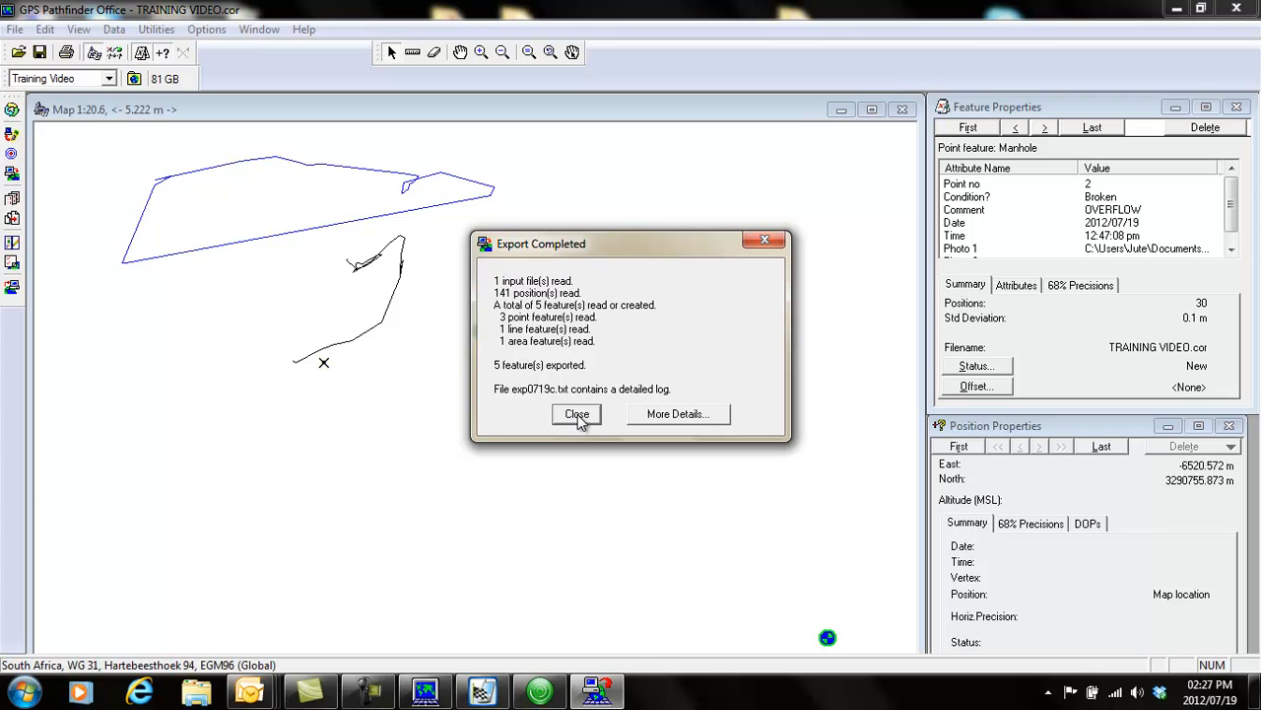
mouse_move(525, 314)
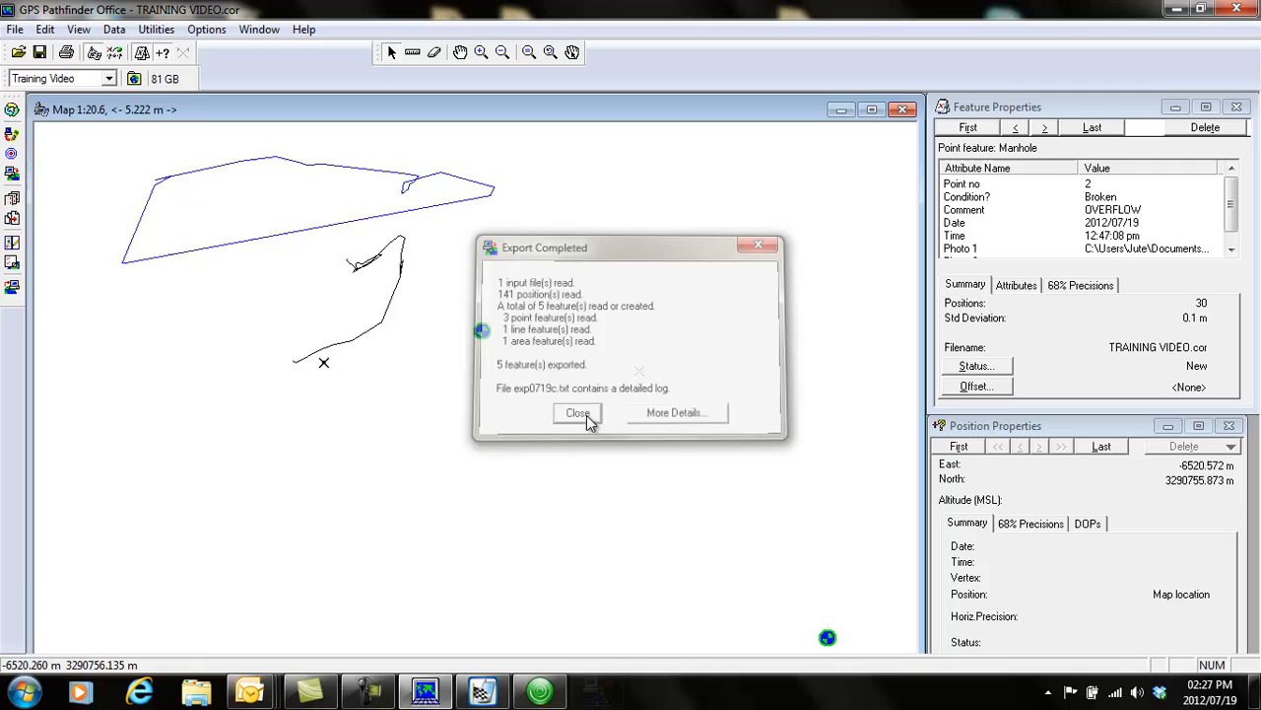
click(576, 412)
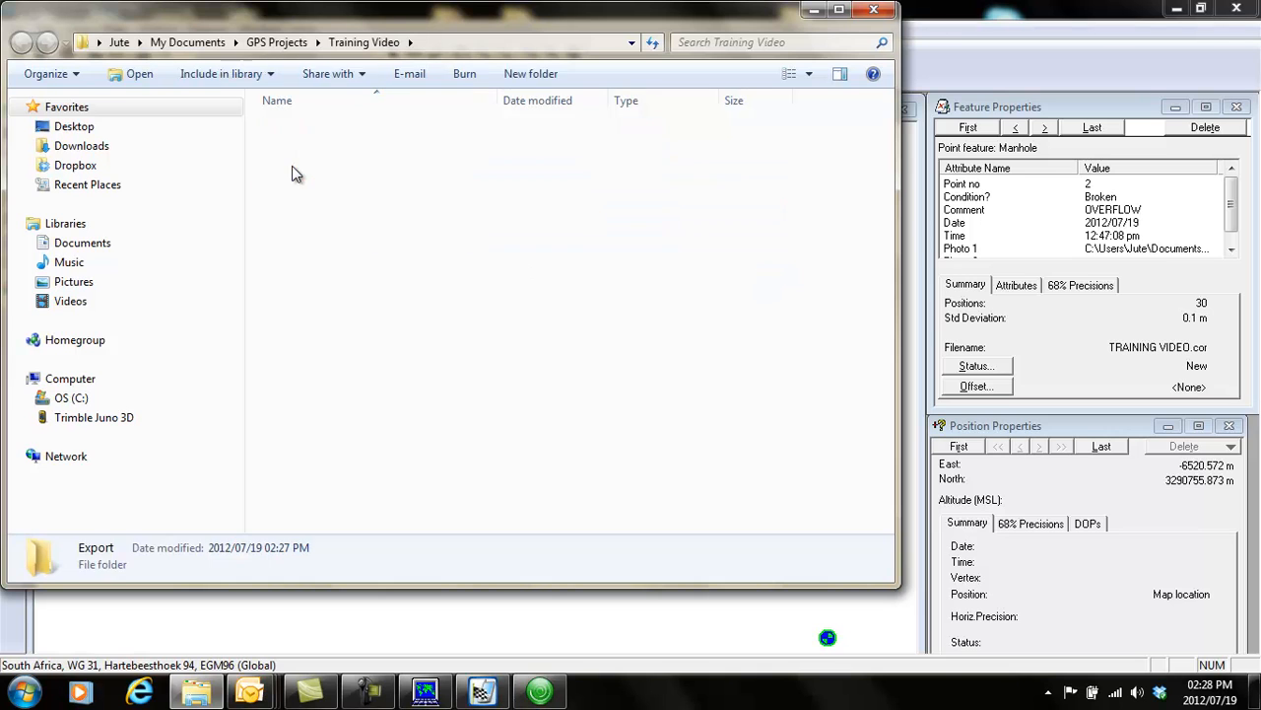
- Check the Area, Line, Manhole and Point shapefiles in Export\e071914b, then close the file browser
double_click(94, 548)
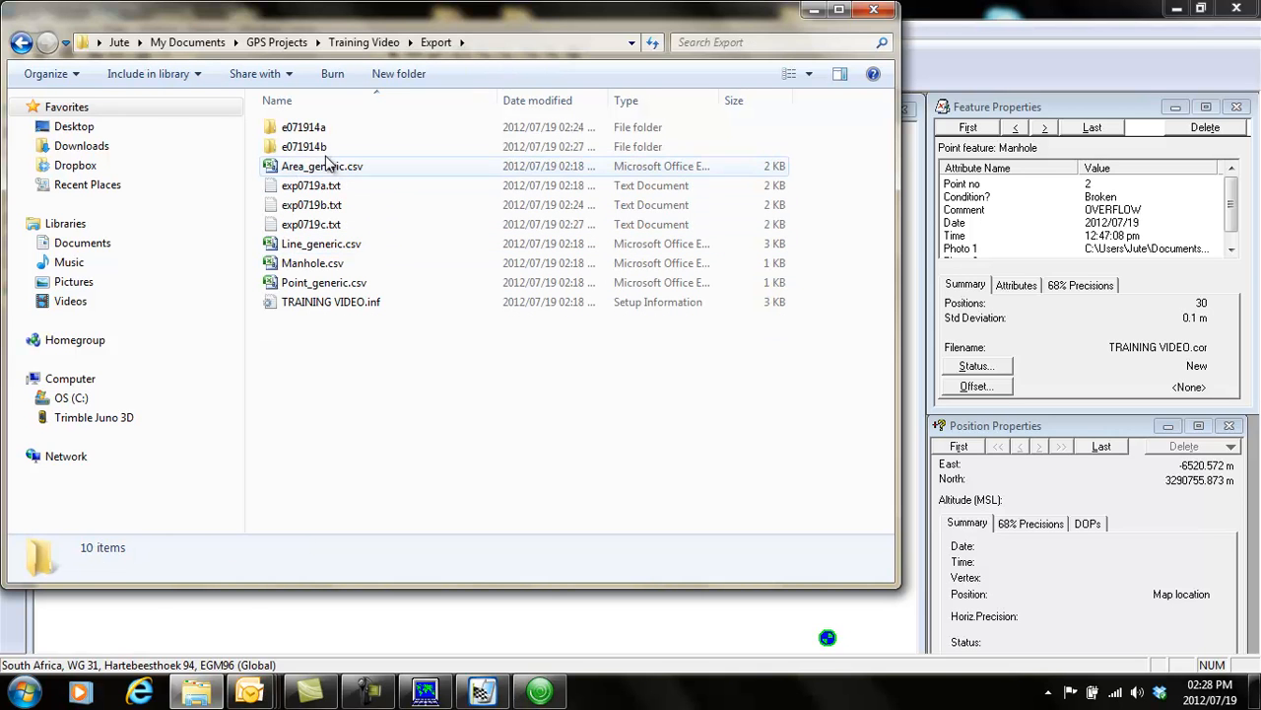
mouse_move(306, 146)
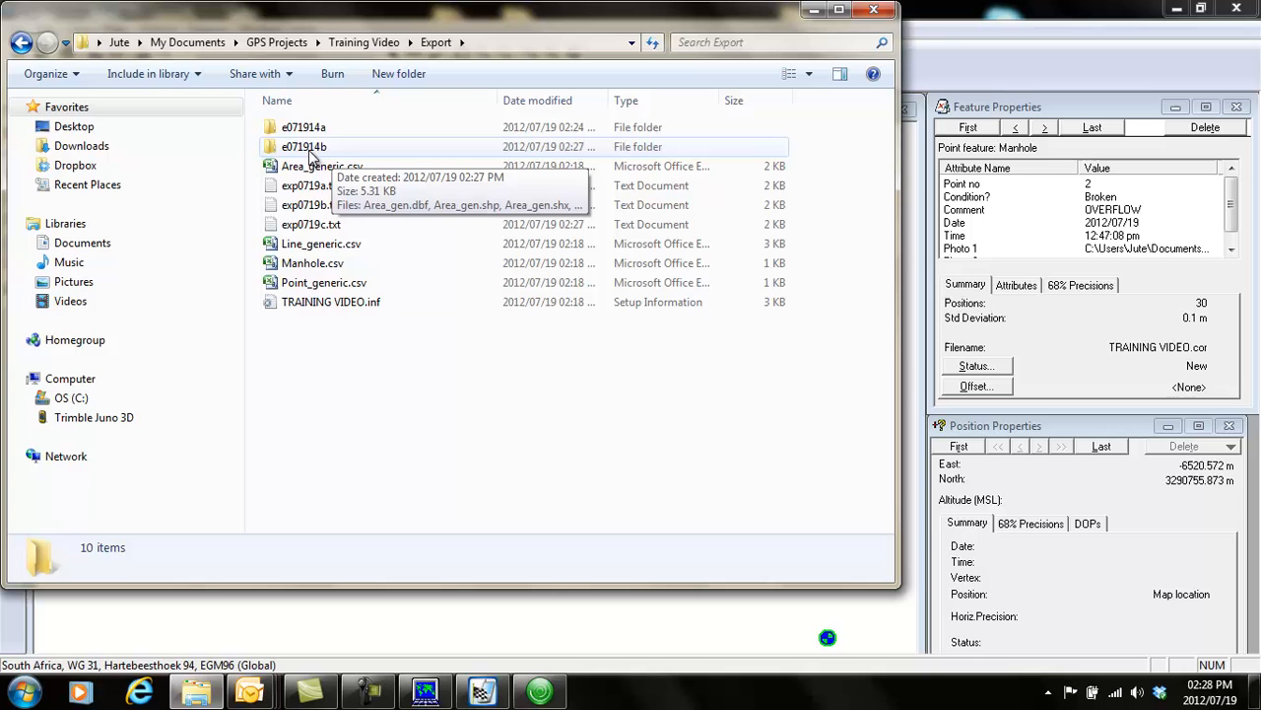
double_click(303, 146)
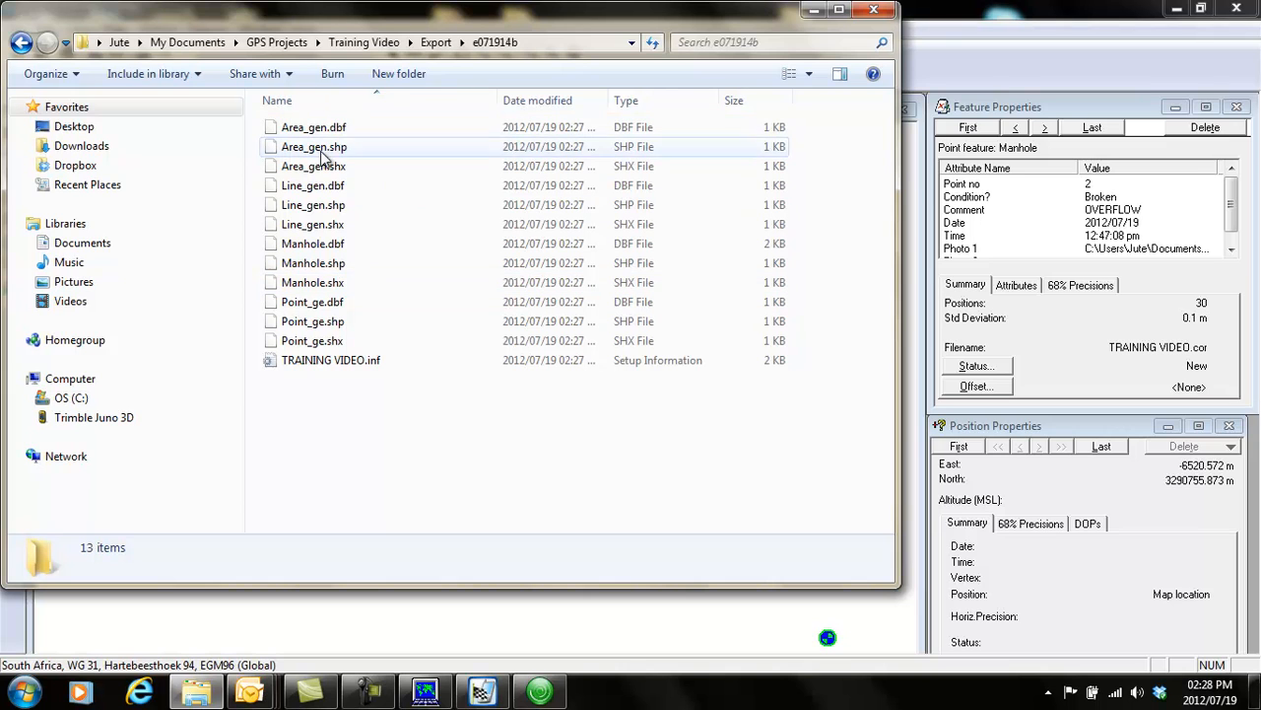
mouse_move(311, 225)
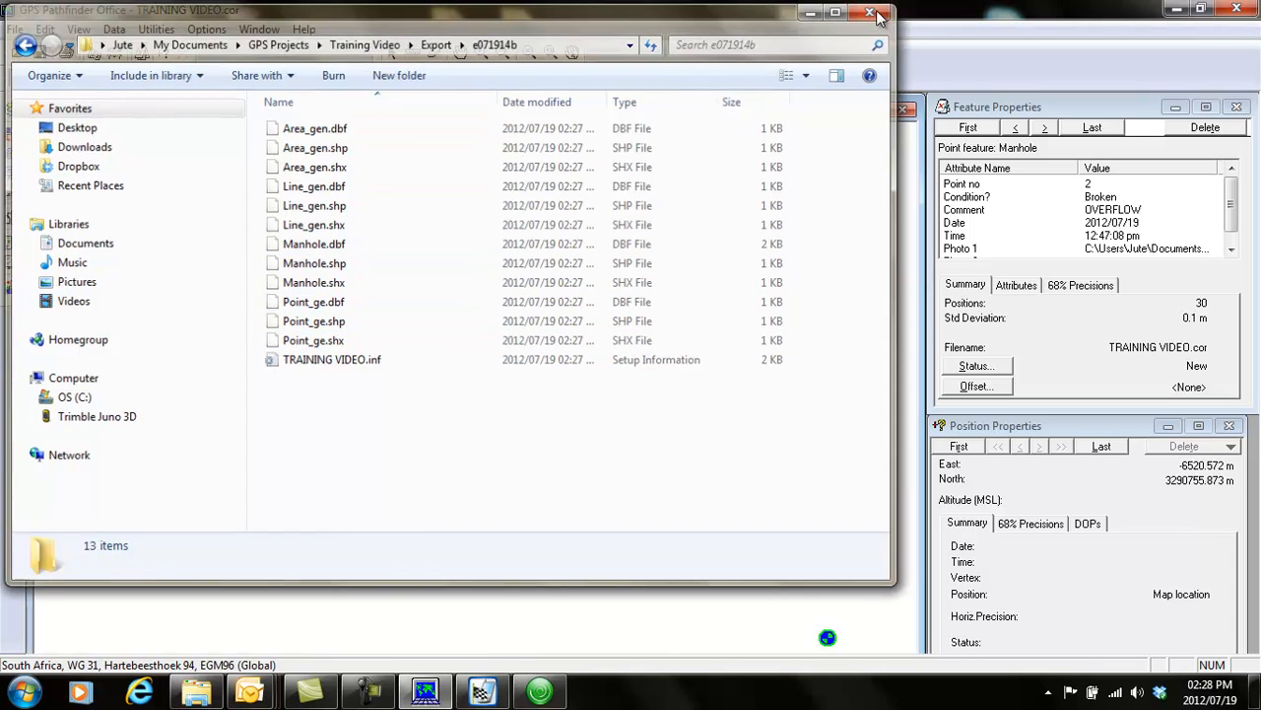
click(871, 13)
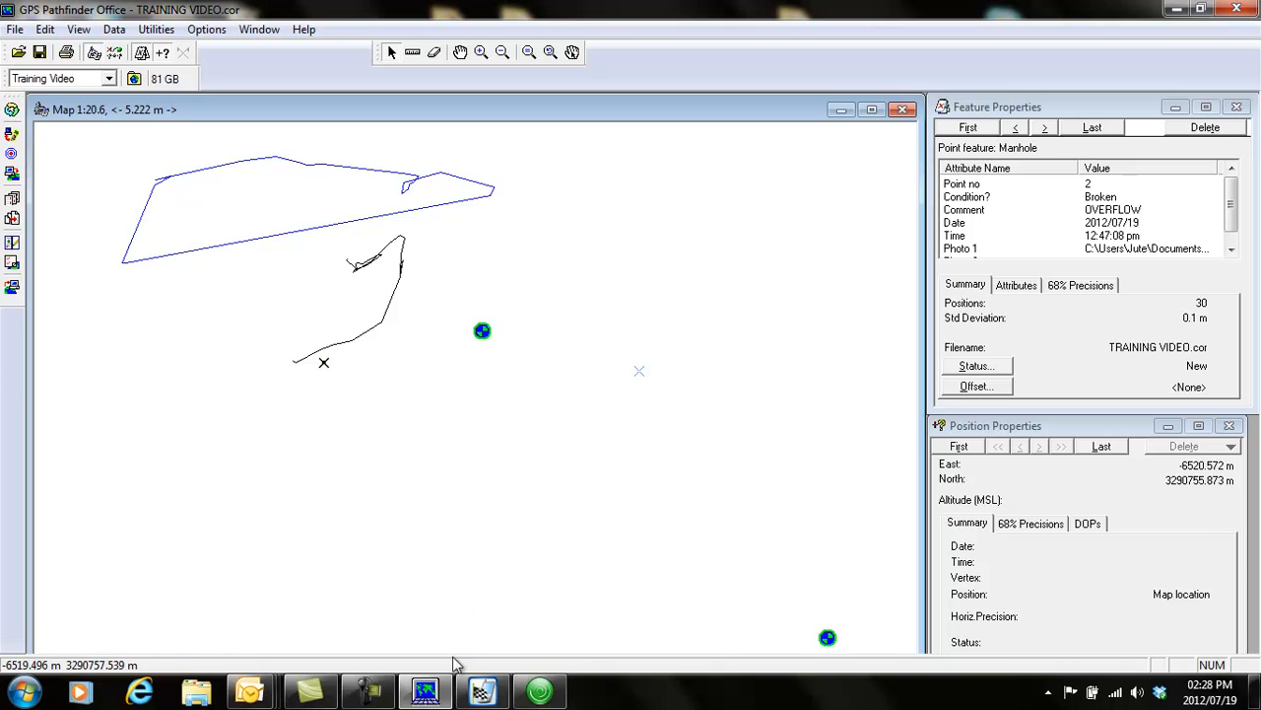